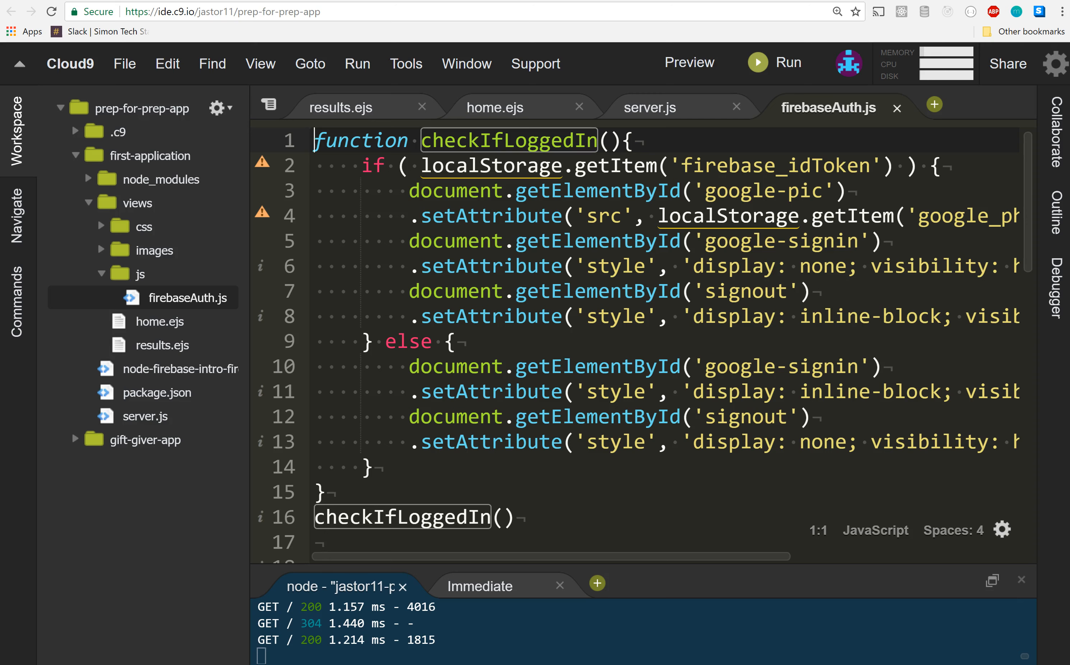
# - View the firebase:authUser local storage entry showing uid, displayName and photoURL
pyautogui.click(689, 62)
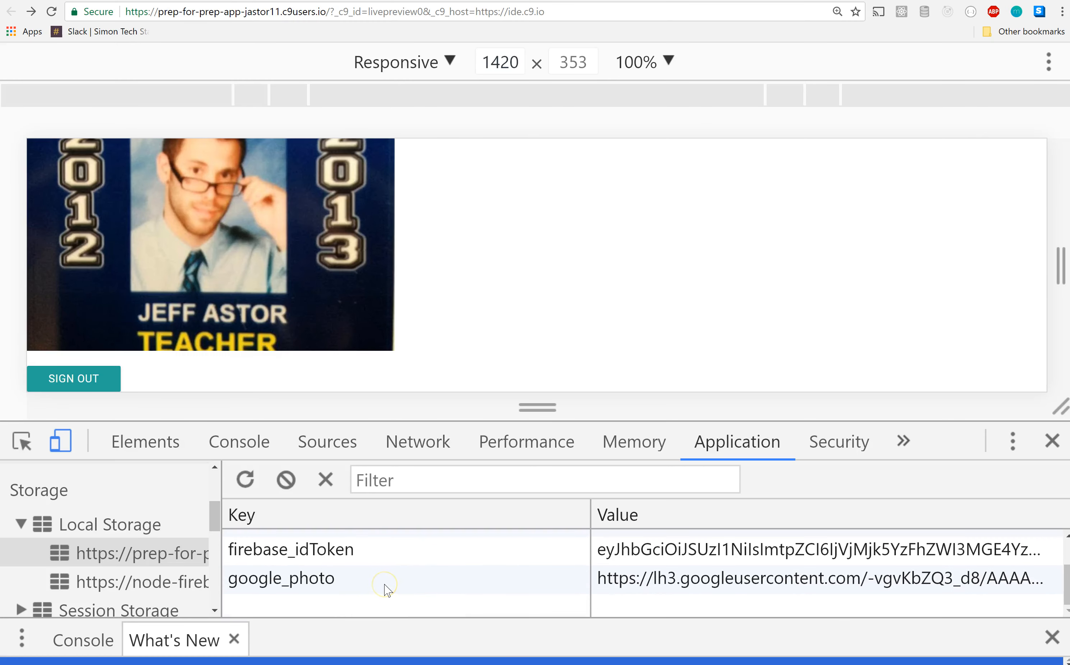
pyautogui.moveTo(367, 554)
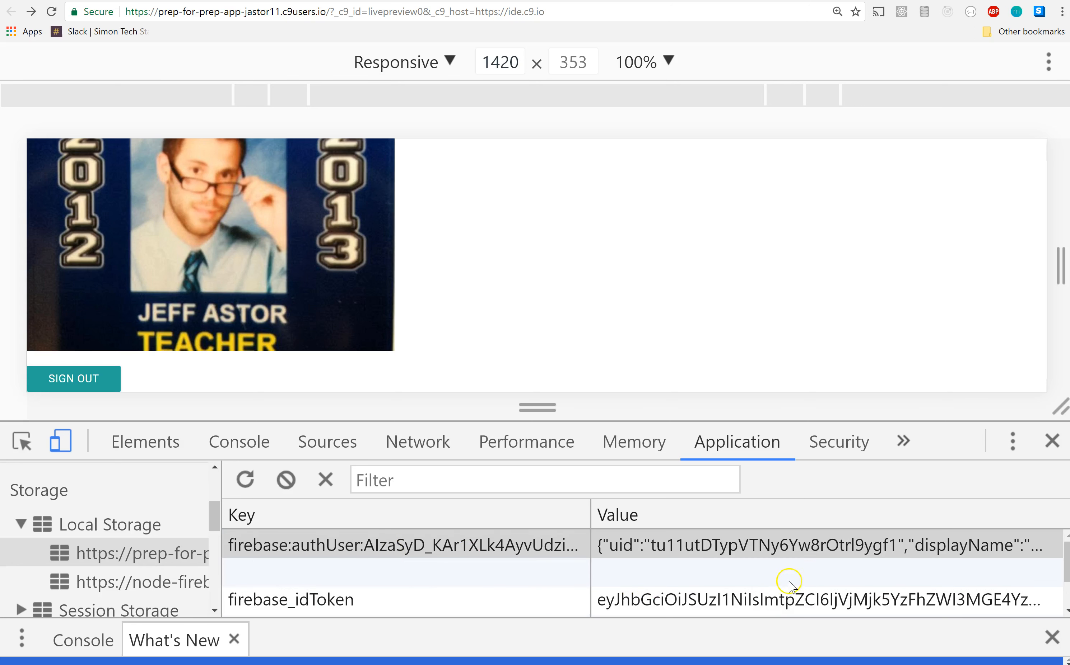
pyautogui.moveTo(590, 512)
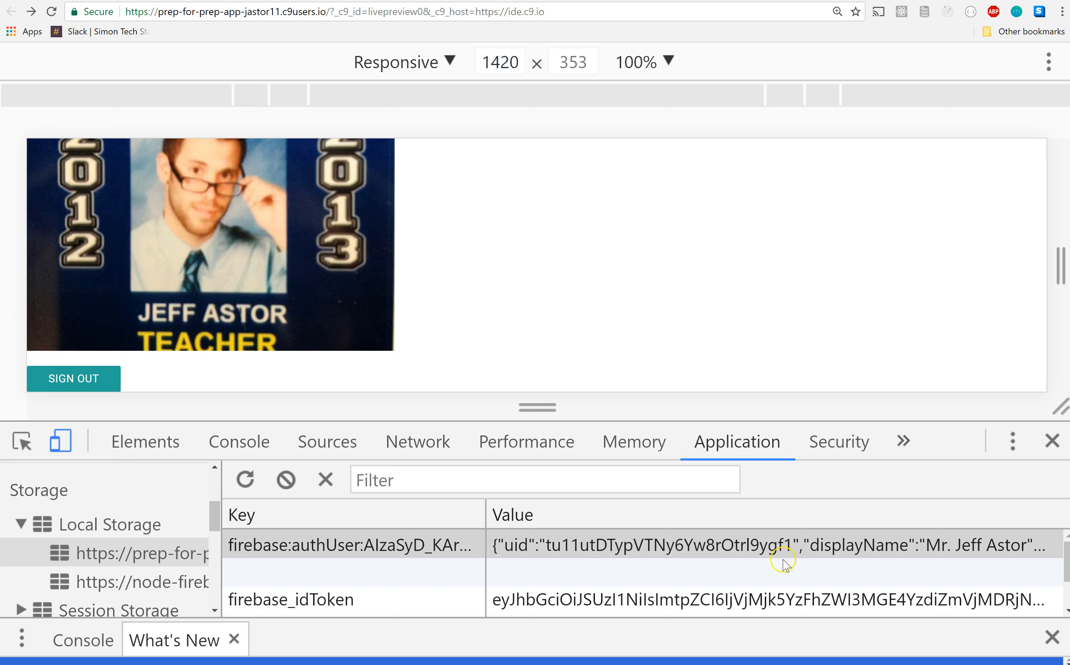
pyautogui.moveTo(560, 563)
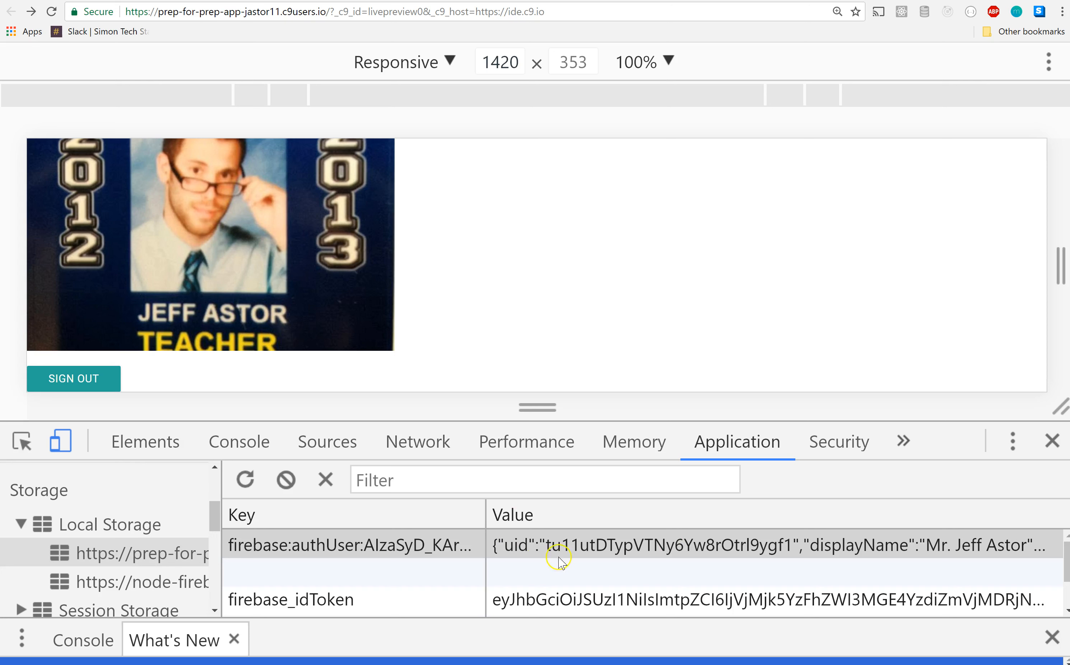
pyautogui.moveTo(485, 507)
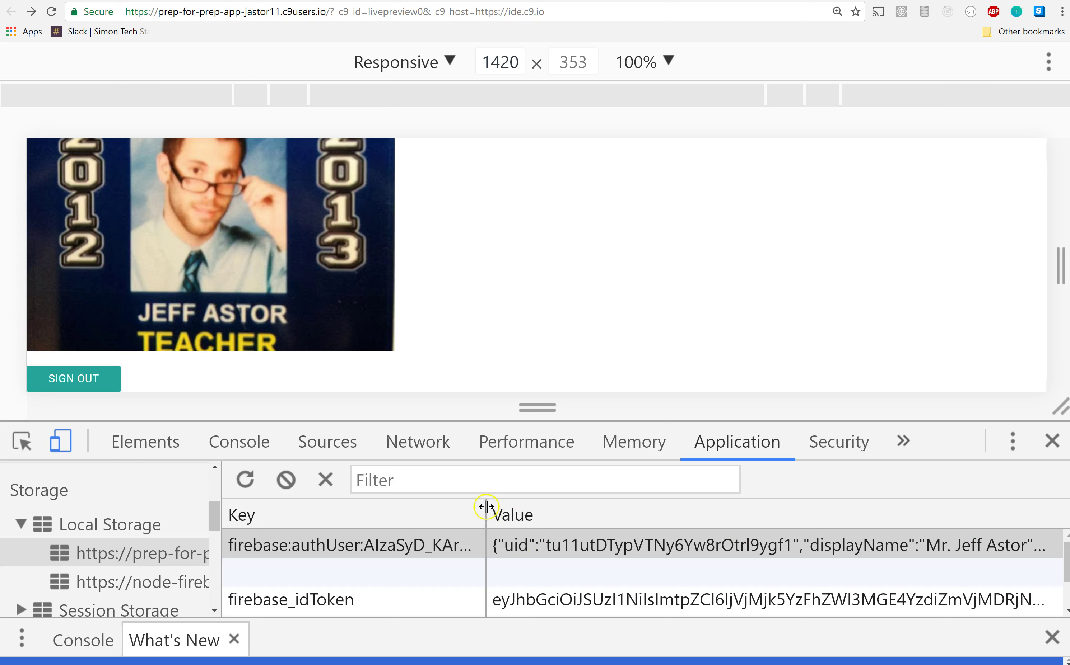
pyautogui.click(351, 545)
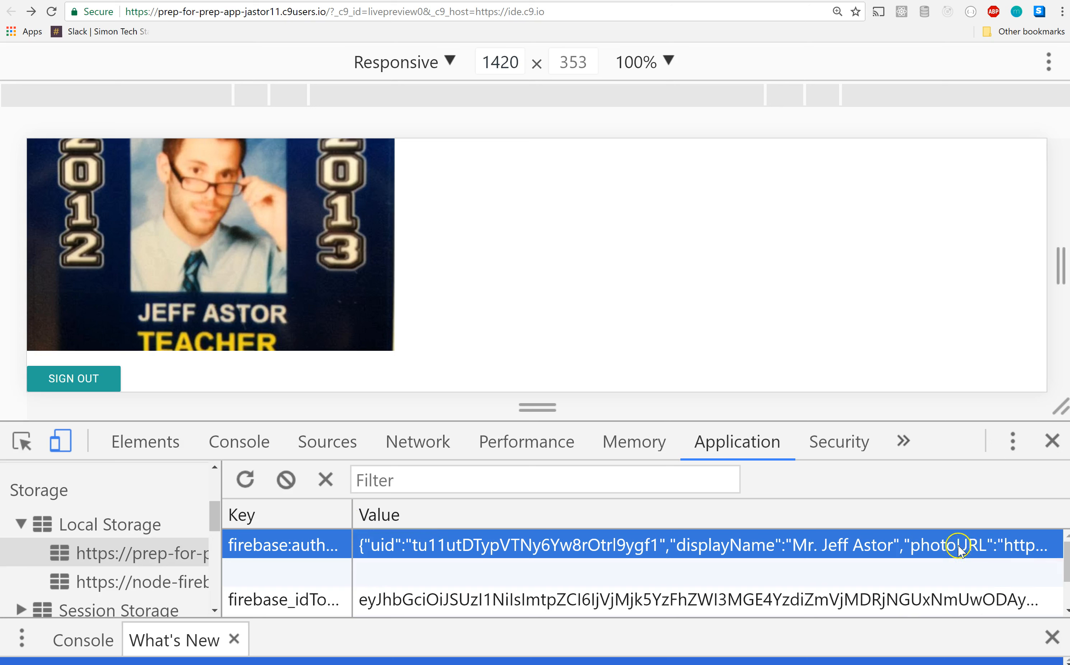
pyautogui.moveTo(566, 542)
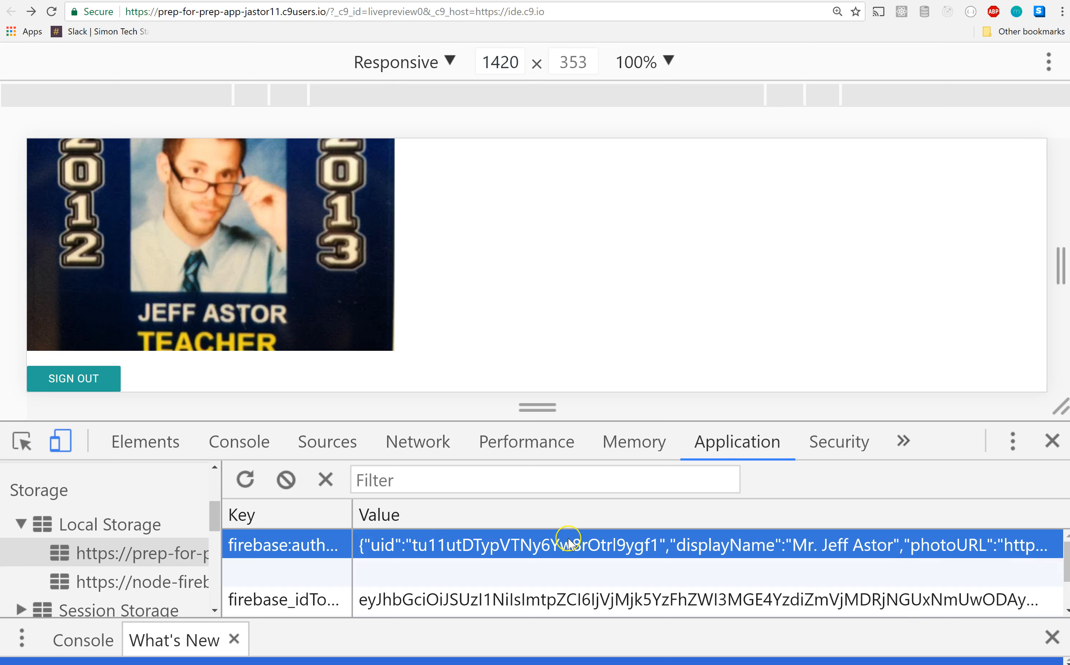
pyautogui.moveTo(348, 515)
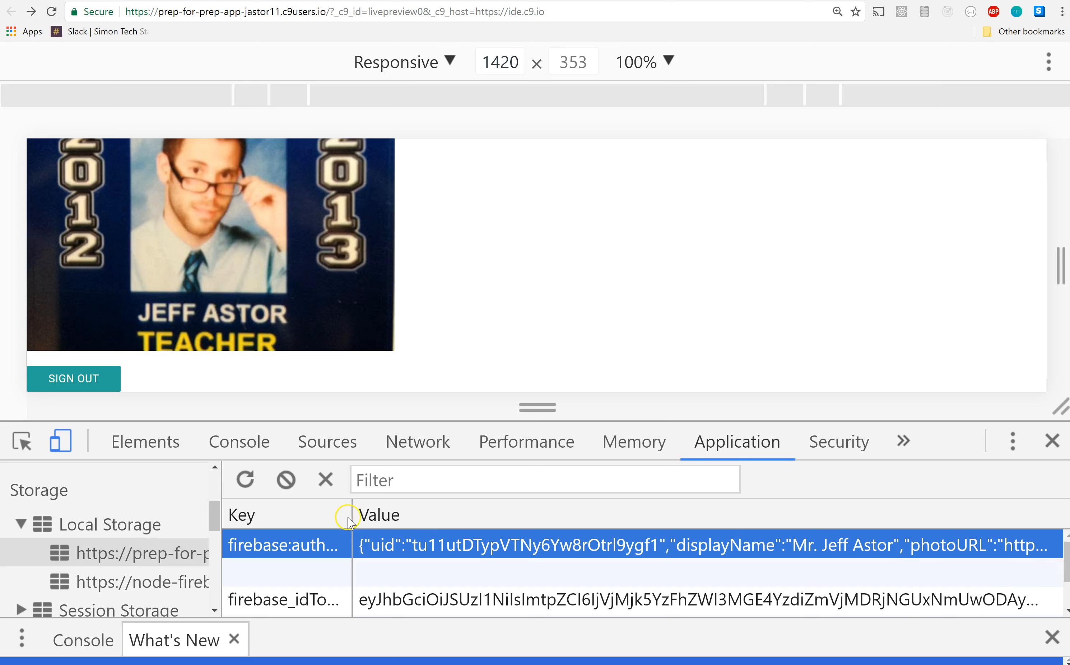
pyautogui.moveTo(426, 503)
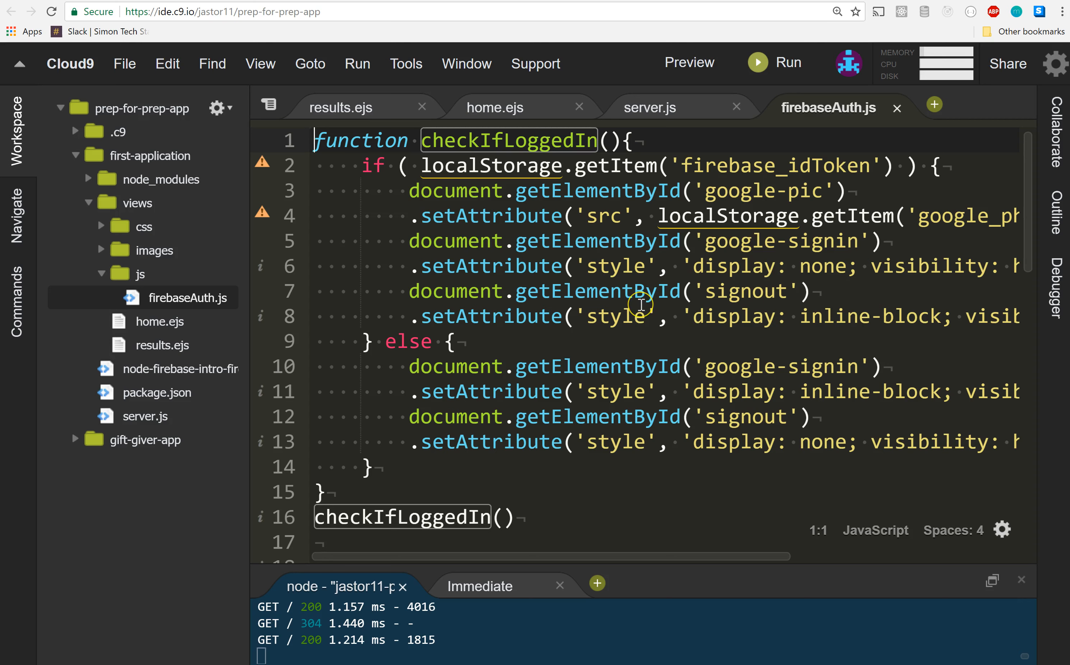
pyautogui.moveTo(639, 307)
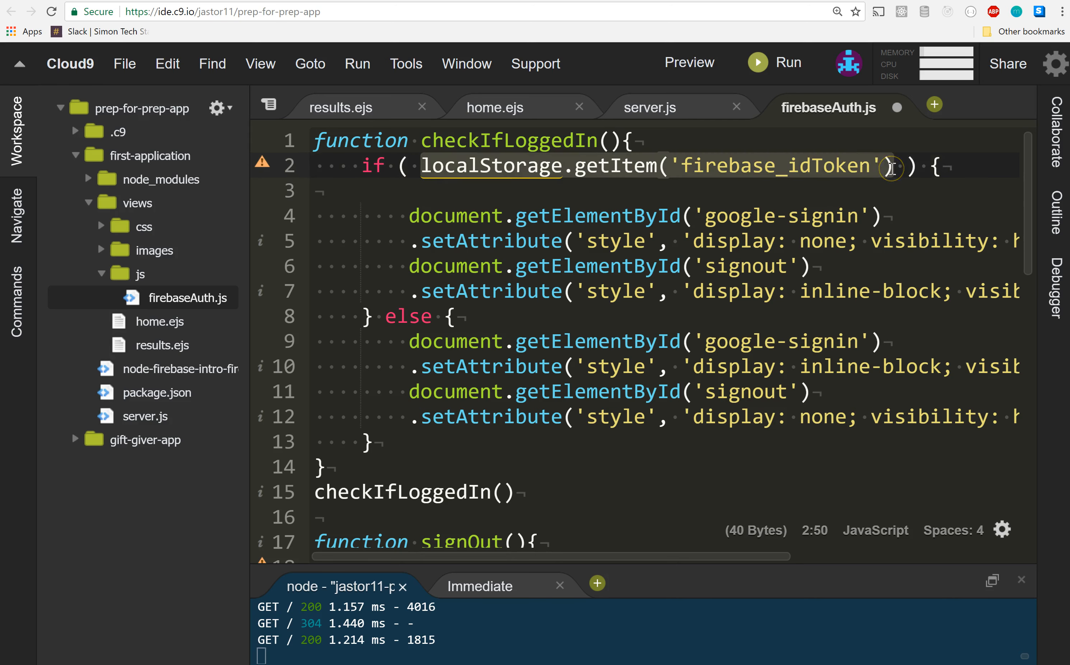
# - Remove the firebase_idToken and google_photo localStorage lines and empty the checkIfLoggedIn if-condition
pyautogui.scroll(-3)
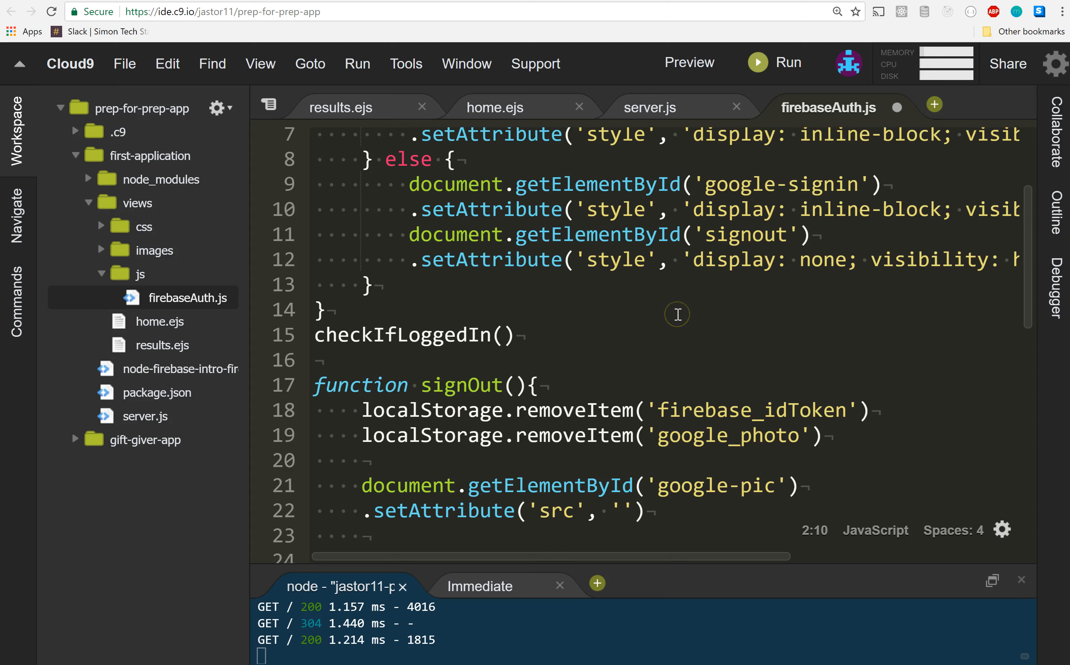
pyautogui.scroll(-3)
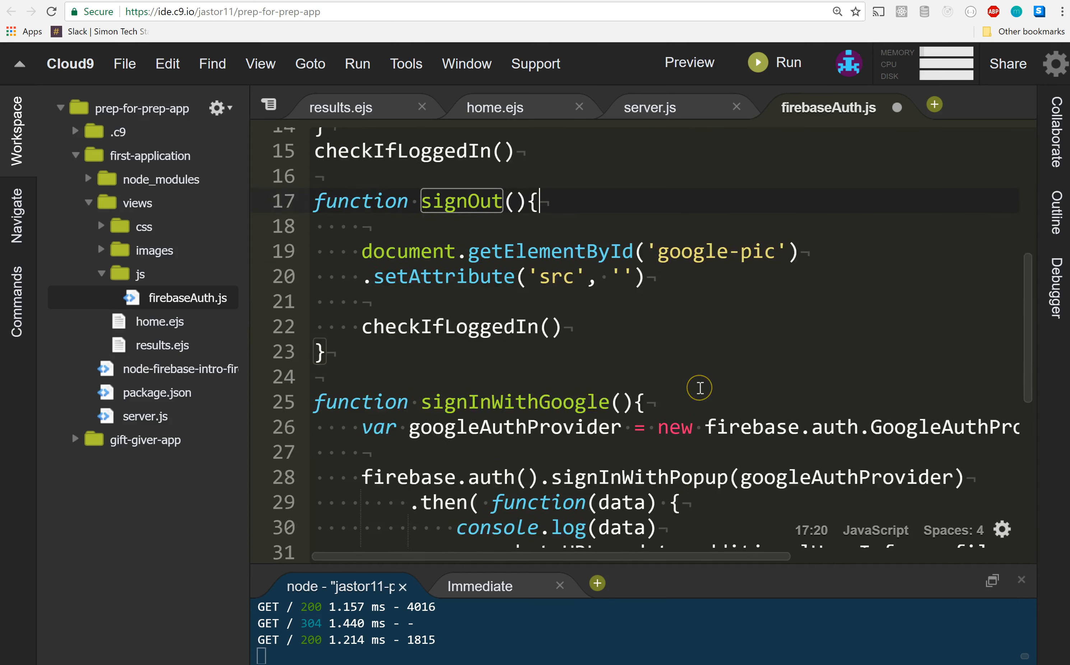
pyautogui.scroll(-3)
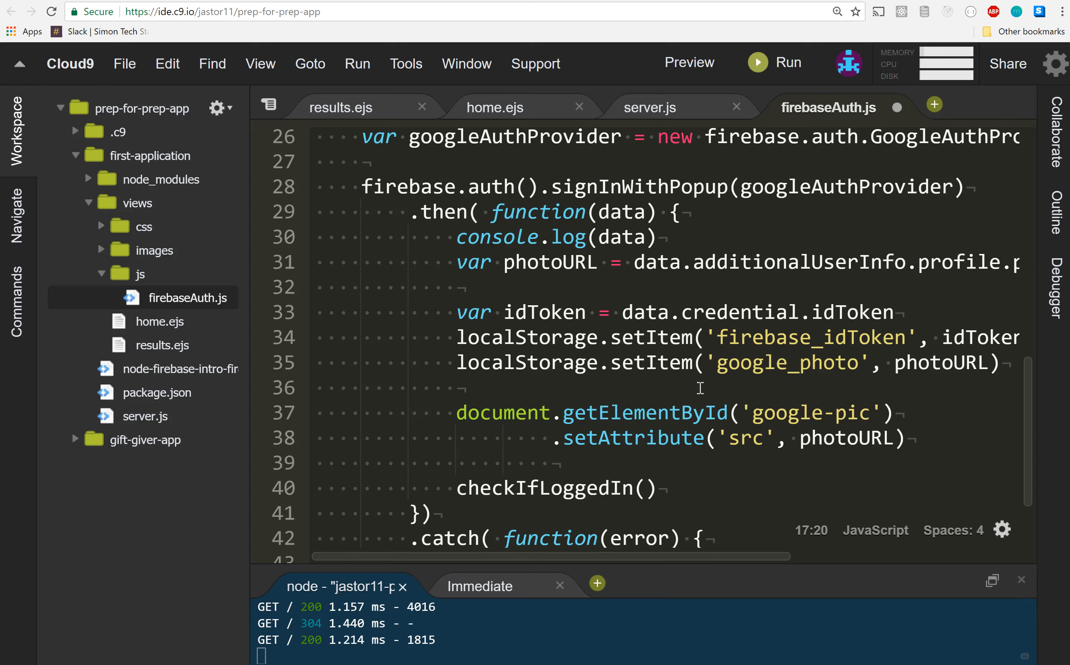
pyautogui.click(791, 362)
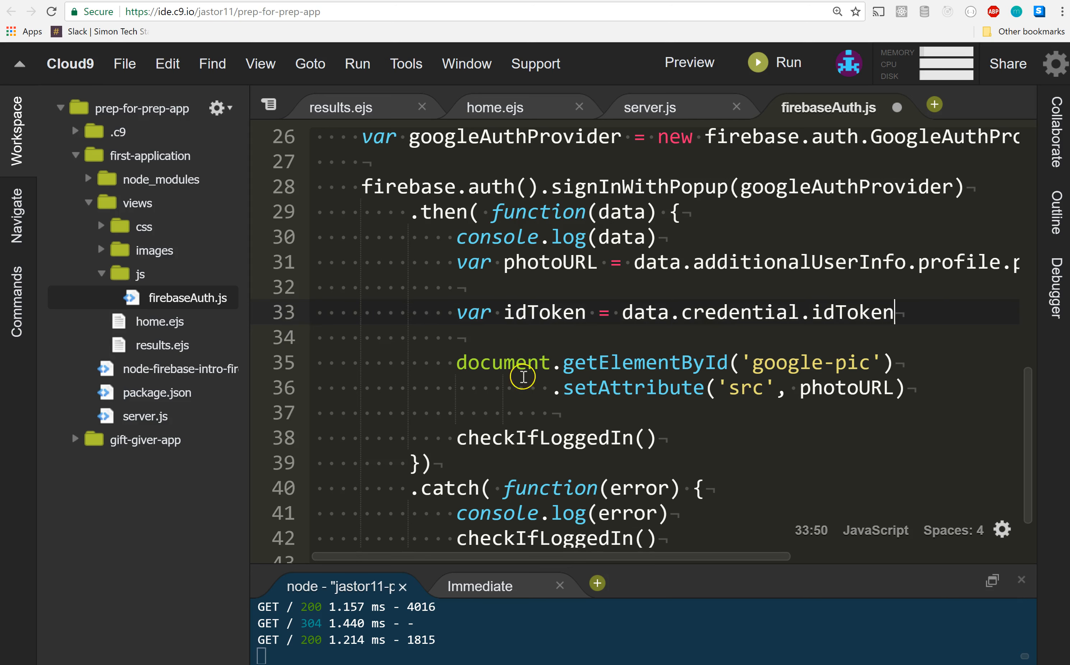
pyautogui.moveTo(701, 344)
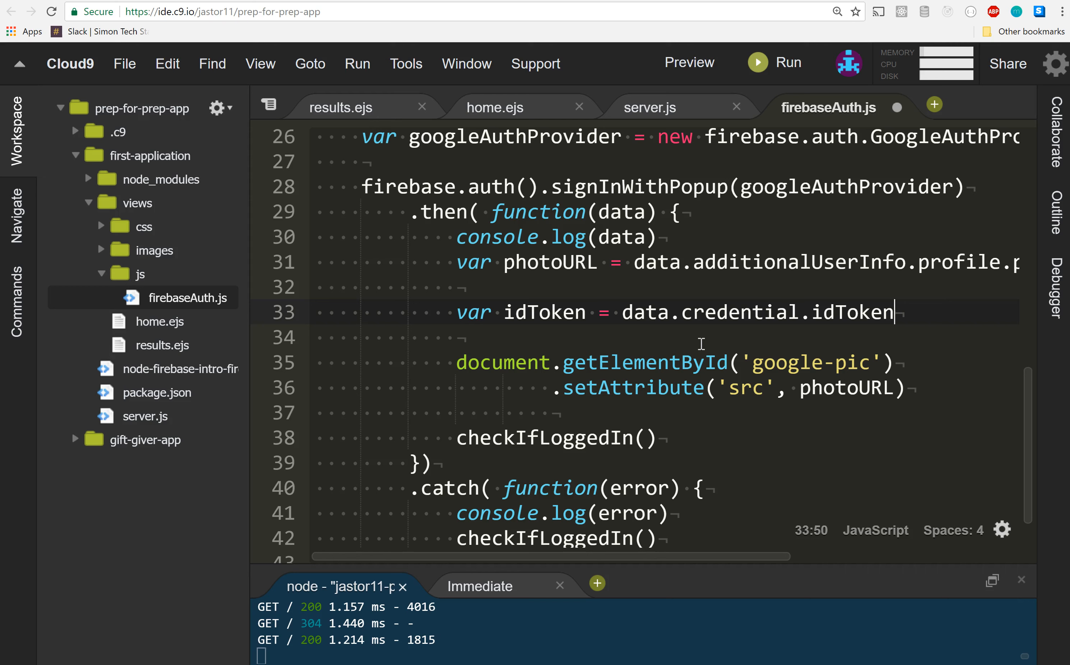
pyautogui.scroll(3)
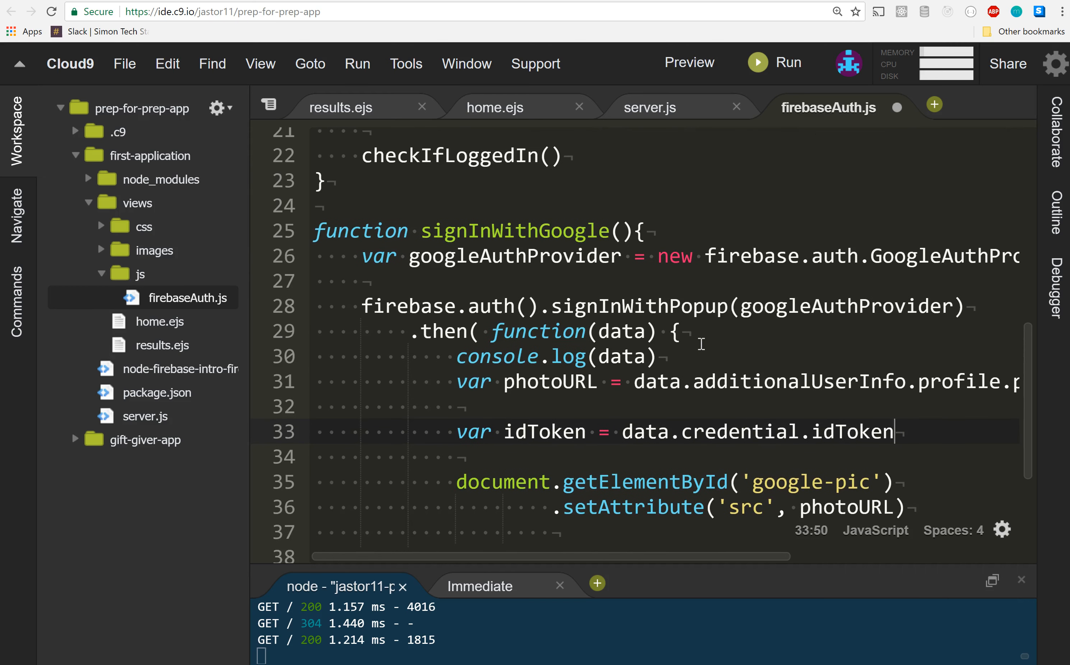
pyautogui.scroll(3)
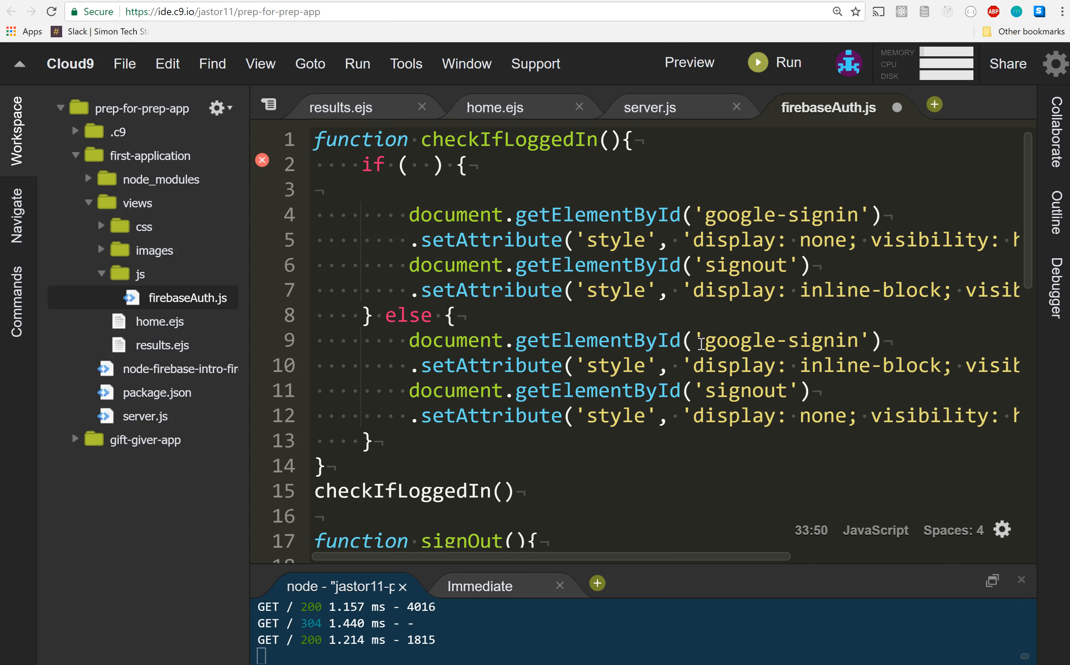
pyautogui.moveTo(676, 316)
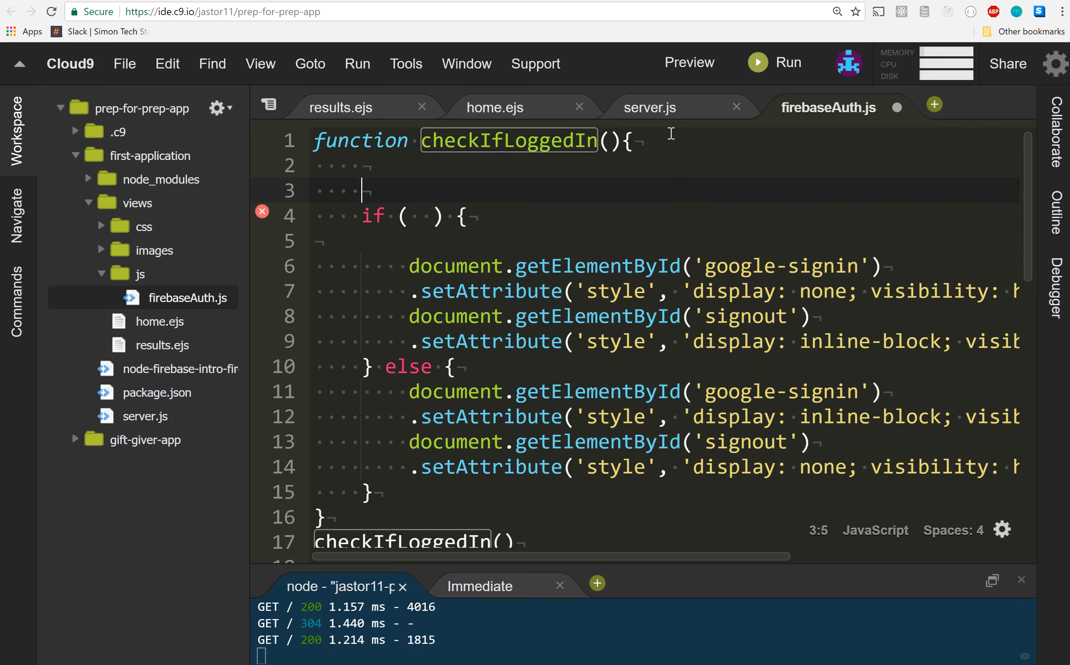
pyautogui.write('var uys')
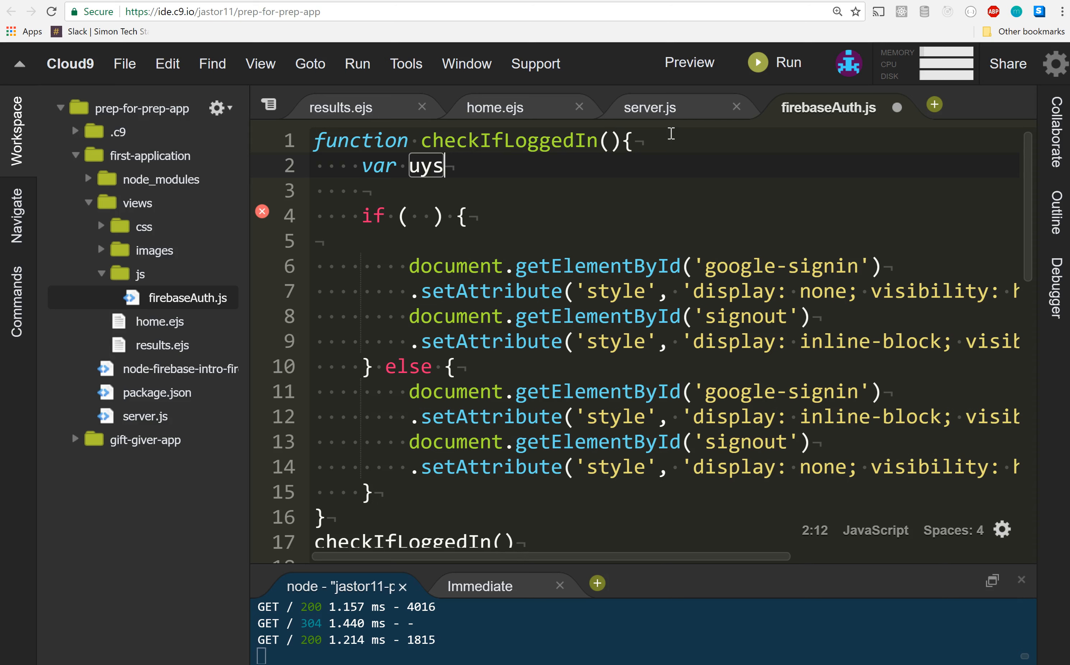
pyautogui.write('user')
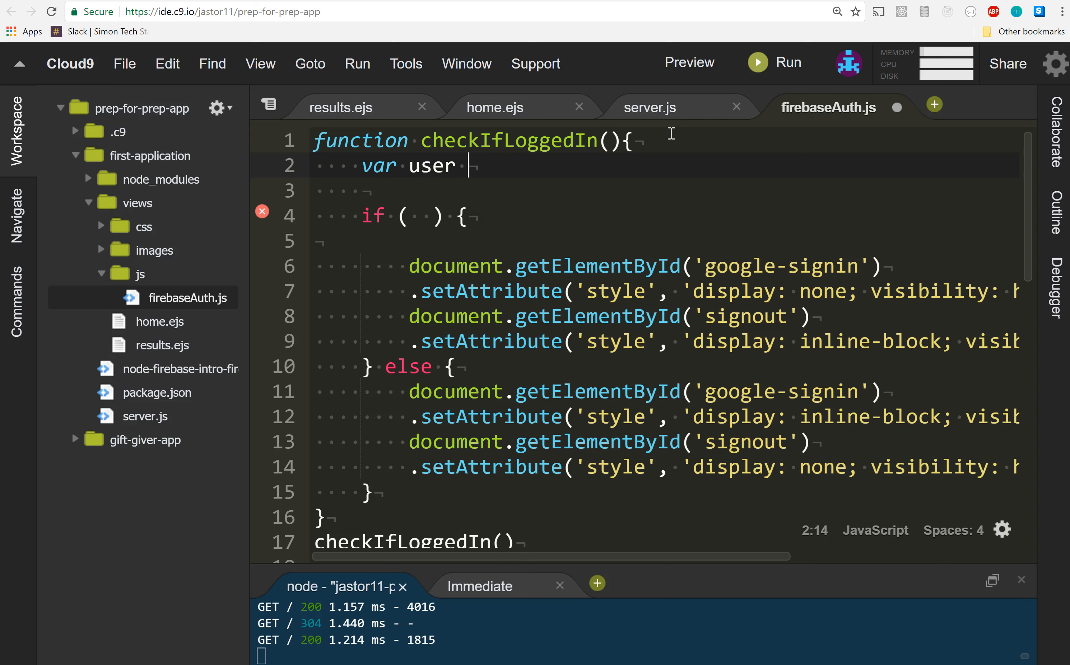
pyautogui.write('= fireabs')
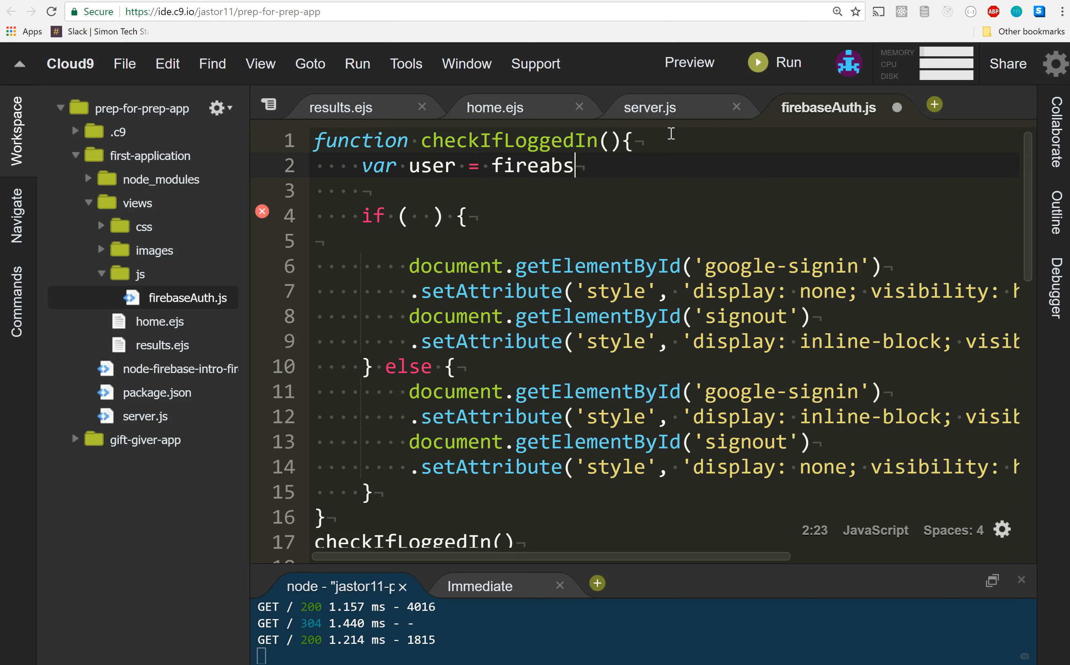
pyautogui.write('base.auth().')
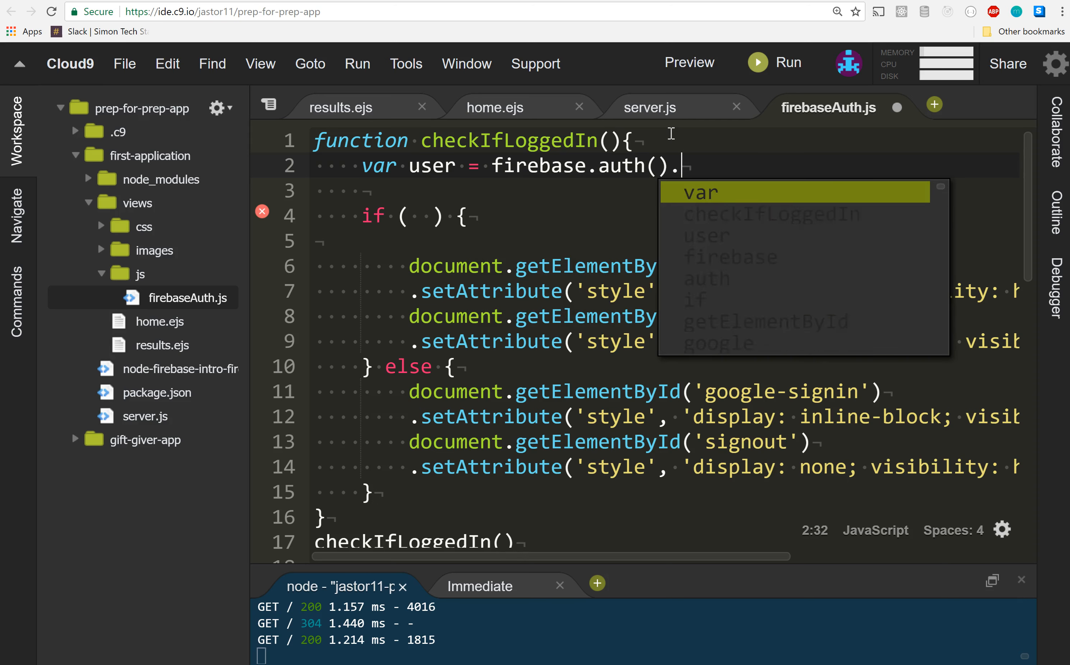
pyautogui.write('currentUser')
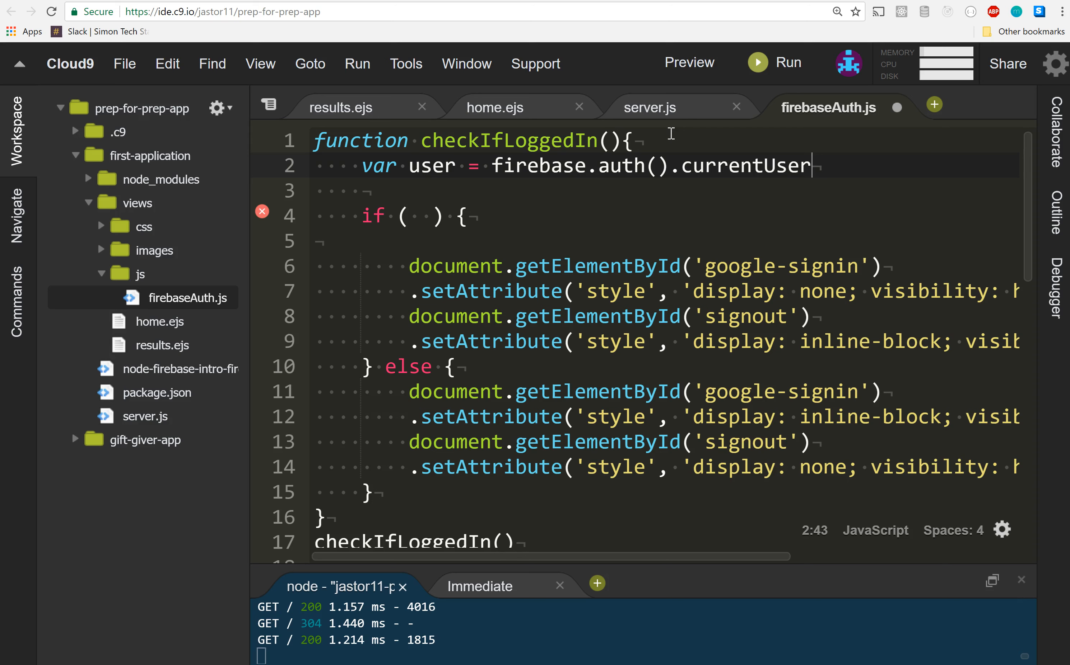
pyautogui.moveTo(419, 217)
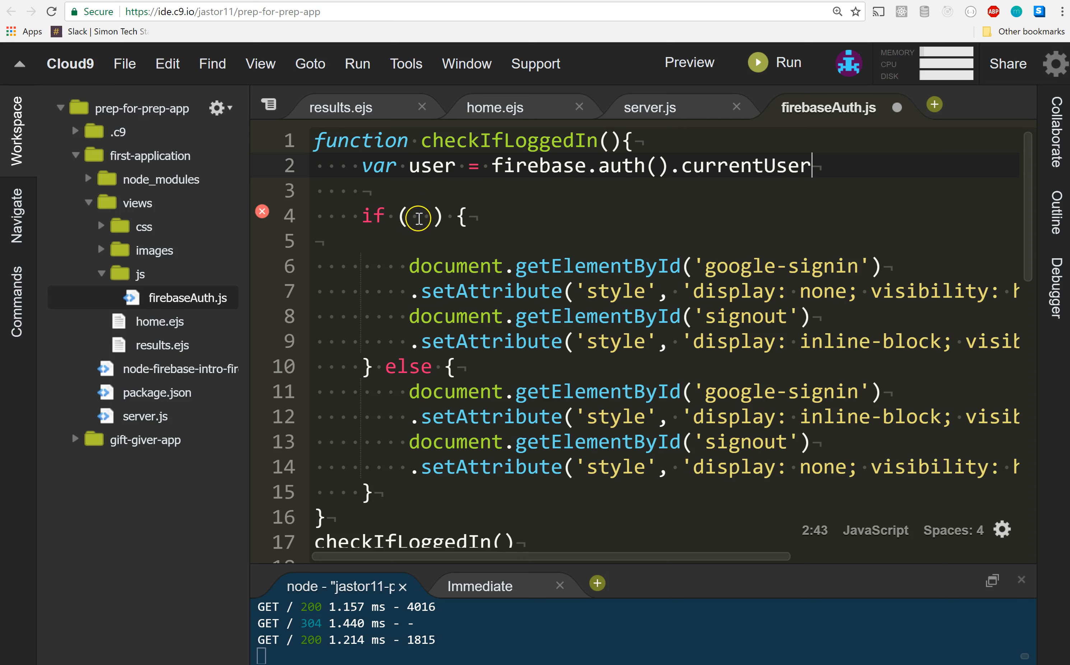
pyautogui.write('user')
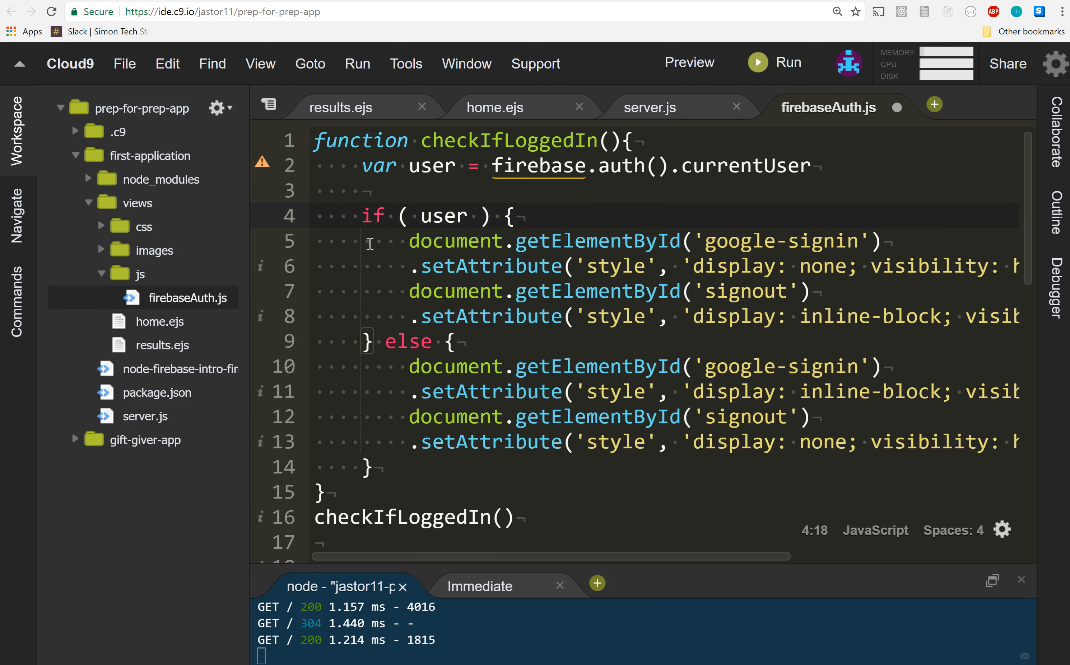
pyautogui.moveTo(635, 169)
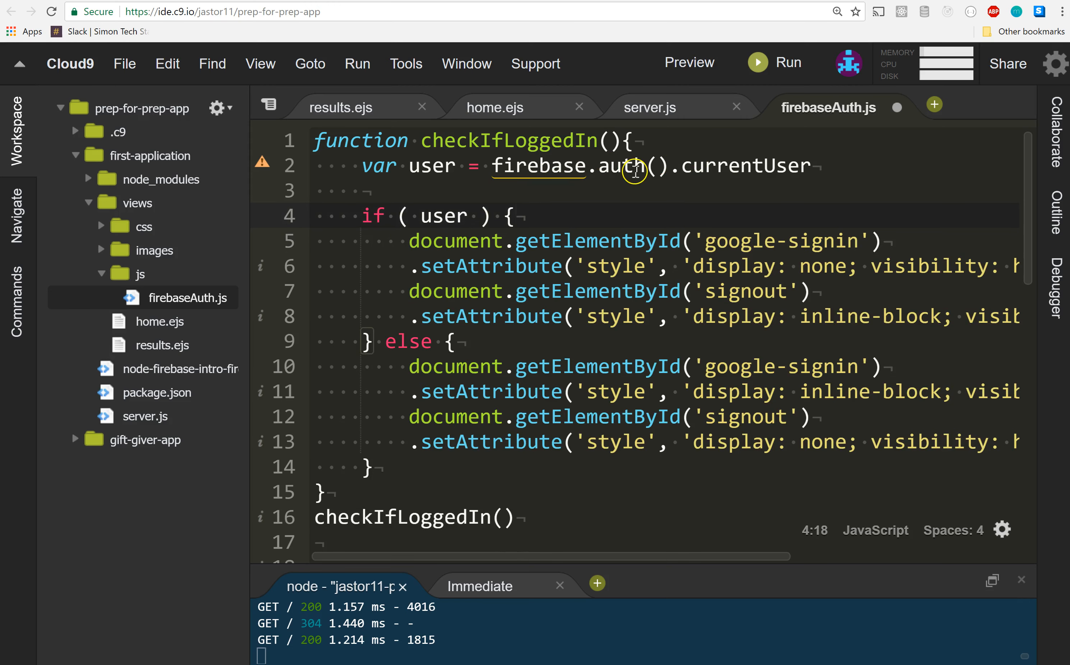
pyautogui.moveTo(473, 409)
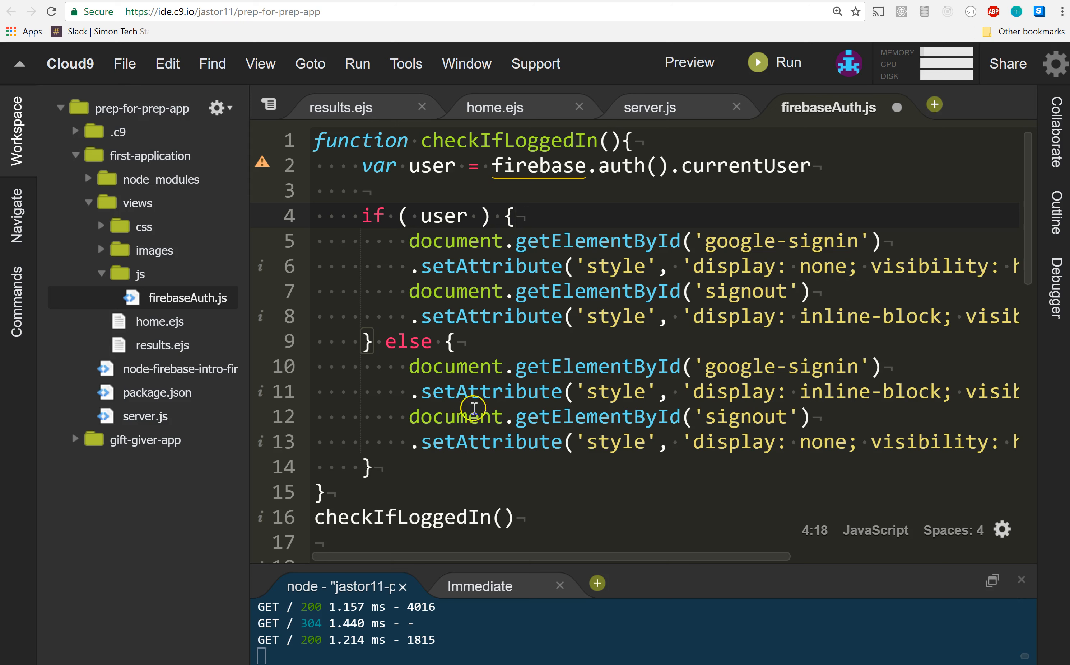
pyautogui.moveTo(377, 473)
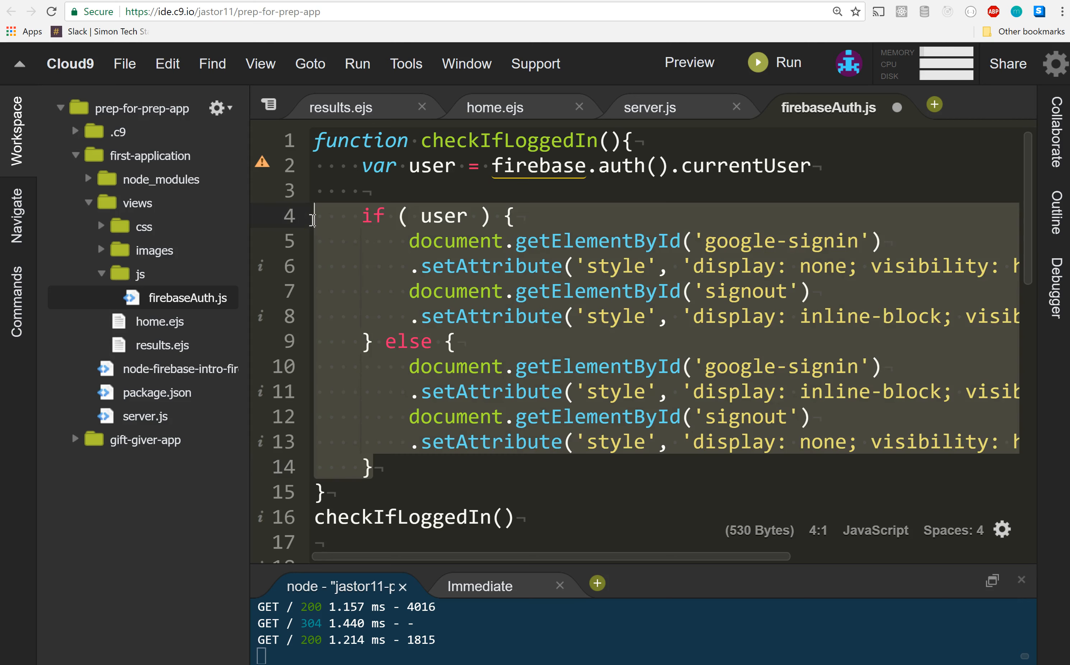
# - Comment out the if/else sign-in block, add console.log(user) on line 4 and save
pyautogui.press('ctrl+/')
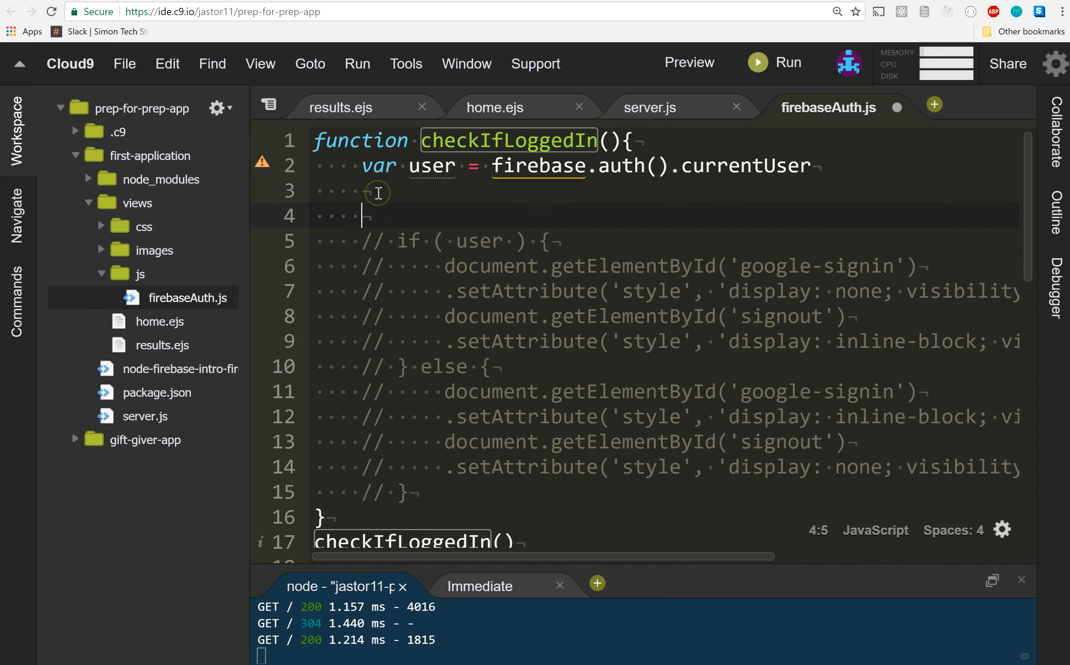
pyautogui.write('consol')
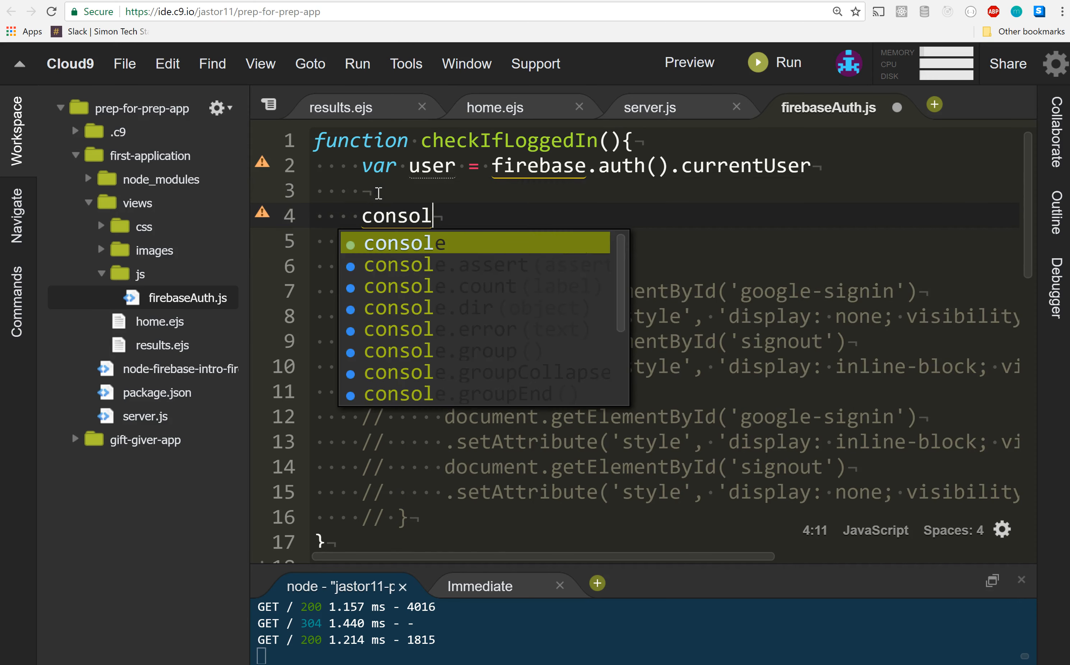
pyautogui.write('e.log(user)')
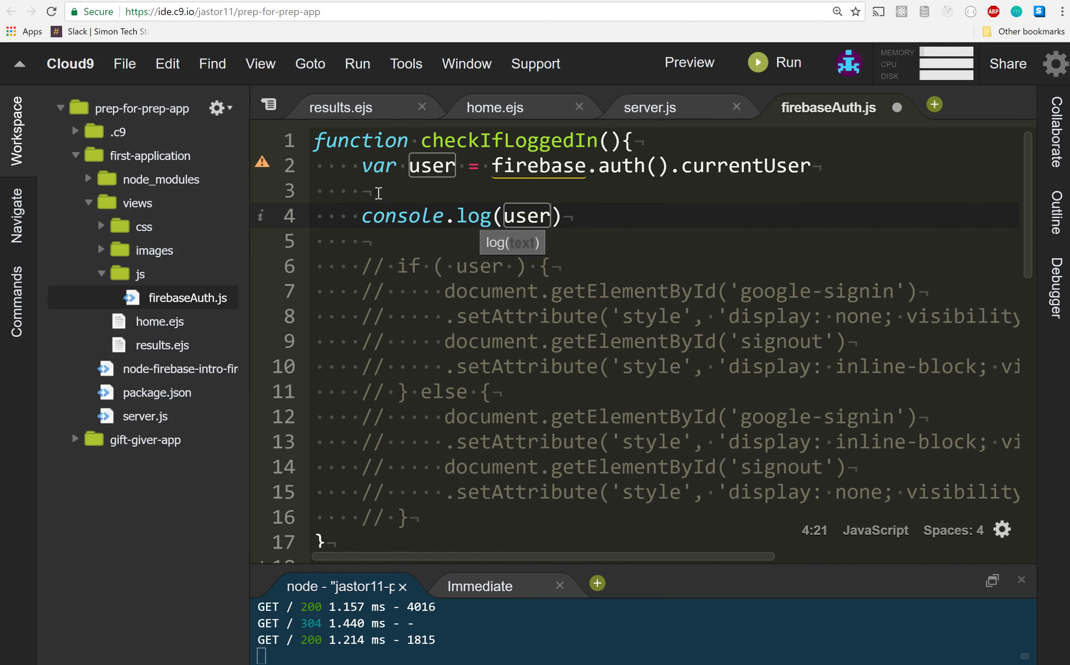
pyautogui.press('ctrl+s')
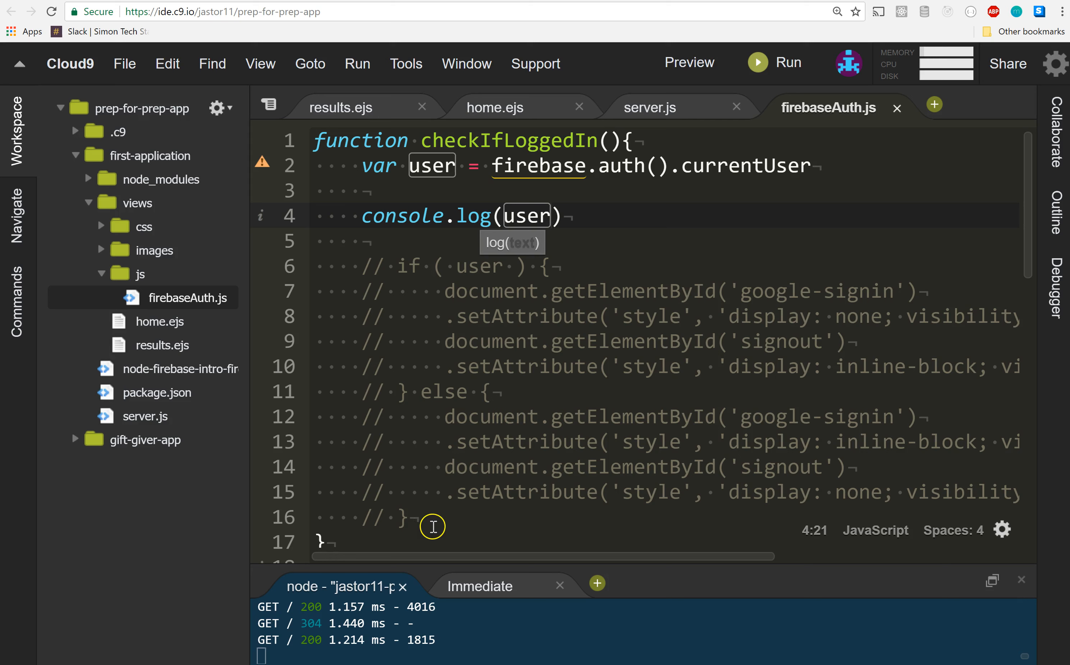
pyautogui.moveTo(627, 238)
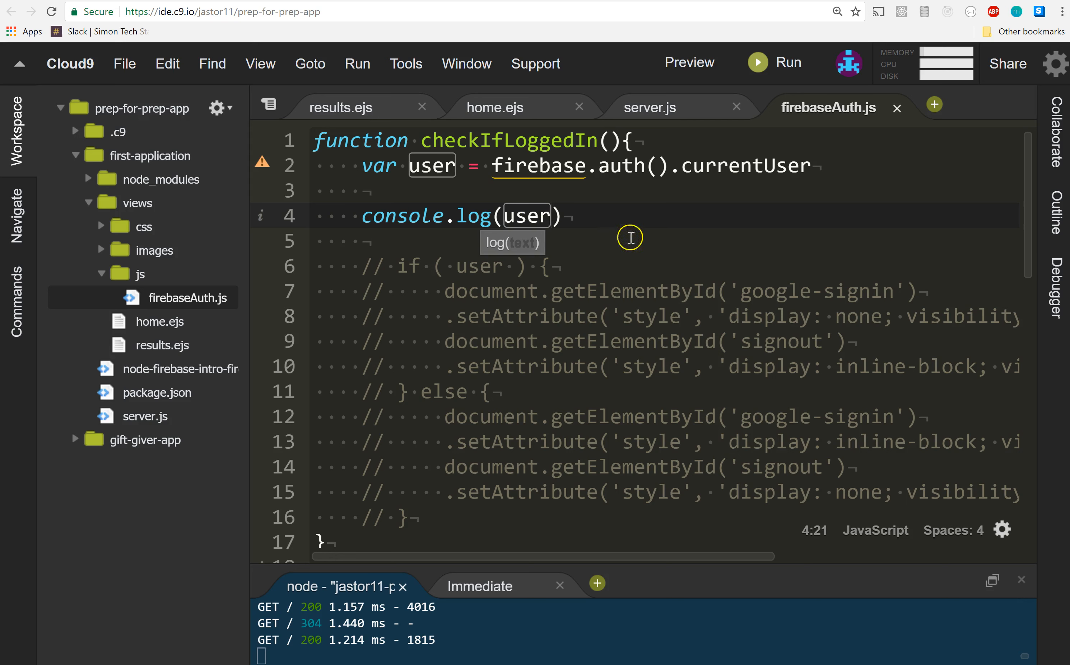
pyautogui.moveTo(590, 130)
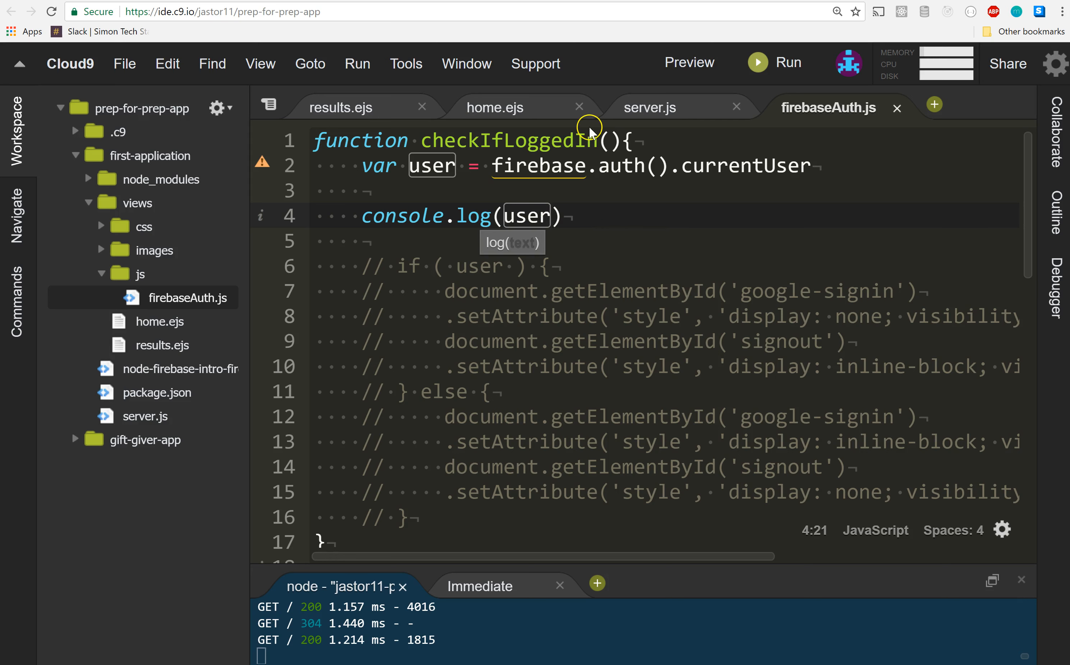
pyautogui.moveTo(680, 195)
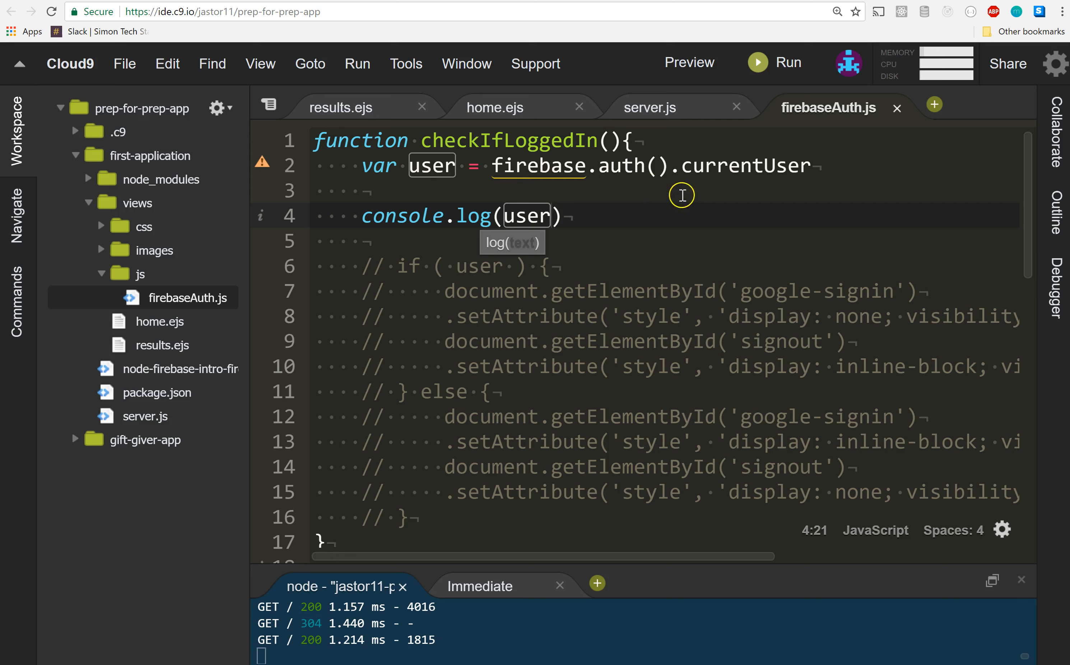
# - Scroll through firebaseAuth.js and return the cursor to the end of the console.log line
pyautogui.click(685, 165)
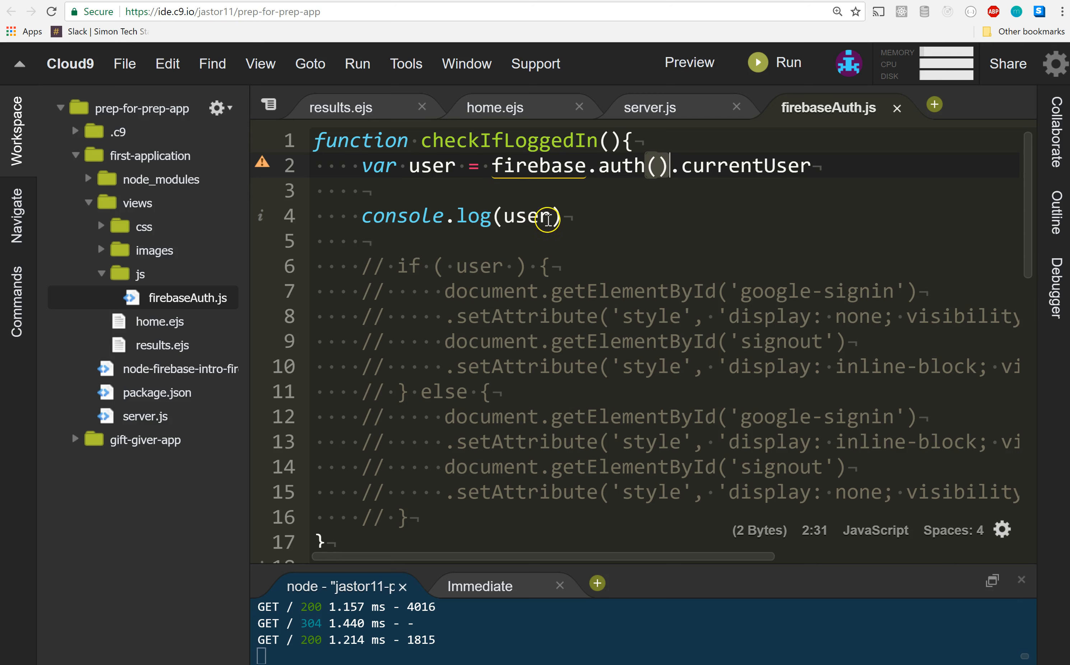
pyautogui.moveTo(549, 218)
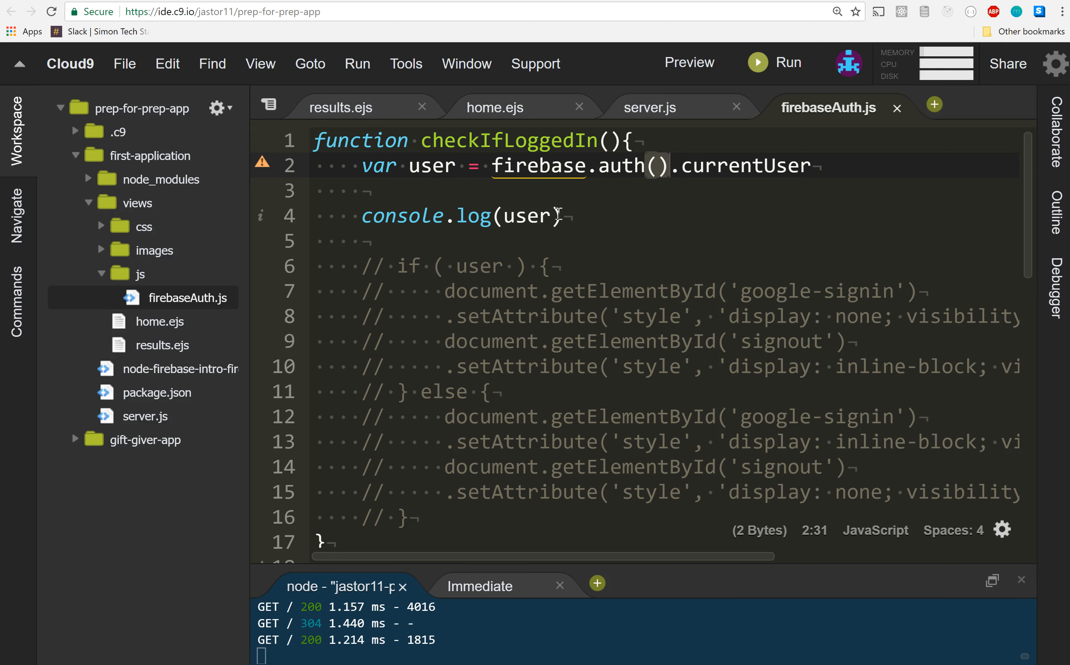
pyautogui.moveTo(679, 429)
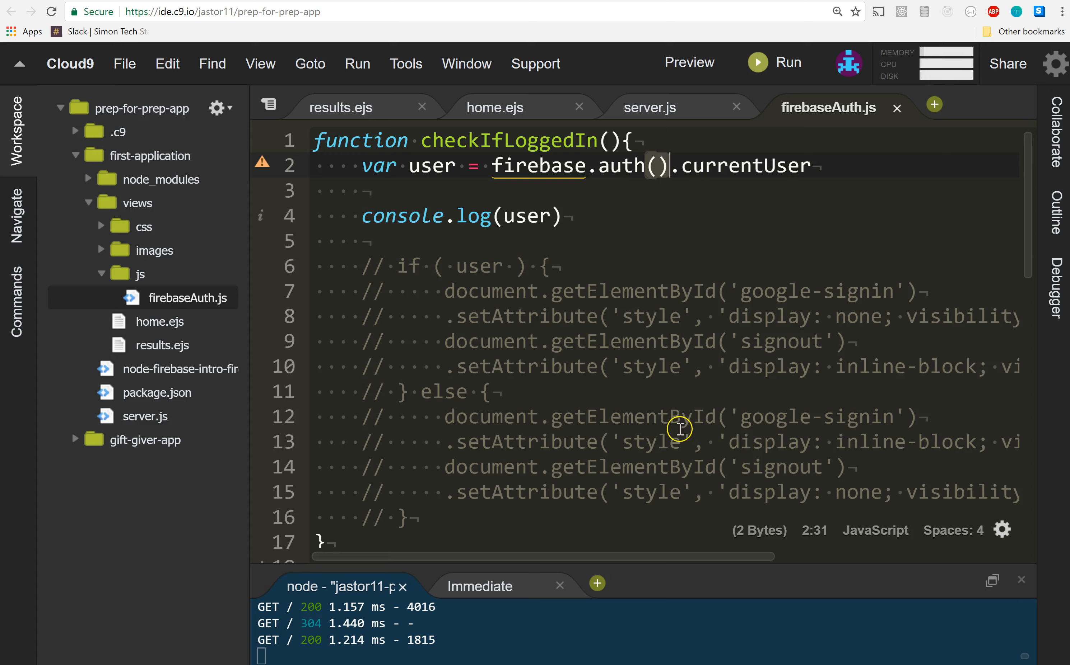
pyautogui.scroll(-3)
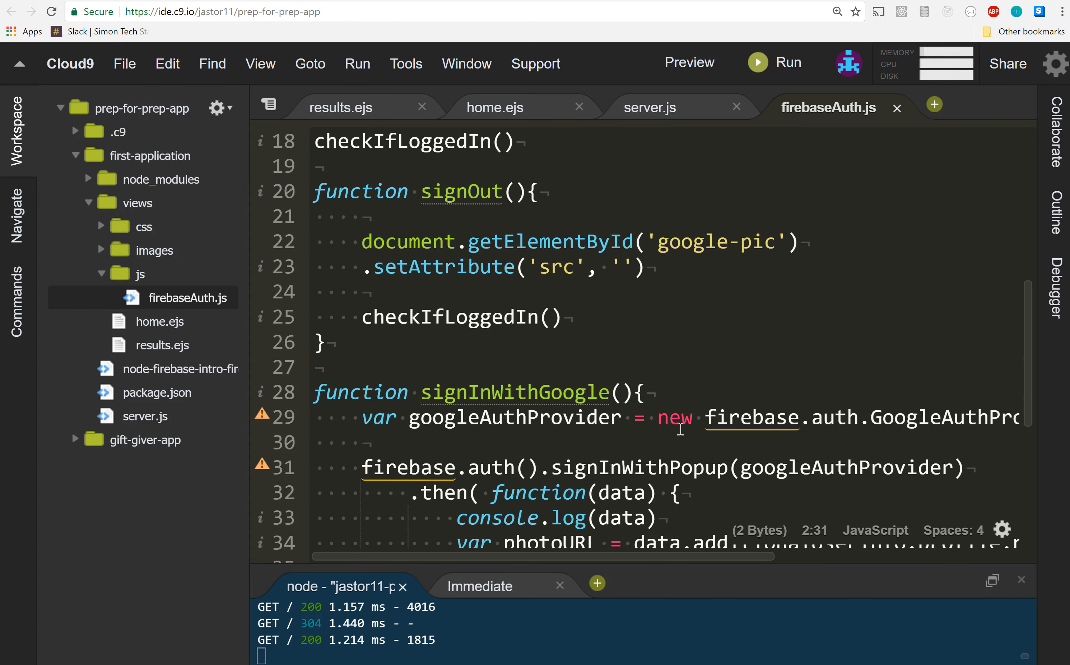
pyautogui.scroll(-3)
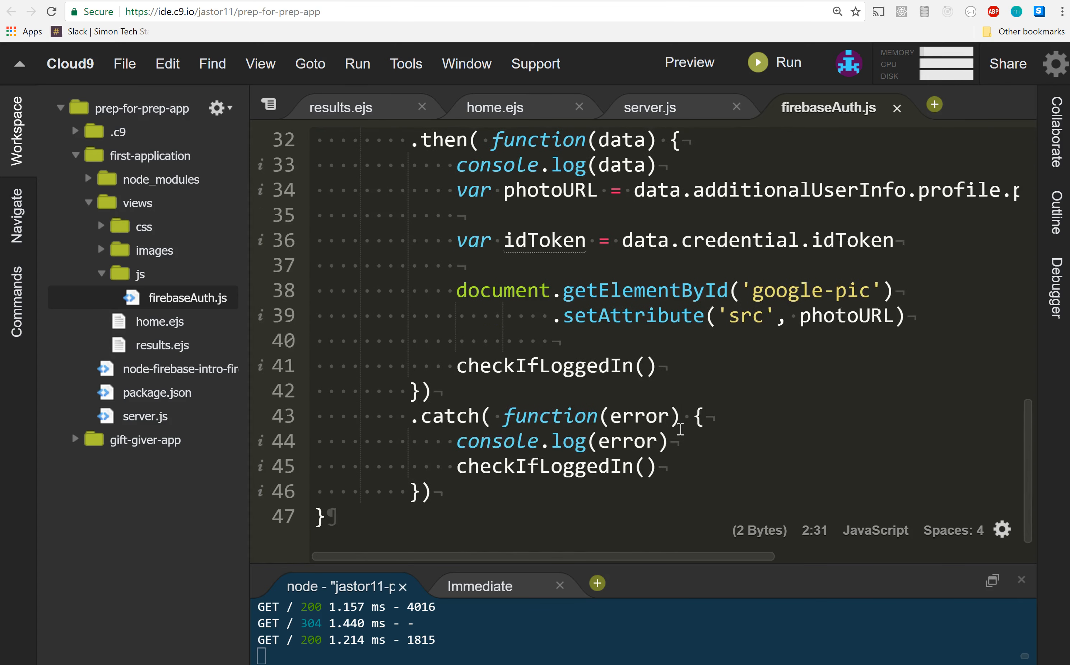
pyautogui.scroll(3)
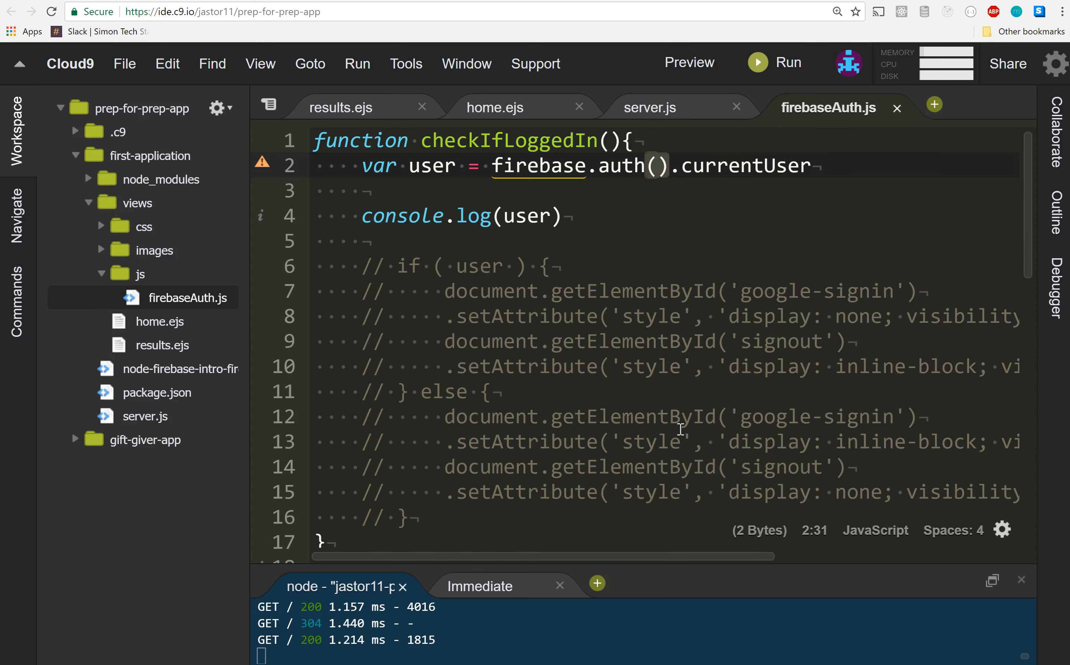
pyautogui.click(316, 241)
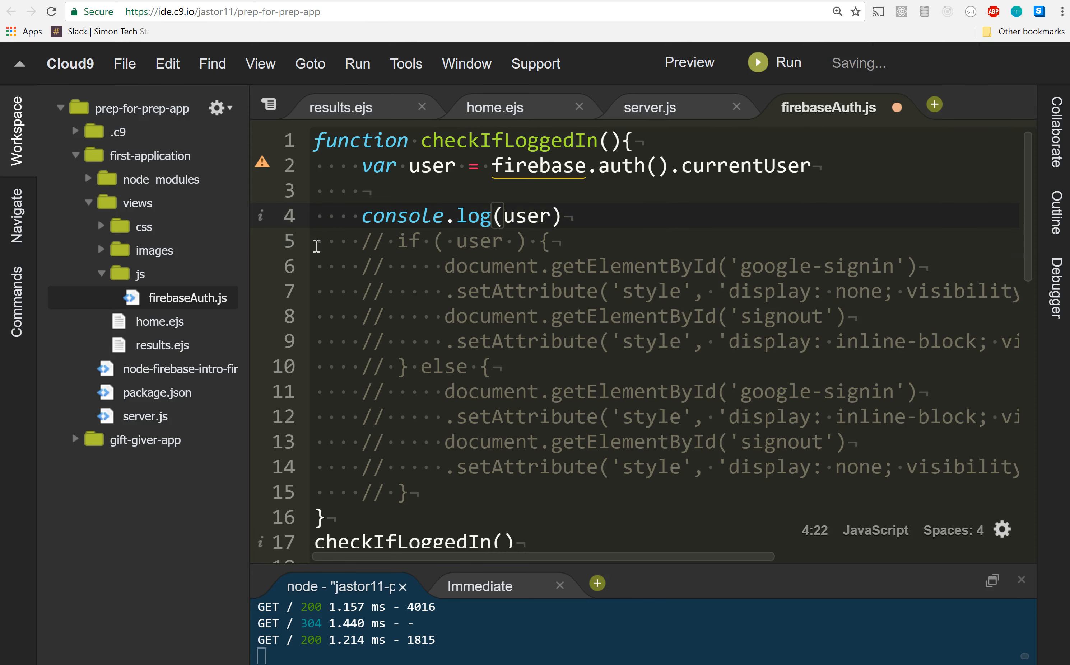
# - Check the preview console, where firebaseAuth.js line 4 logs null for the user
pyautogui.click(687, 62)
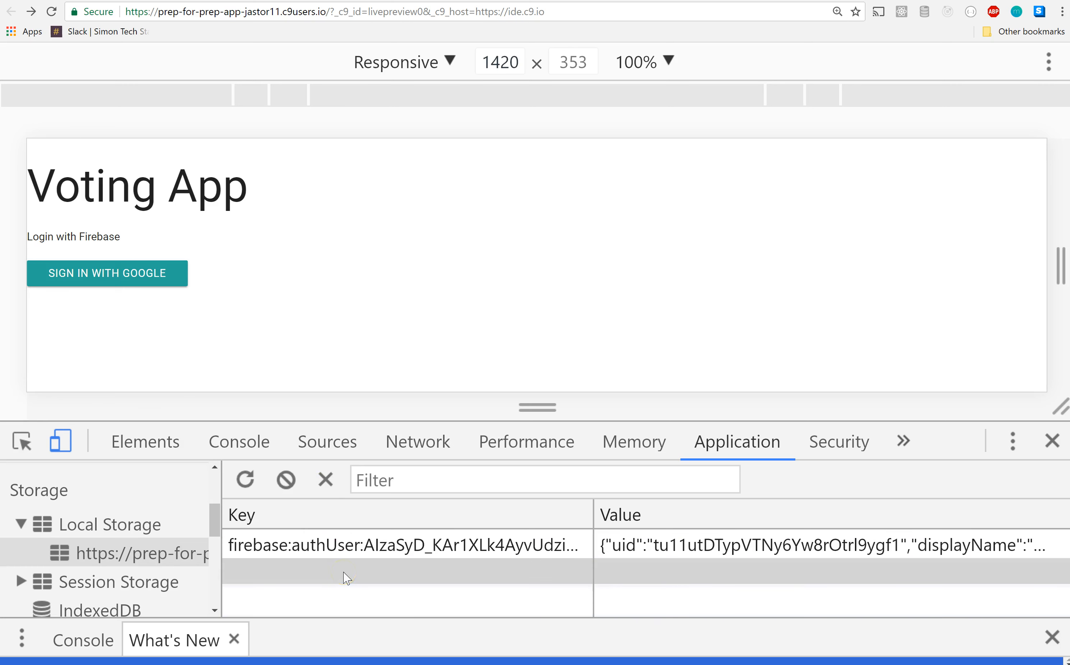
pyautogui.click(239, 442)
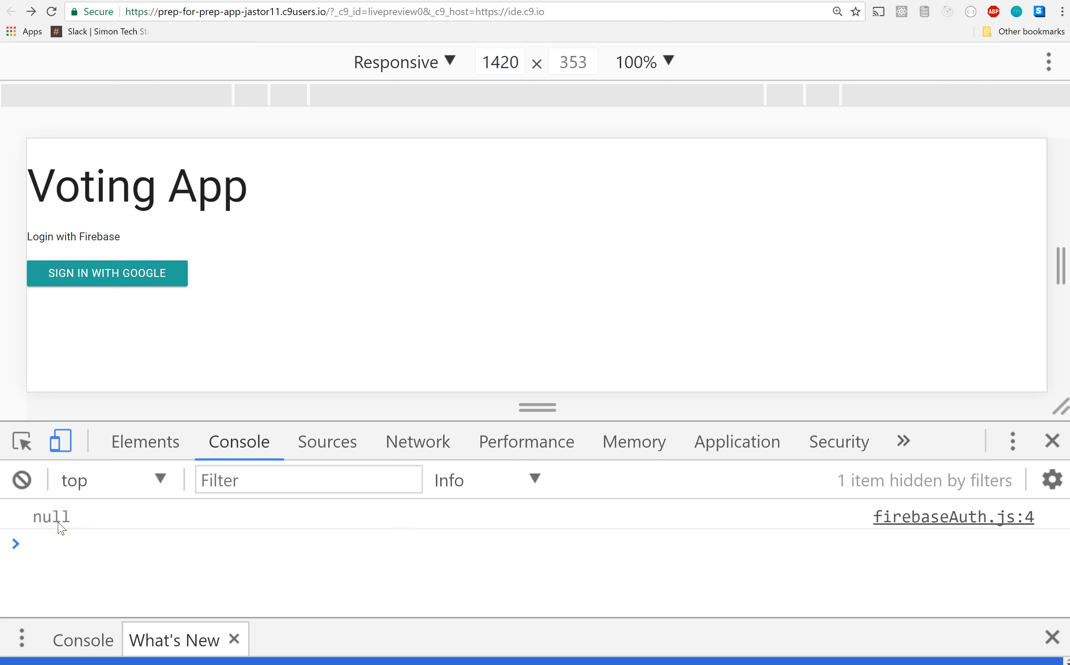
pyautogui.moveTo(200, 449)
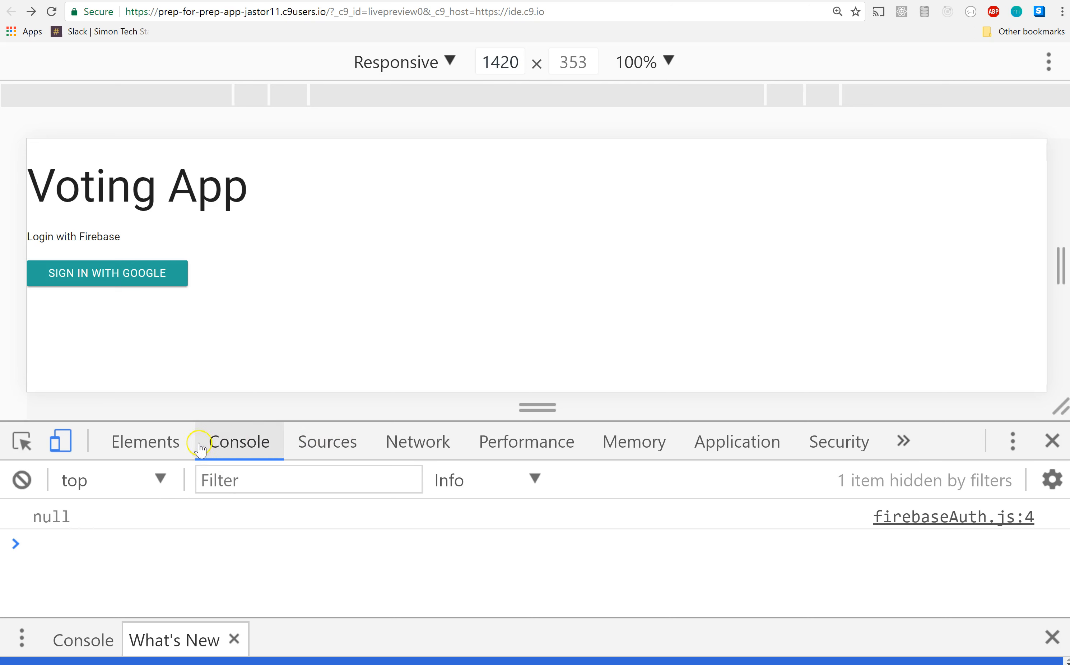
pyautogui.moveTo(737, 442)
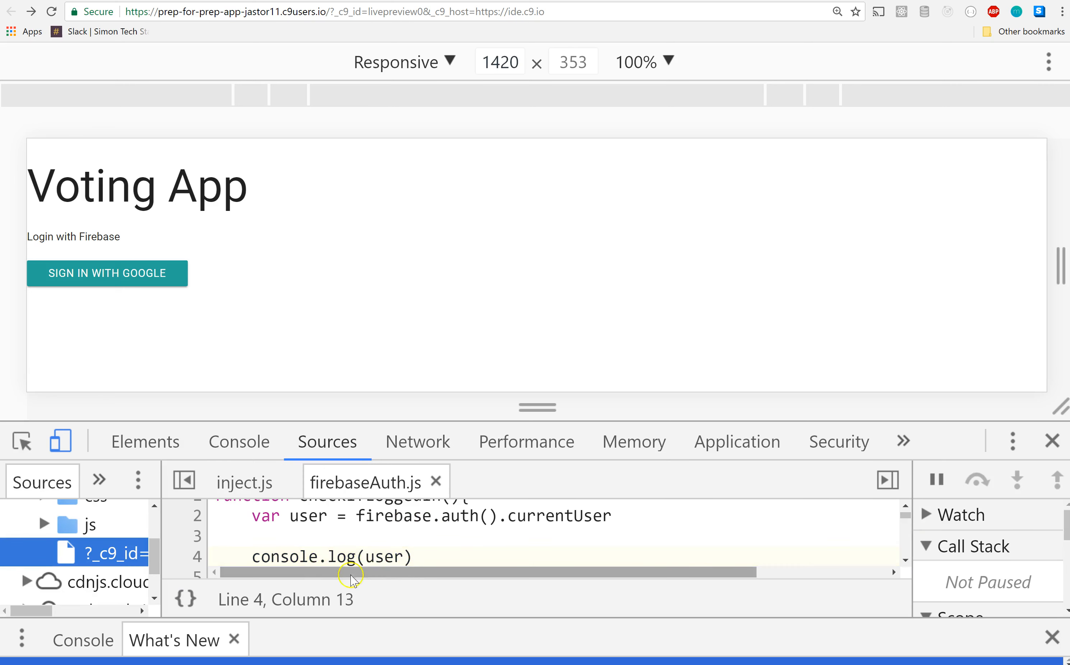
pyautogui.moveTo(299, 517)
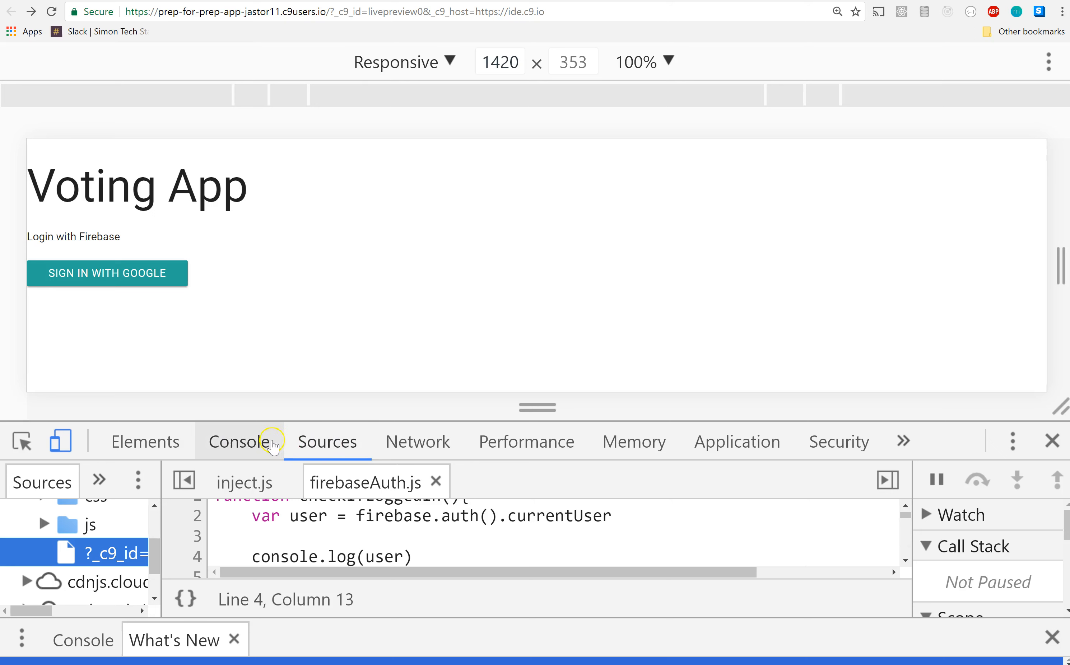
pyautogui.click(239, 442)
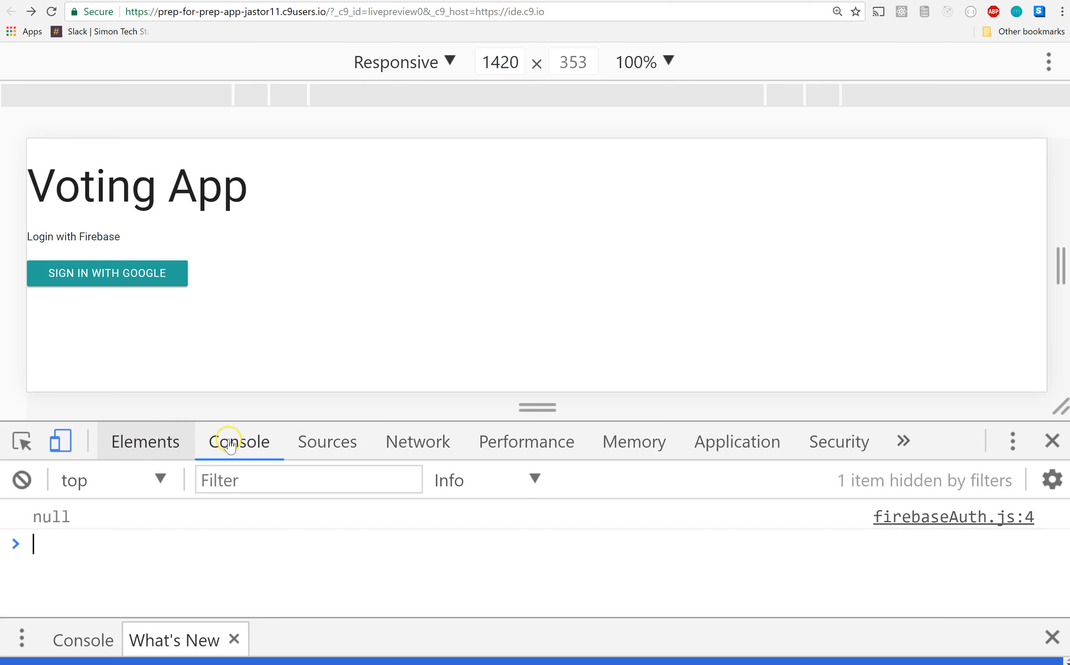
pyautogui.moveTo(737, 442)
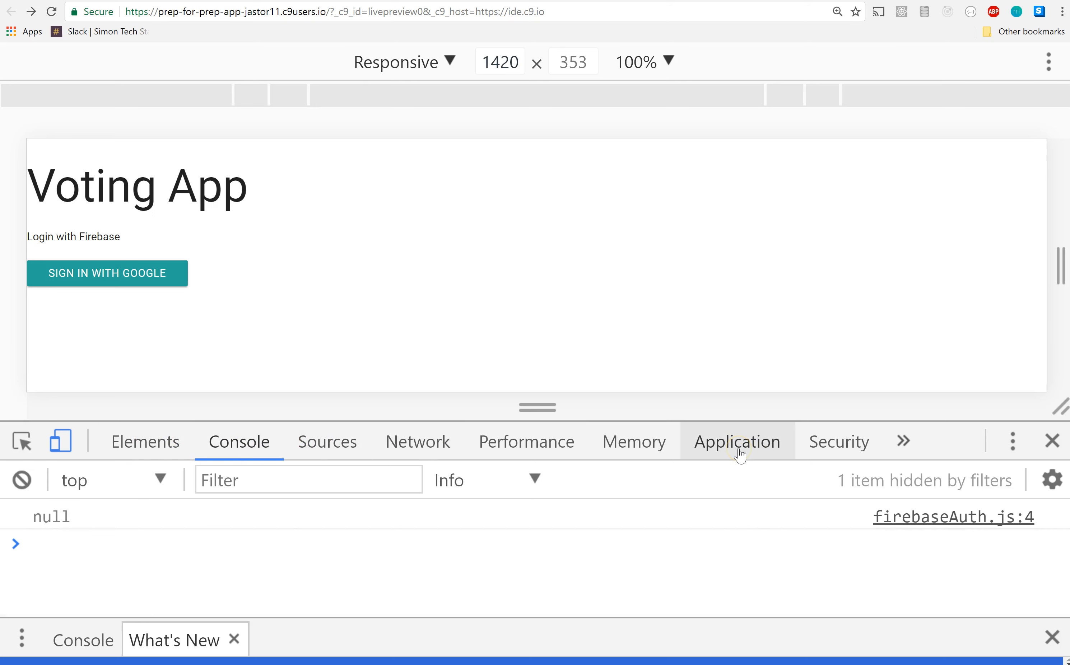
# - Delete the stored firebase:authUser entry and sign in with Google again
pyautogui.click(736, 442)
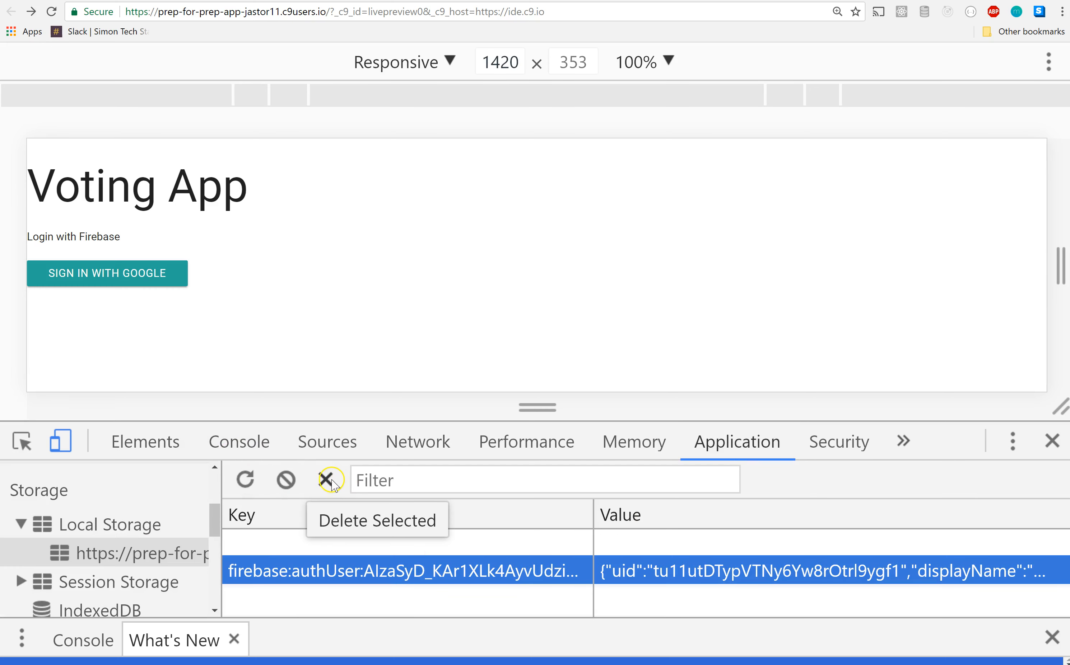
pyautogui.click(330, 480)
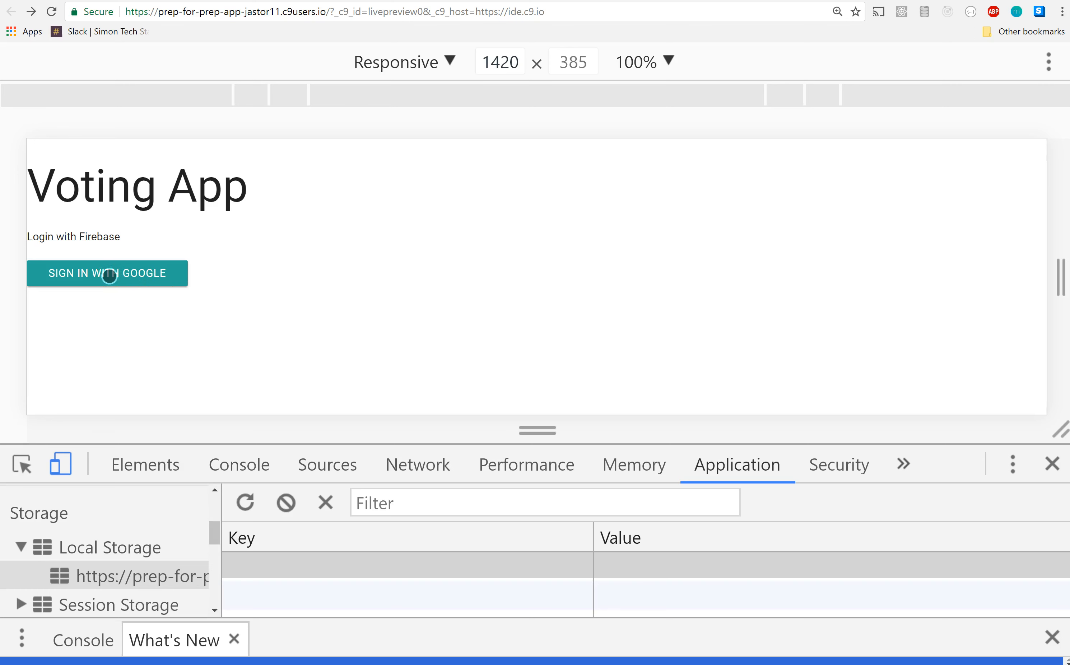
pyautogui.click(107, 273)
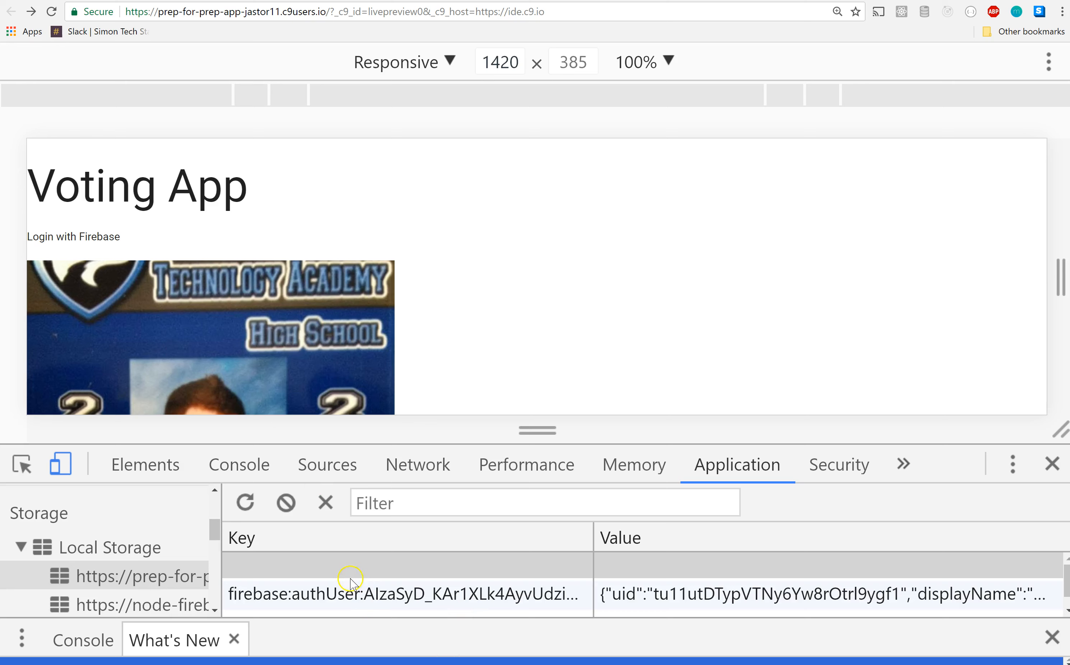
# - Expand the logged user object and read its displayName, email, photoURL, refreshToken and uid
pyautogui.click(239, 465)
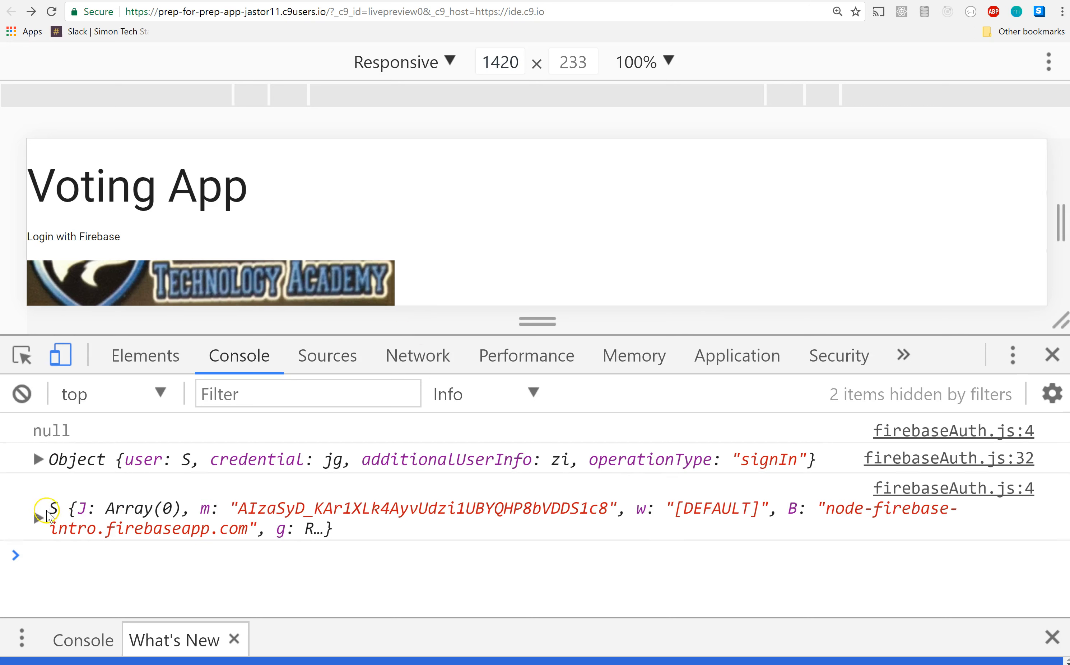
pyautogui.click(39, 509)
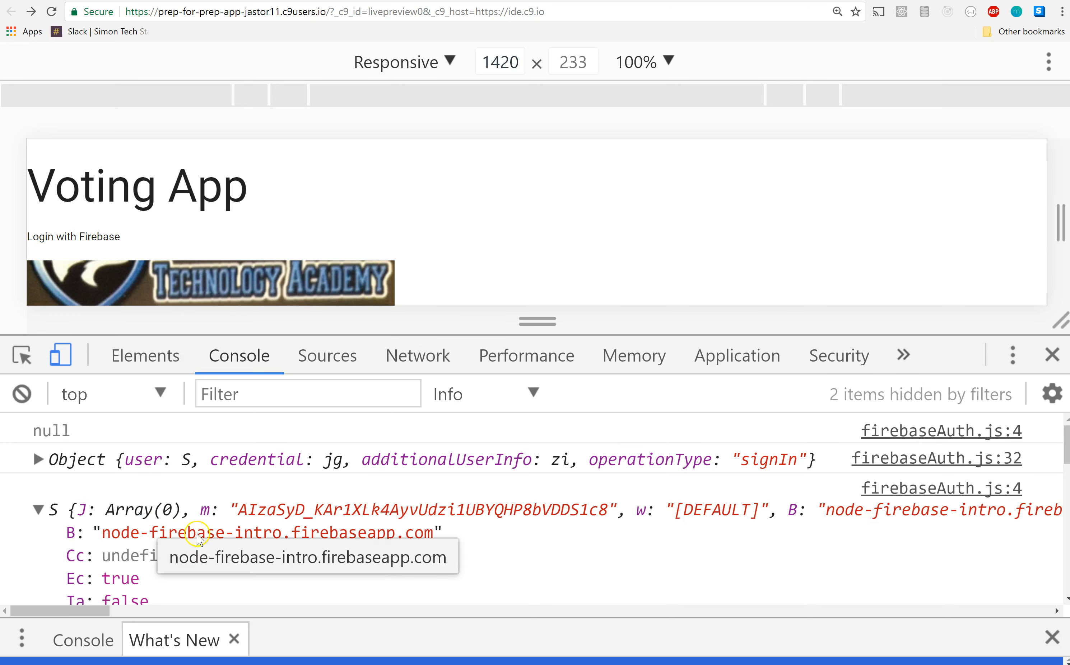
pyautogui.scroll(-3)
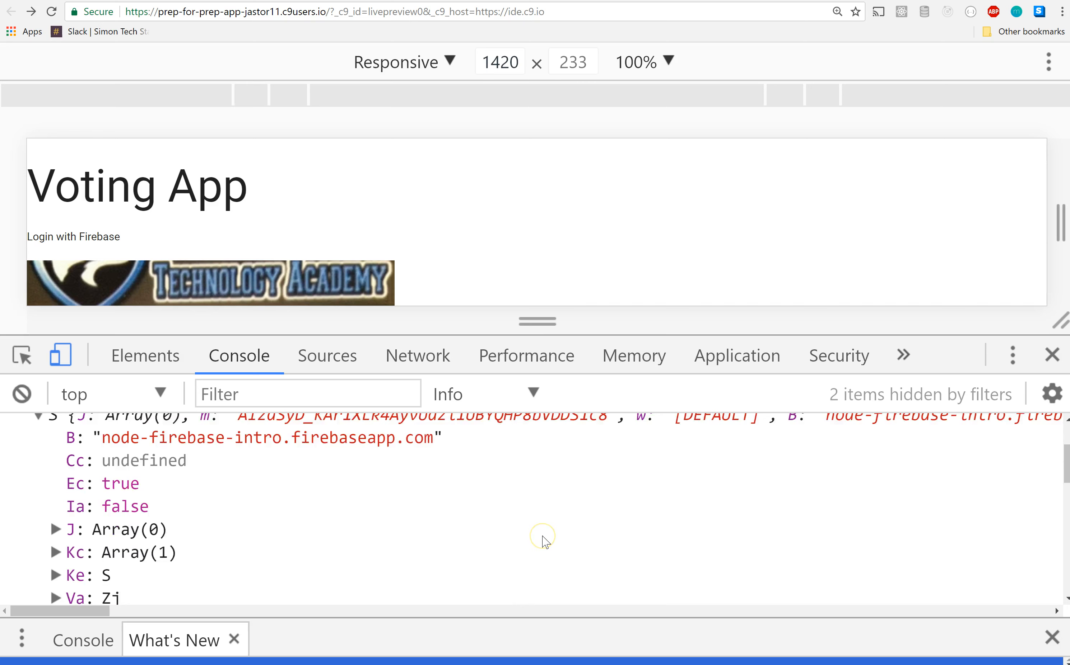
pyautogui.scroll(-3)
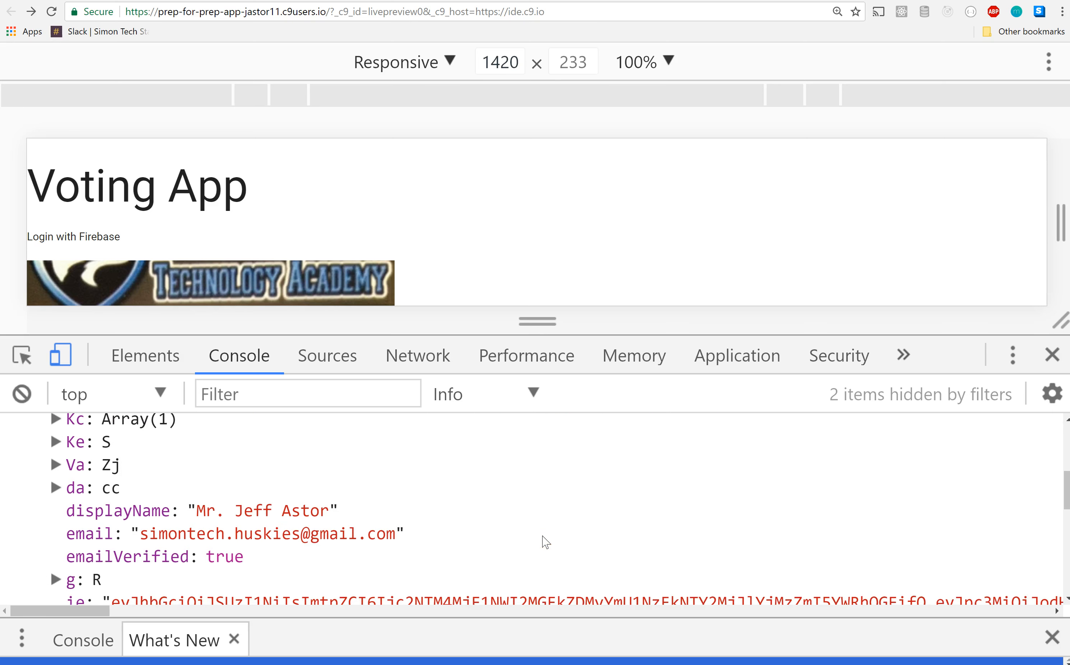
pyautogui.scroll(-3)
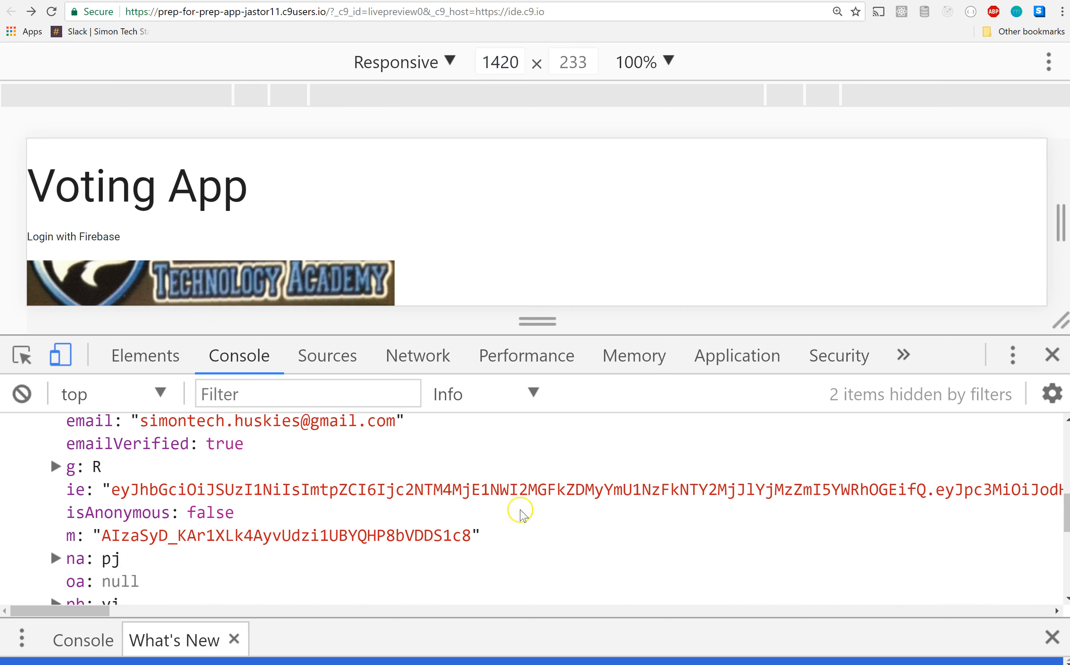
pyautogui.scroll(-3)
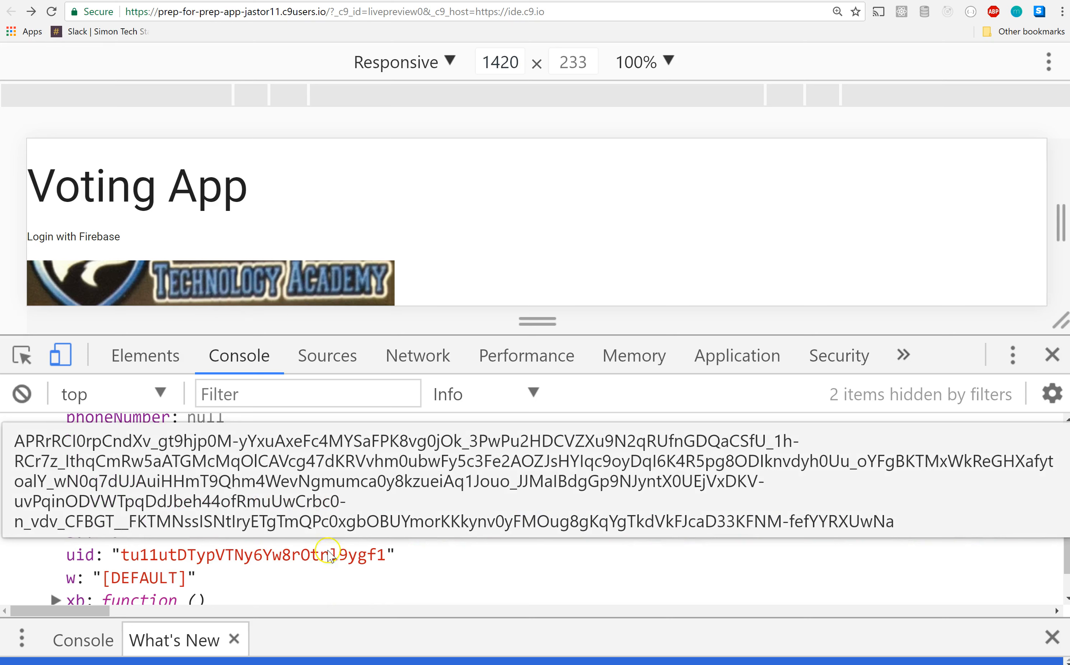
pyautogui.scroll(-3)
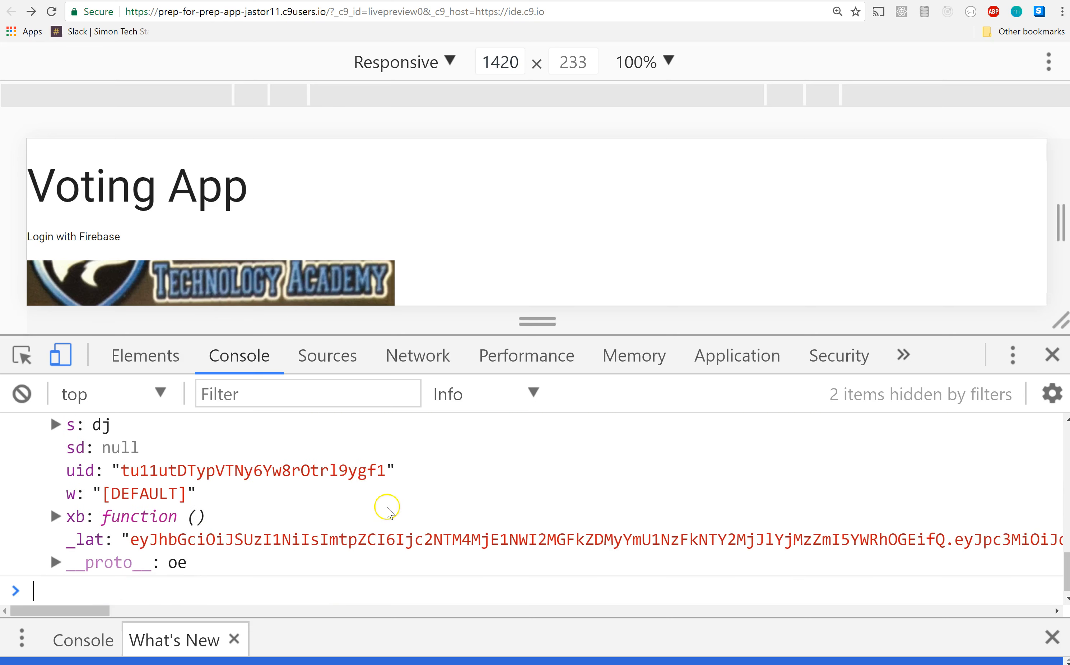
pyautogui.scroll(3)
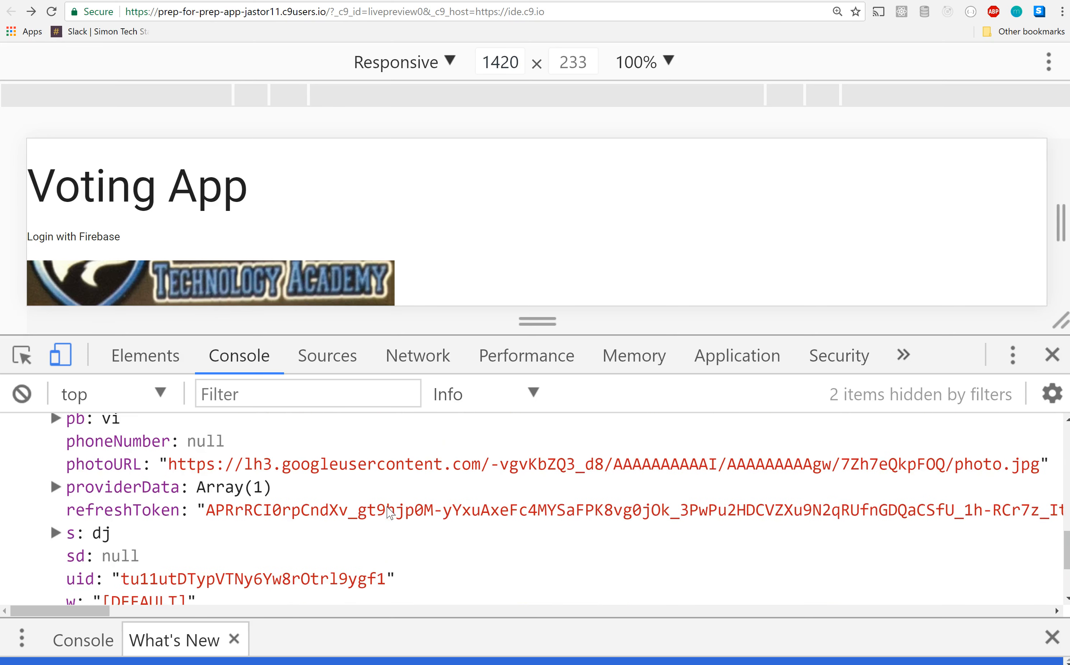
pyautogui.scroll(3)
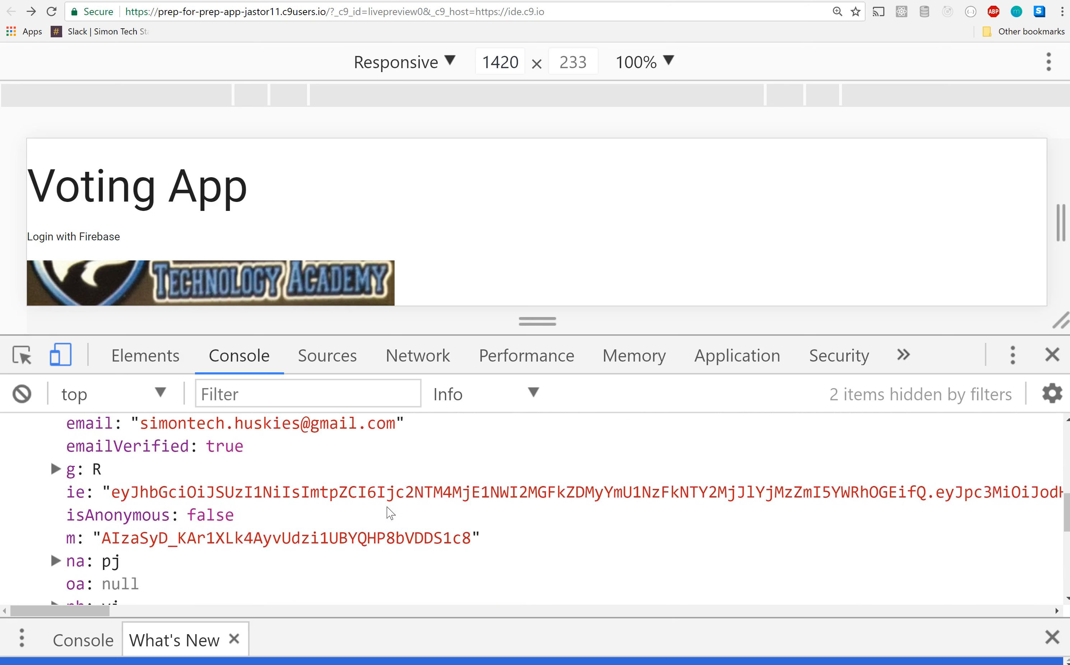
pyautogui.scroll(3)
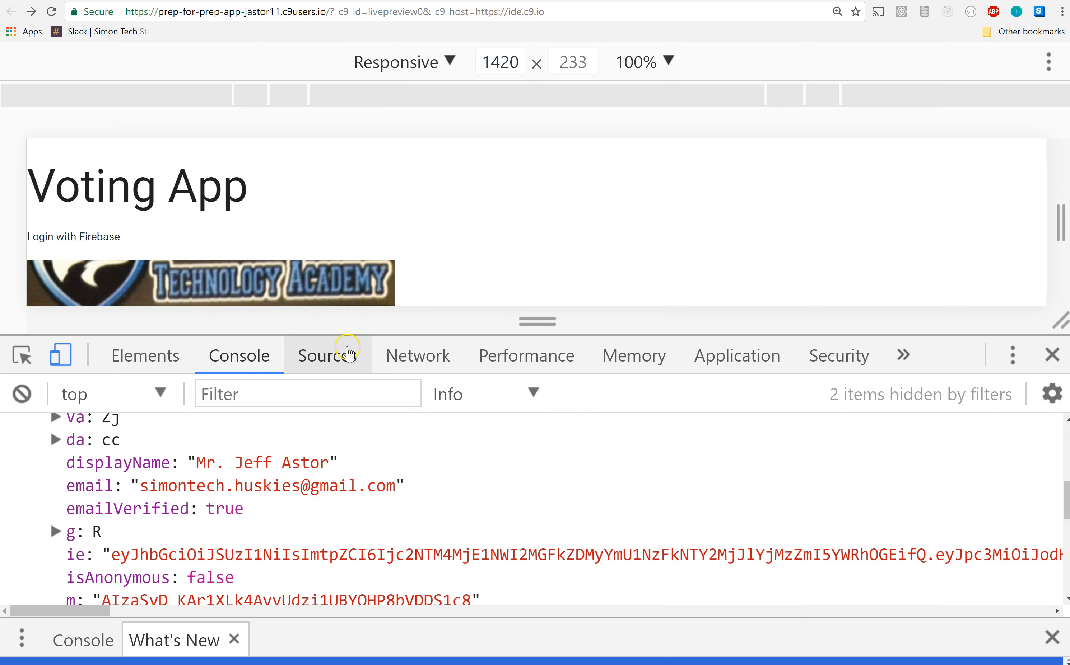
pyautogui.moveTo(425, 326)
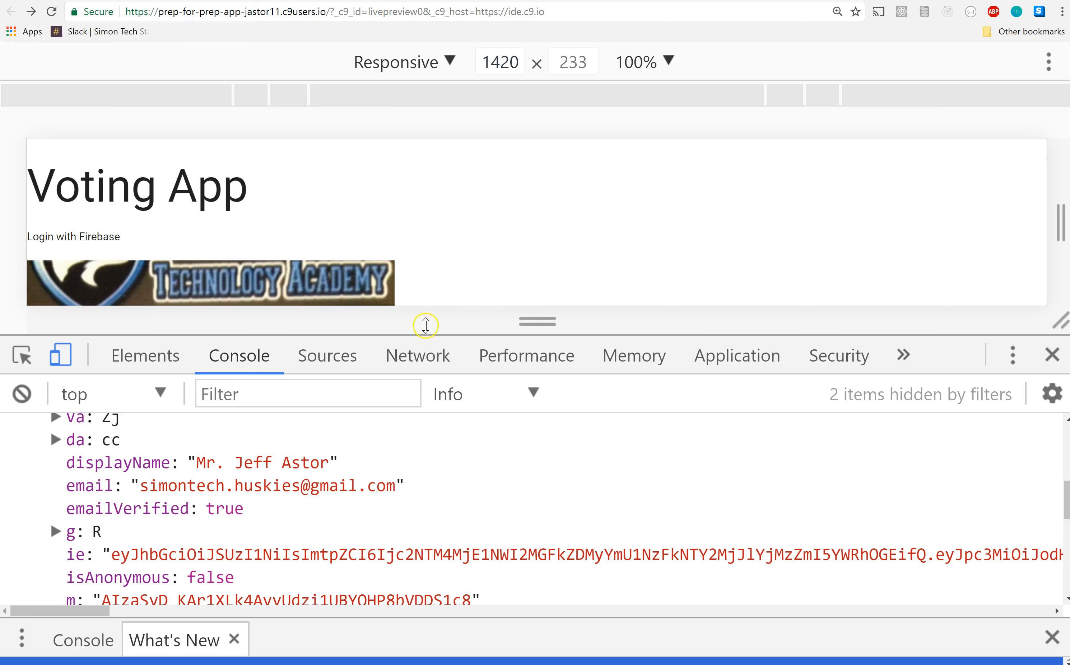
pyautogui.moveTo(198, 486)
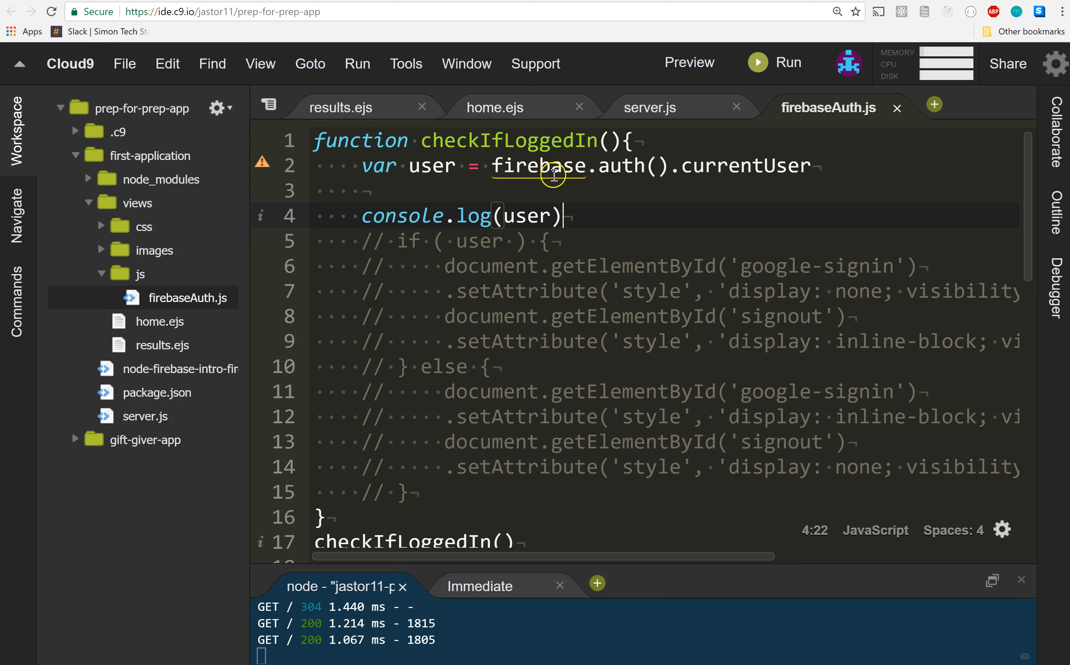
pyautogui.moveTo(788, 196)
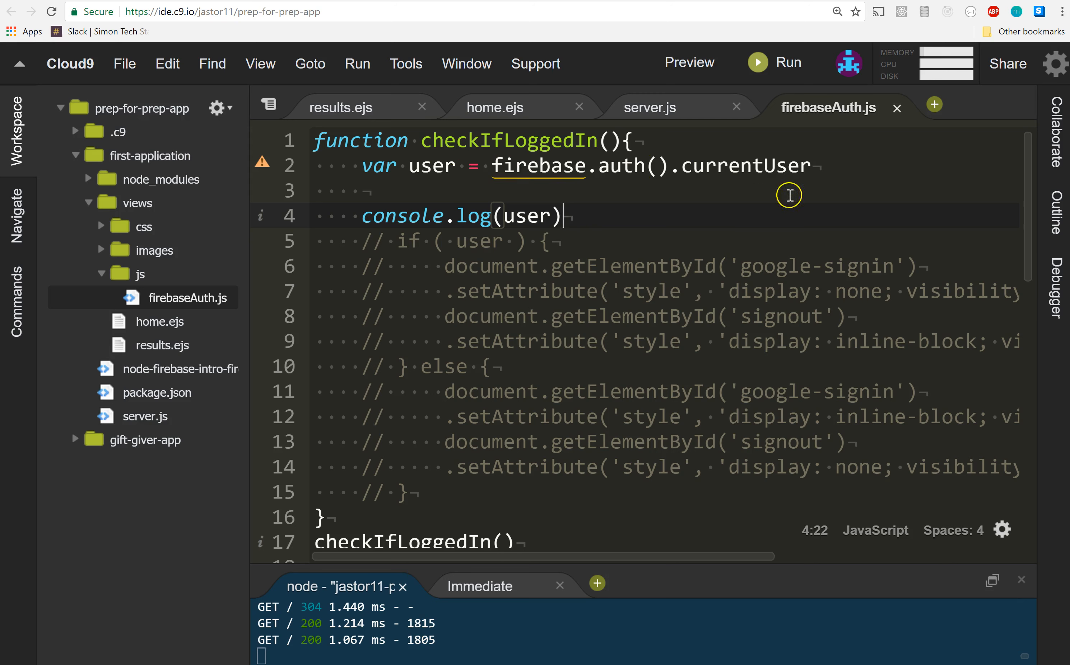
pyautogui.moveTo(526, 217)
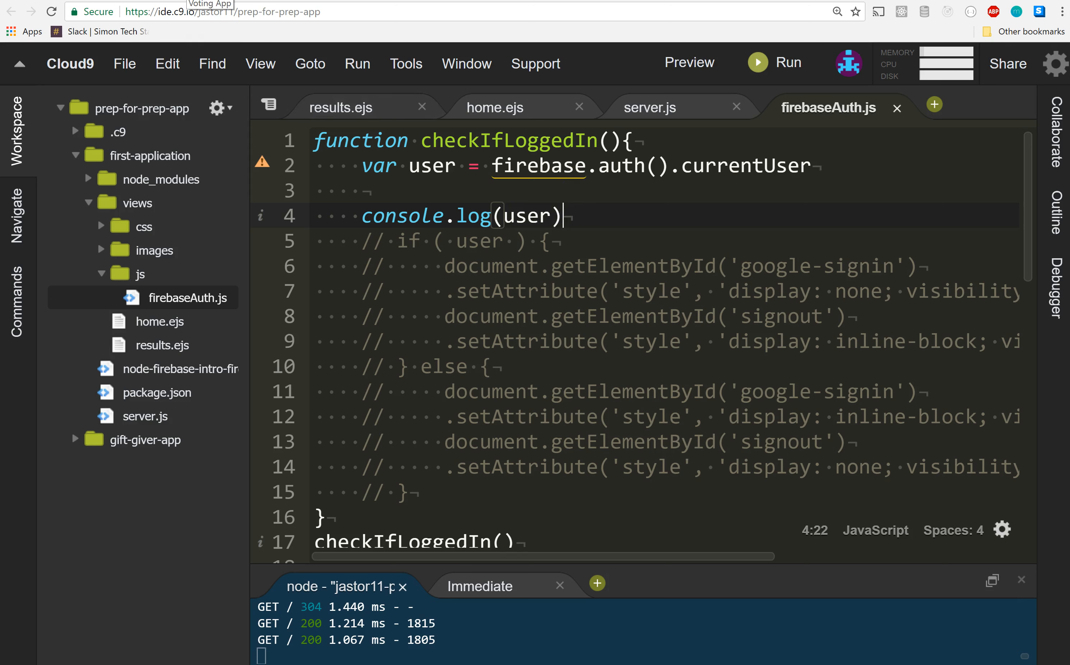
pyautogui.click(688, 62)
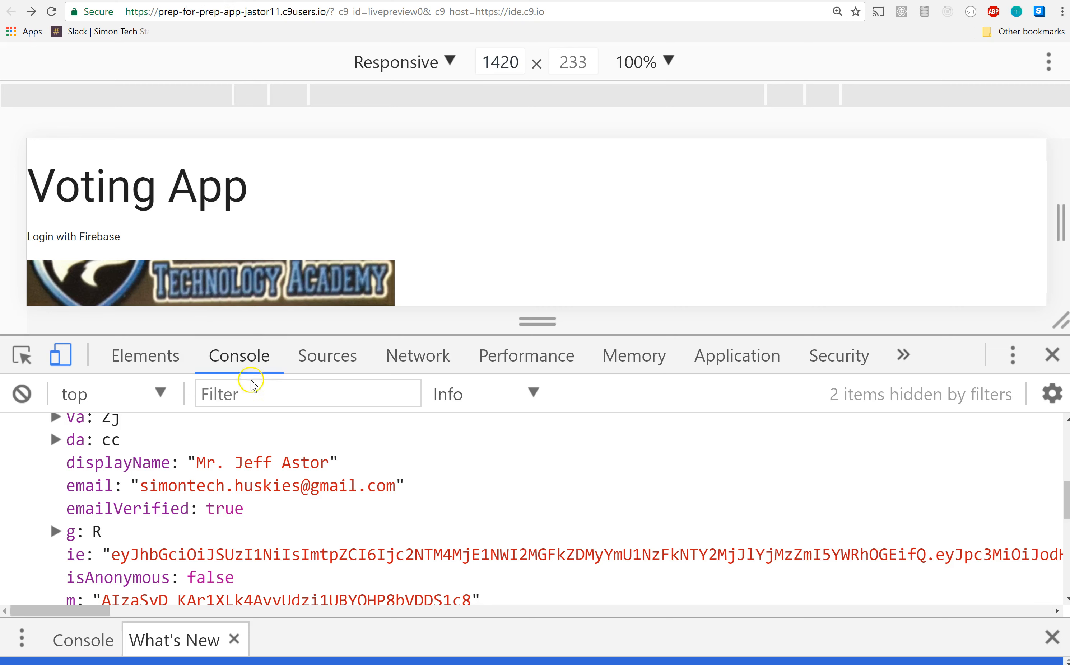
pyautogui.moveTo(136, 470)
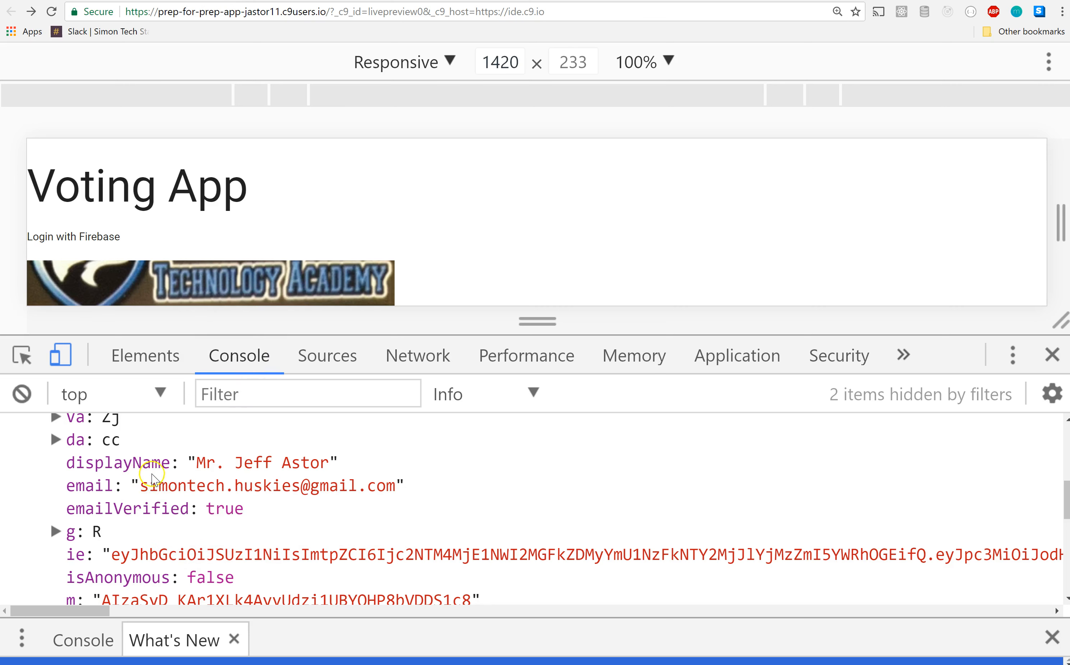
pyautogui.moveTo(160, 519)
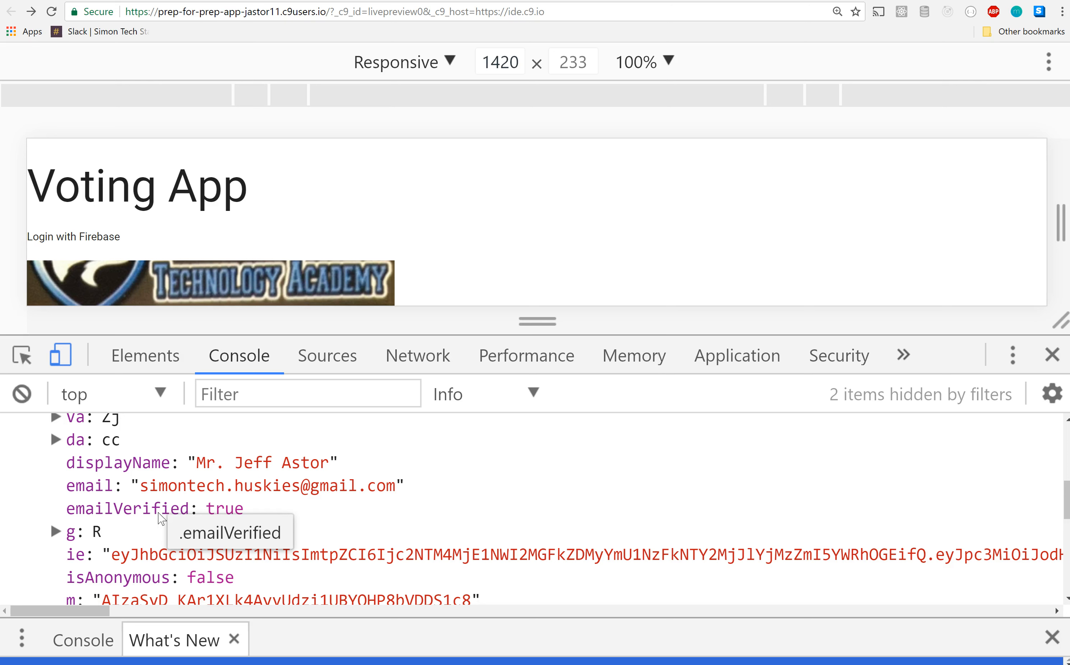
pyautogui.moveTo(161, 520)
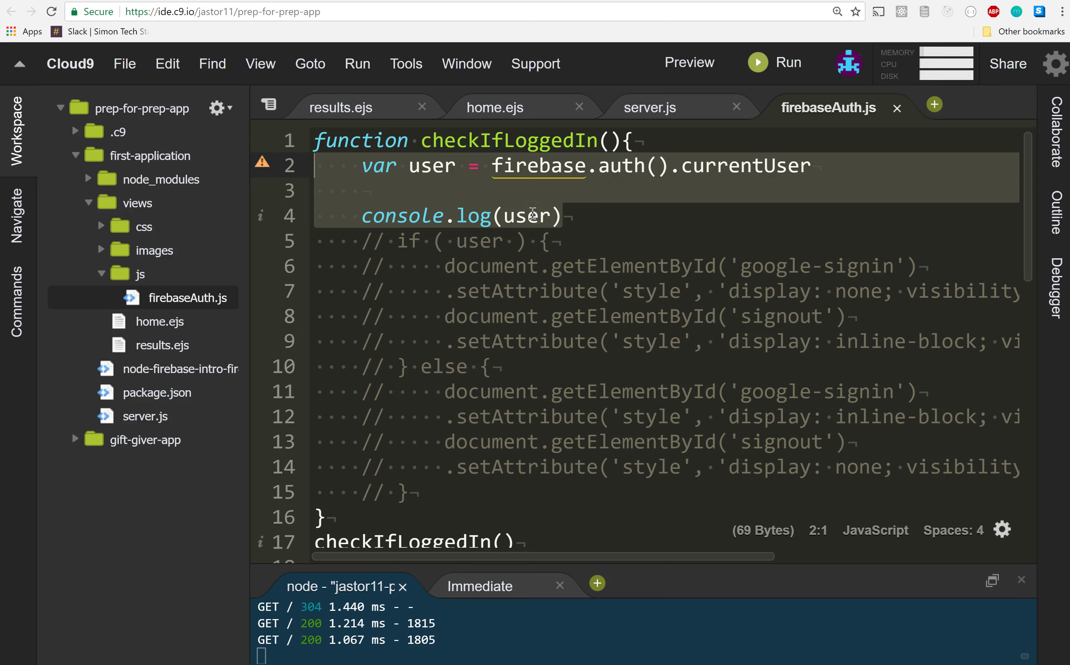
# - Switch to the app preview showing the sign-in page with null logged
pyautogui.click(689, 62)
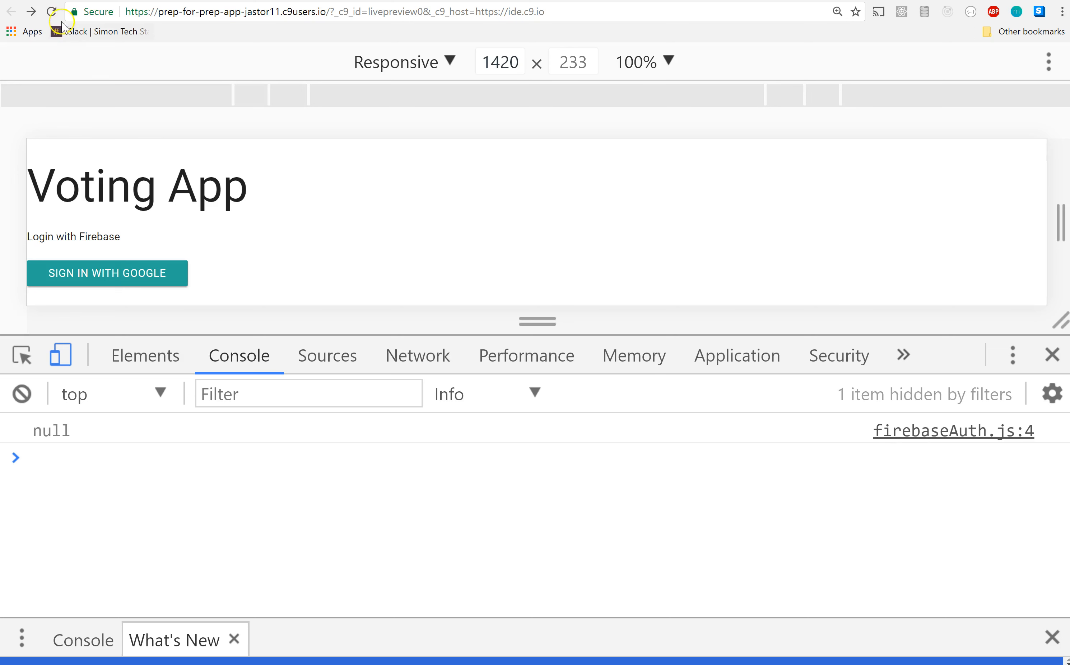
# - Reload and query firebase.auth().currentUser in the console, which returns the user despite line 4 logging null
pyautogui.click(106, 273)
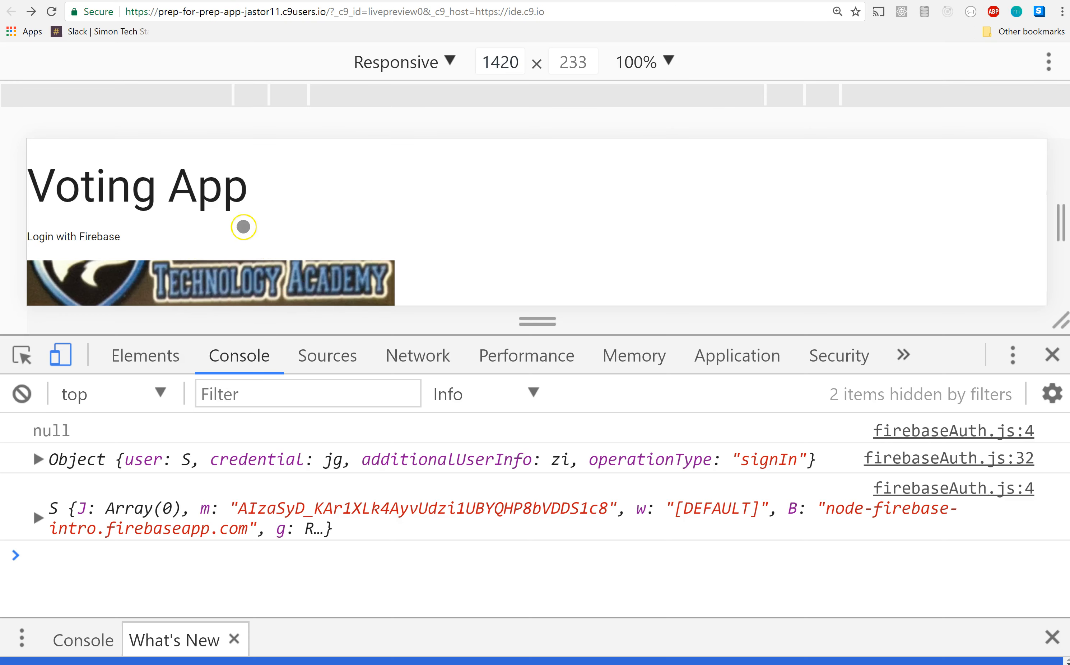
pyautogui.moveTo(49, 437)
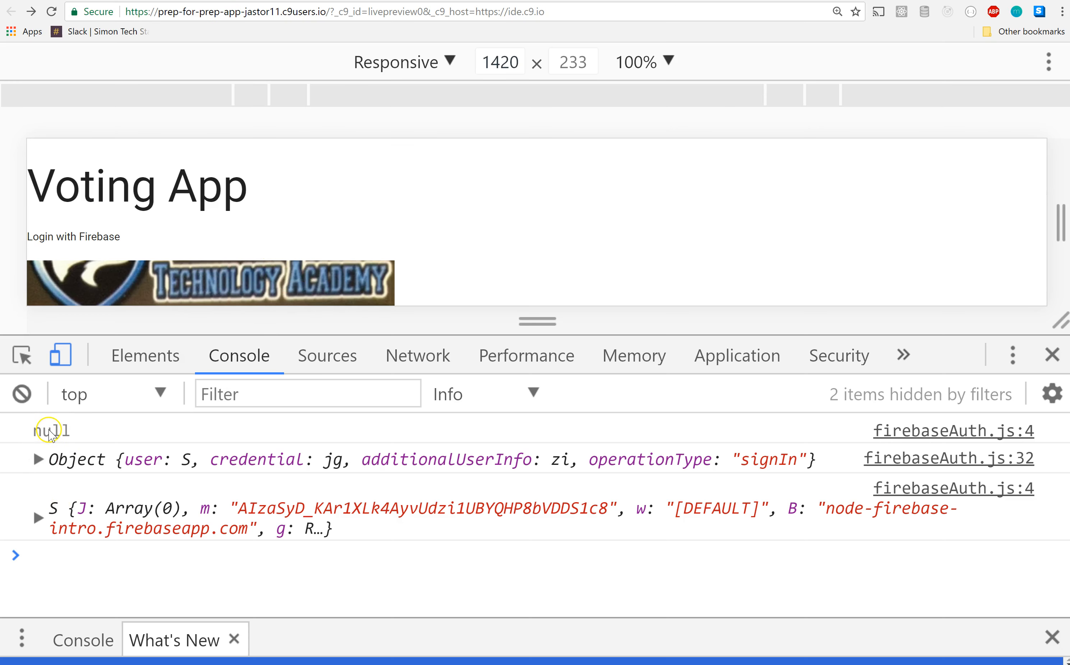
pyautogui.moveTo(49, 525)
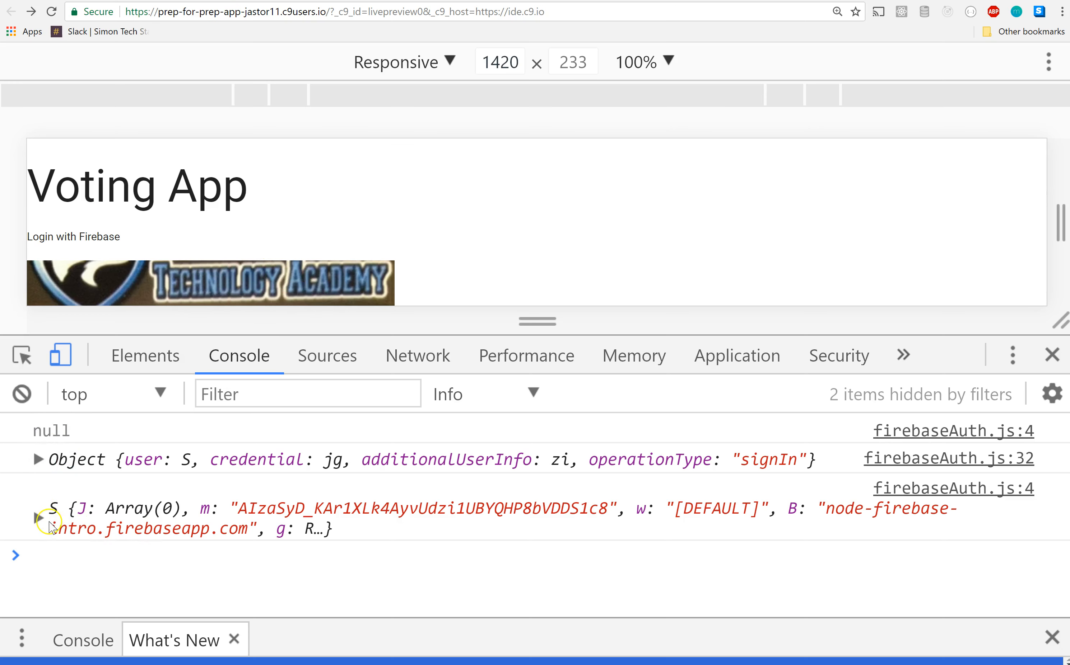
pyautogui.write('firebase.auth().c')
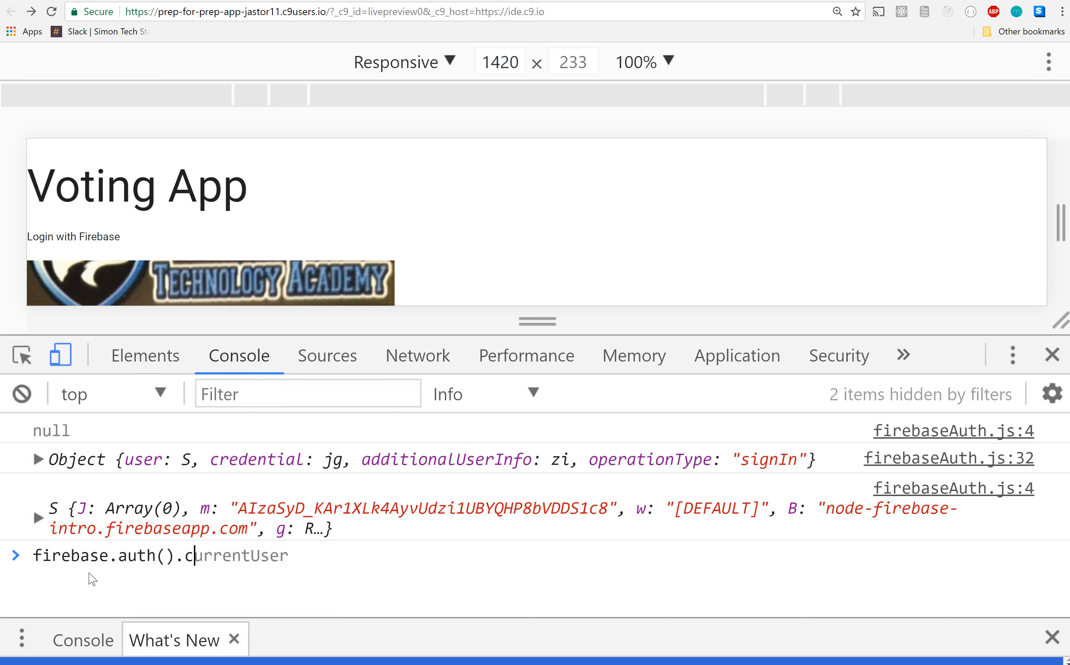
pyautogui.press('Return')
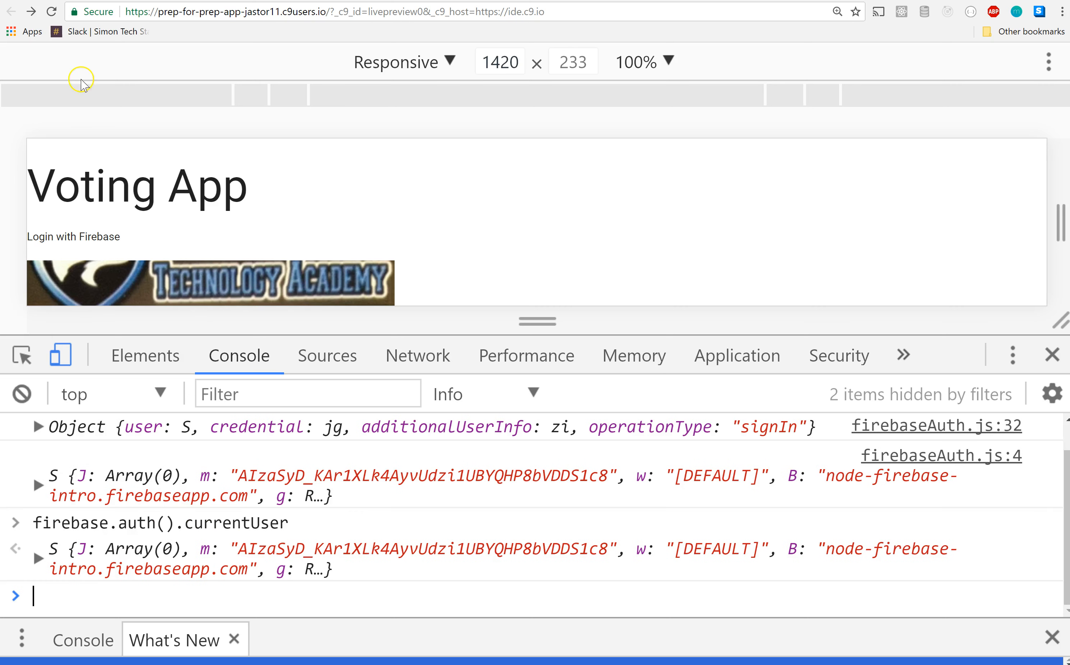
pyautogui.click(50, 11)
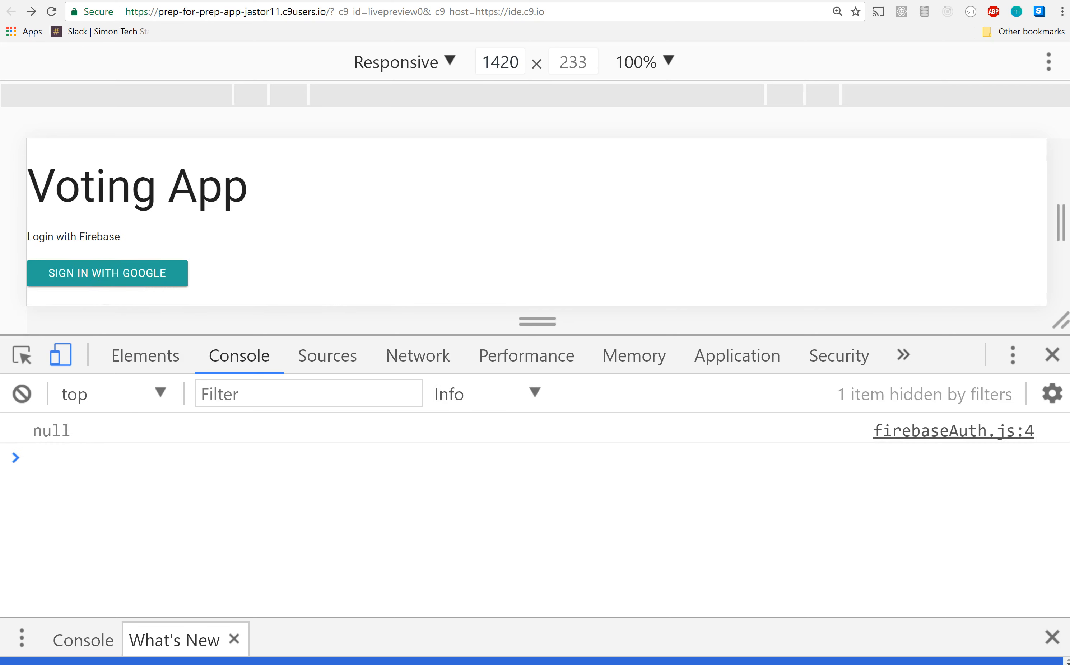
pyautogui.write('firebase.auth().currentUser')
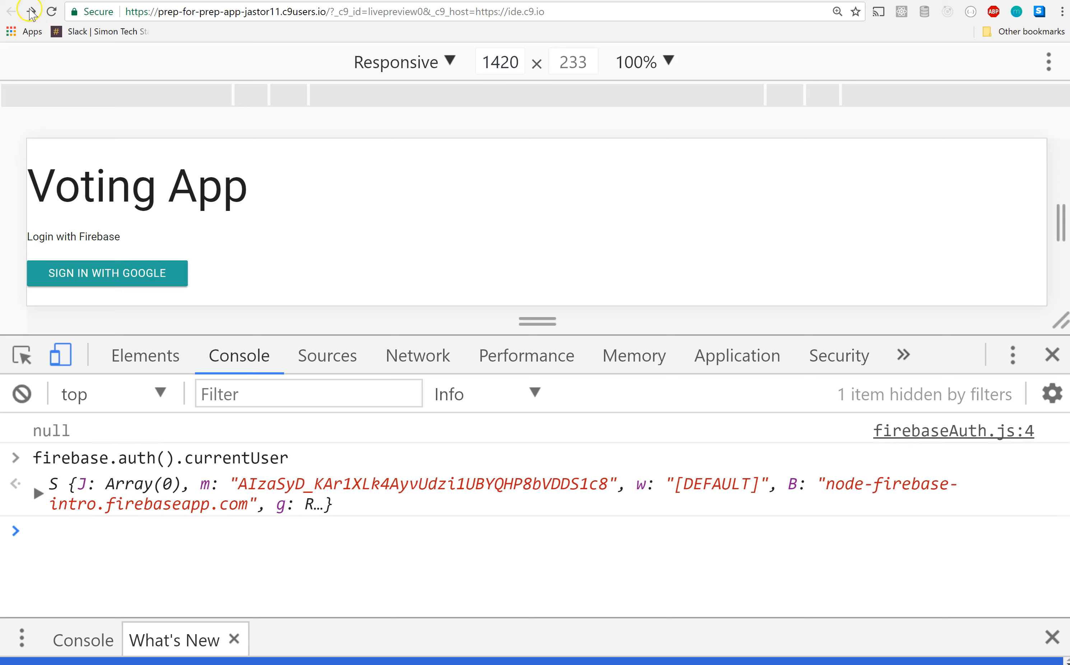
# - Uncomment the if/else toggling block in checkIfLoggedIn and save firebaseAuth.js
pyautogui.click(13, 11)
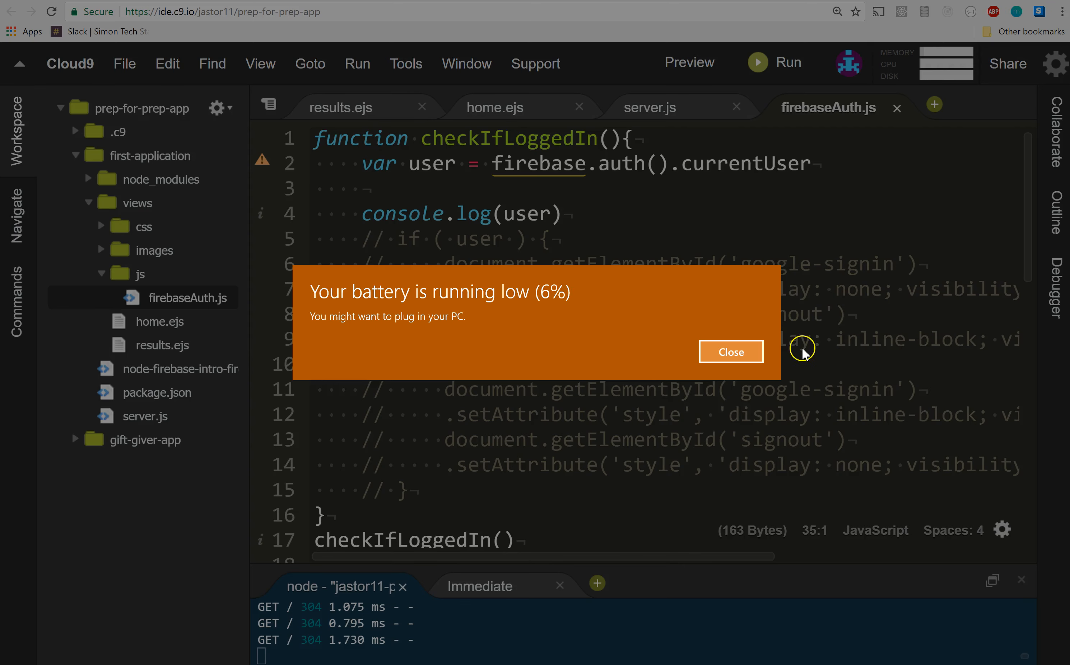
pyautogui.click(730, 351)
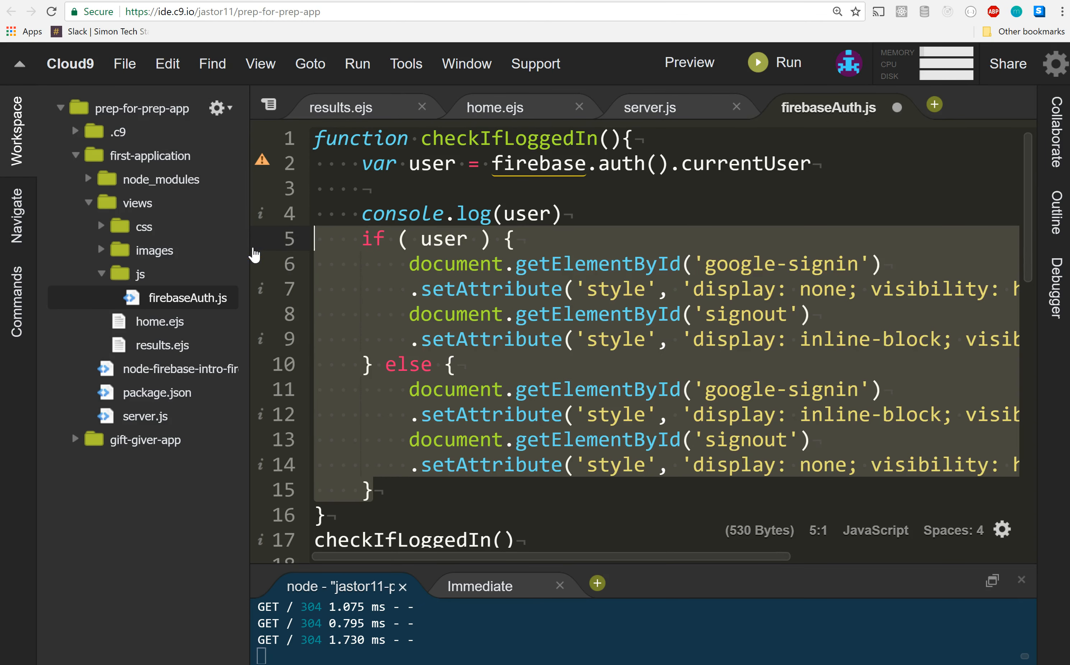
pyautogui.press('ctrl+s')
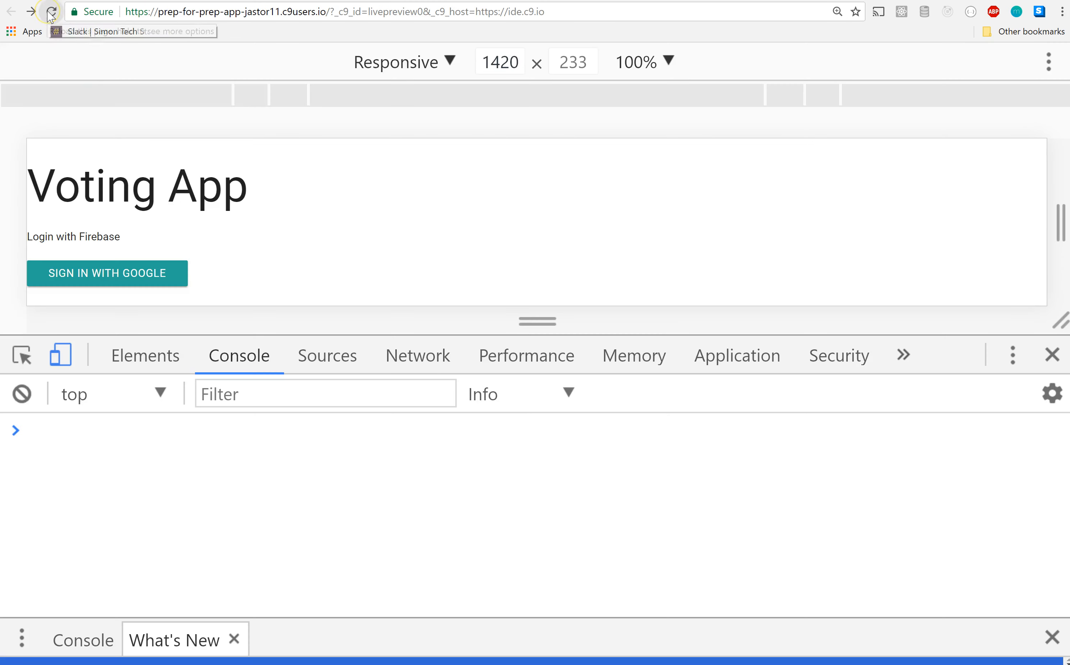
# - Reload the preview, sign in with Google so the user object is logged, then reload again
pyautogui.click(50, 11)
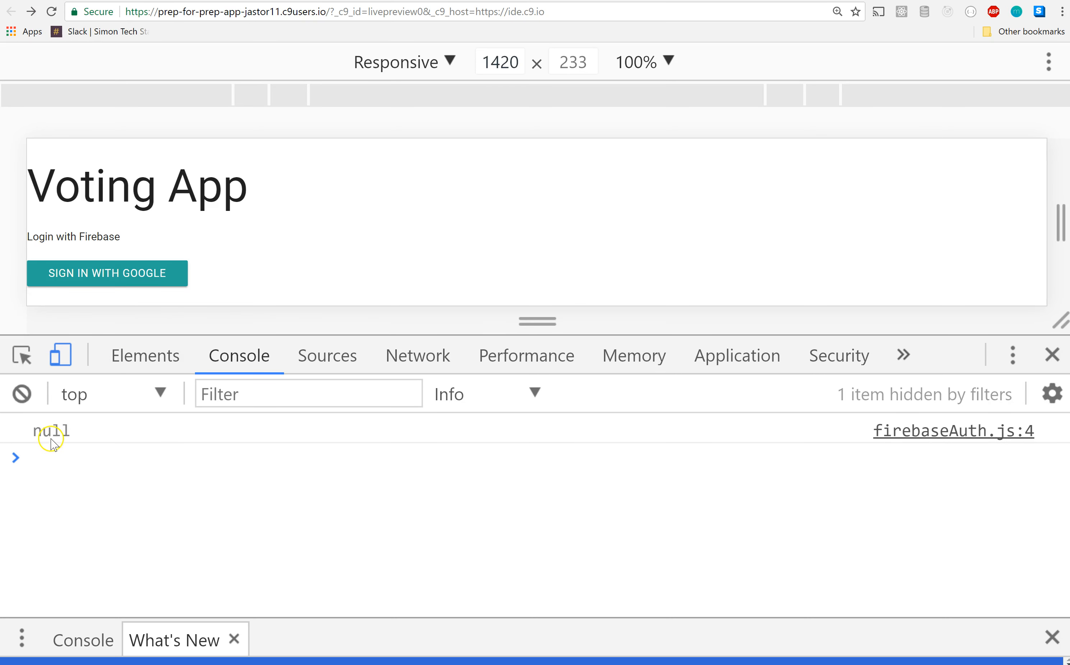
pyautogui.click(106, 274)
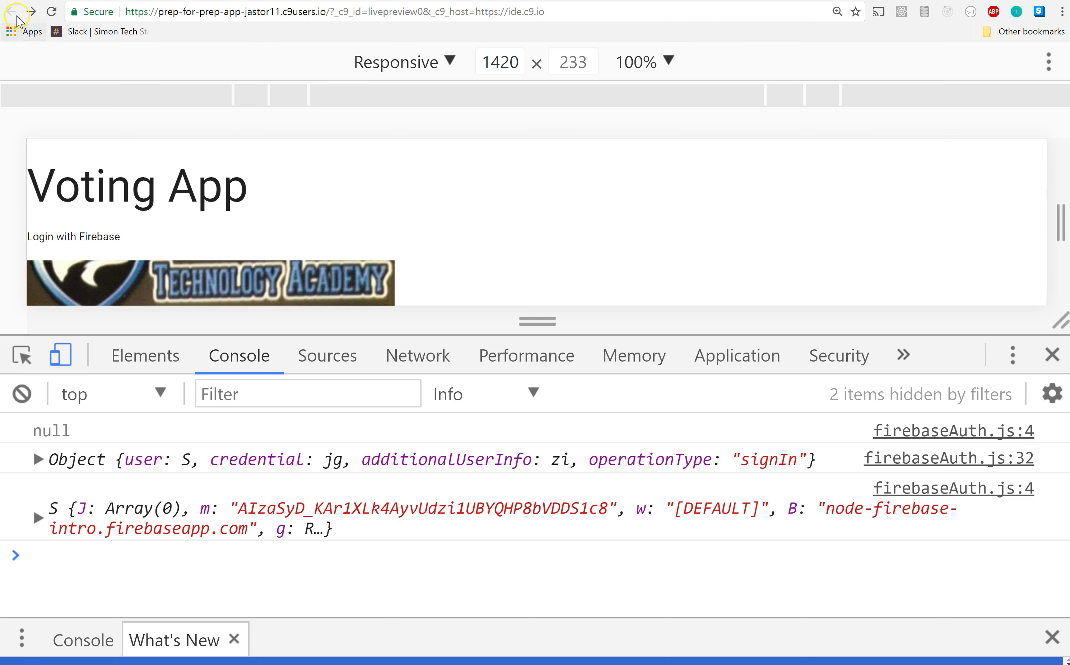
pyautogui.moveTo(50, 12)
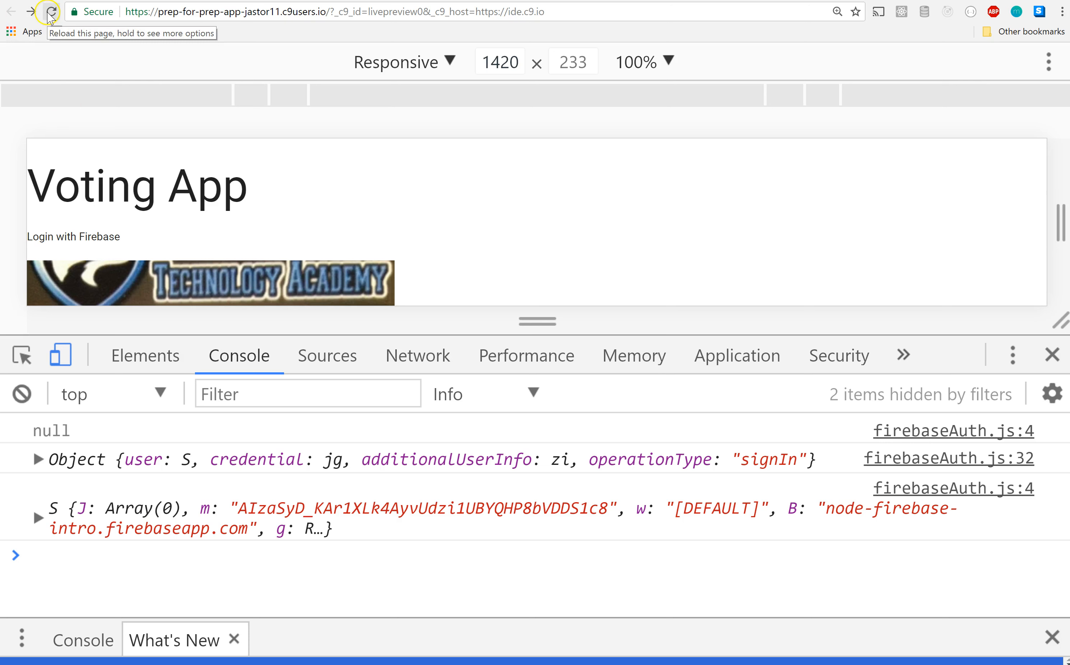
pyautogui.click(49, 12)
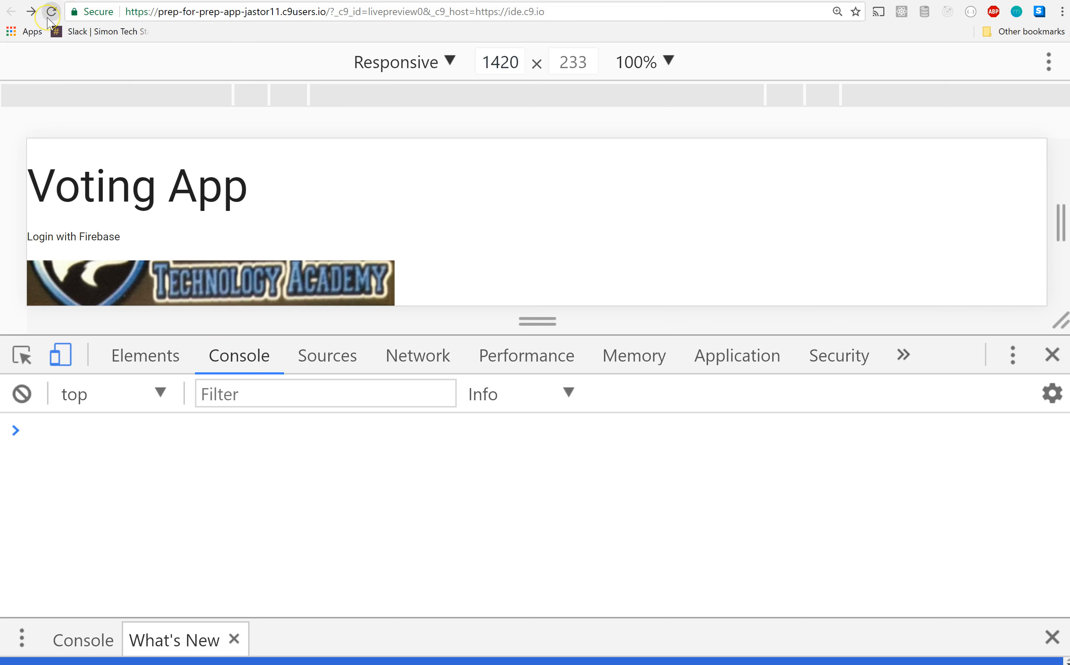
pyautogui.click(48, 11)
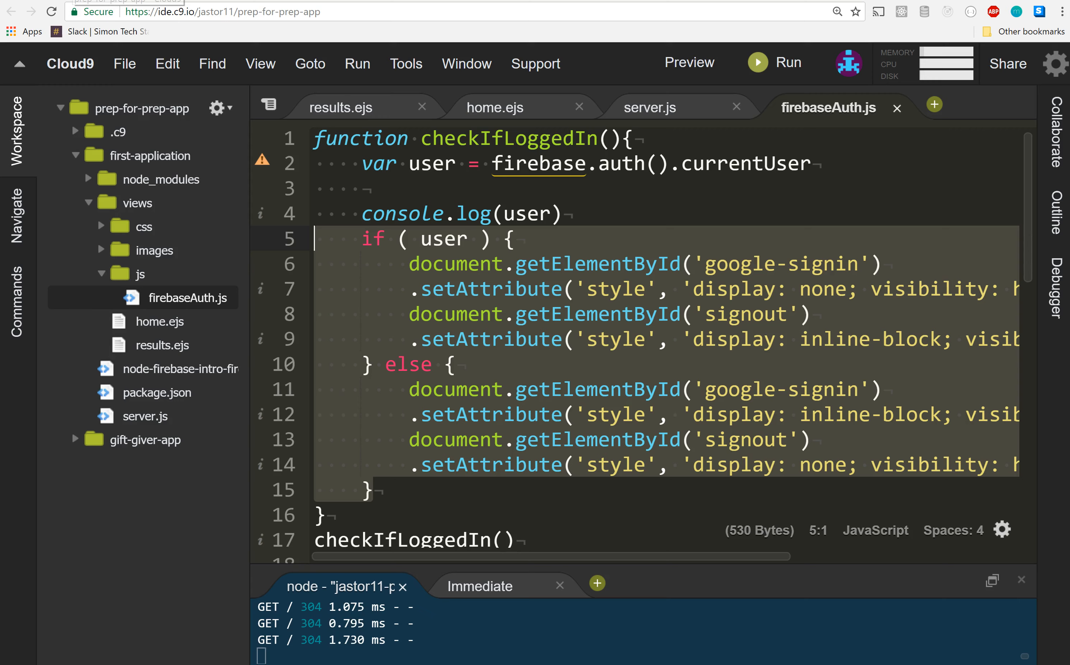
# - Wrap the checkIfLoggedIn() call in window.onload = function(){ ... } and save firebaseAuth.js
pyautogui.scroll(-3)
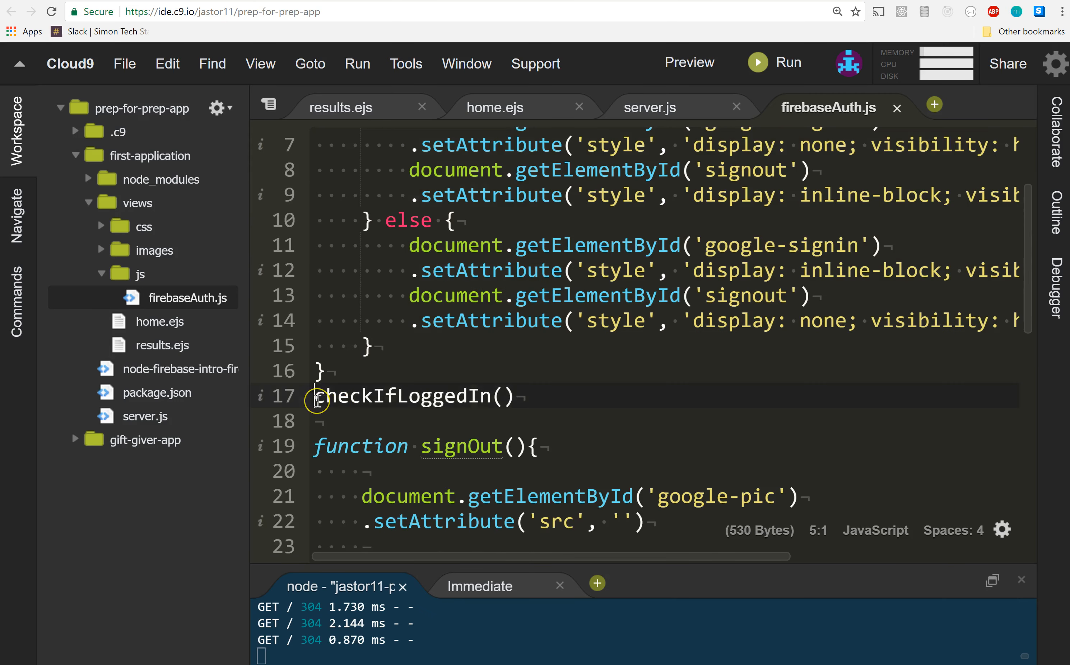
pyautogui.write('window.onload = function(){')
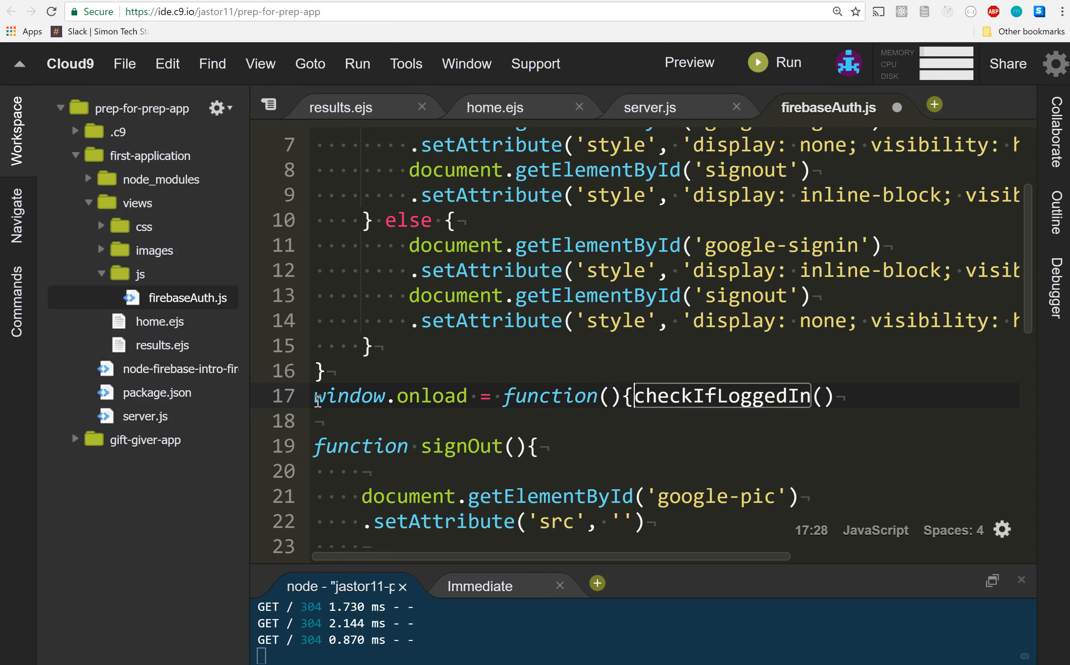
pyautogui.press('Enter')
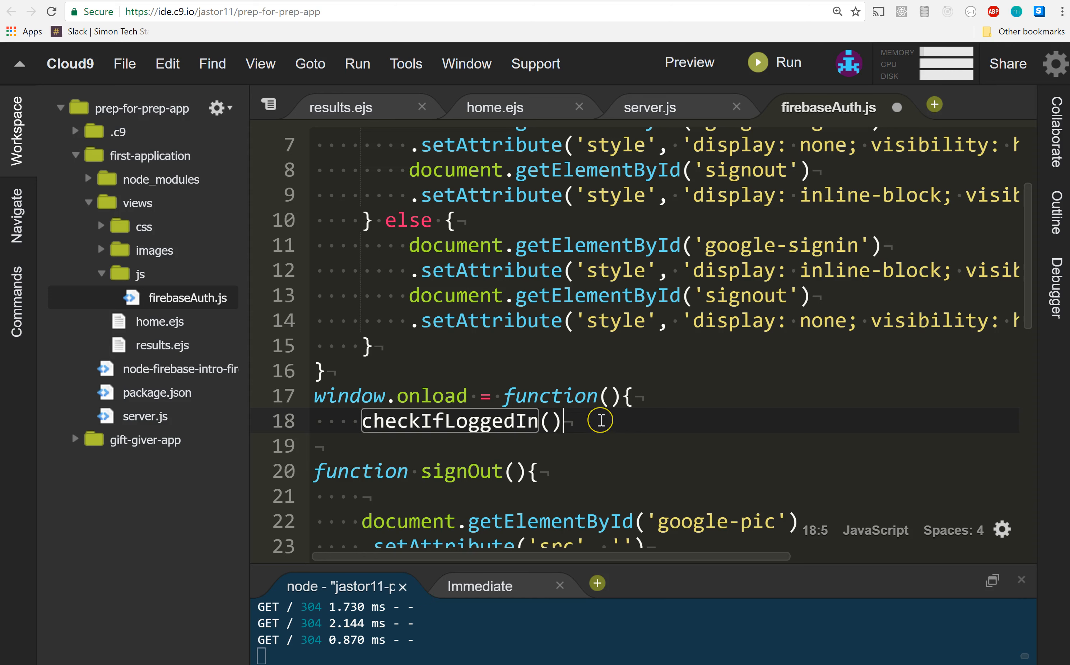
pyautogui.press('Enter')
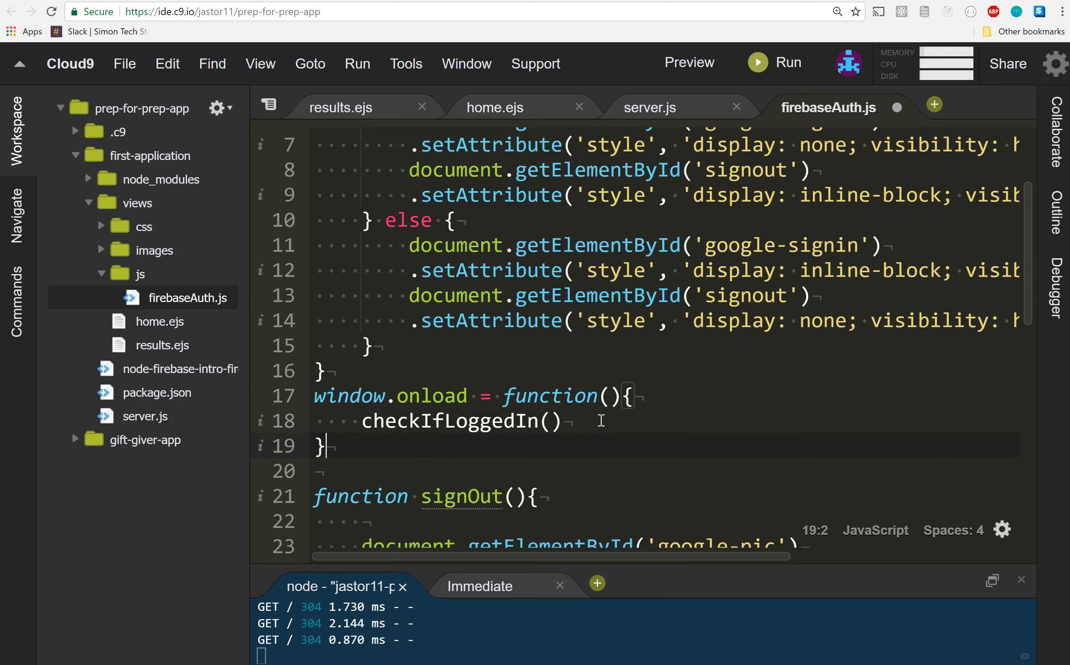
pyautogui.moveTo(503, 471)
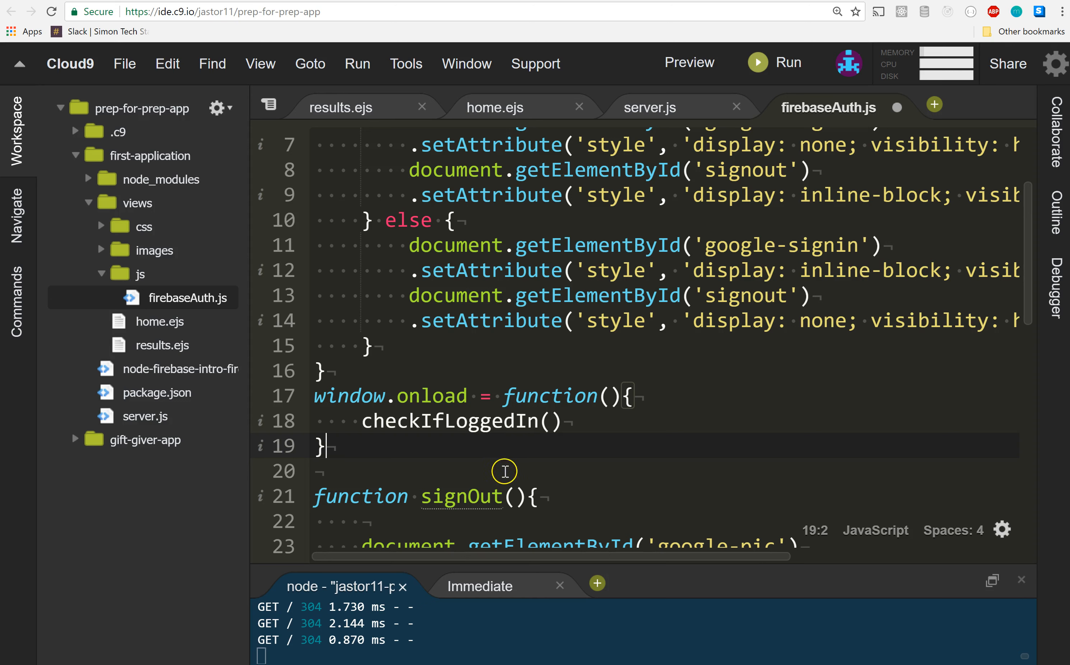
pyautogui.press('ctrl+s')
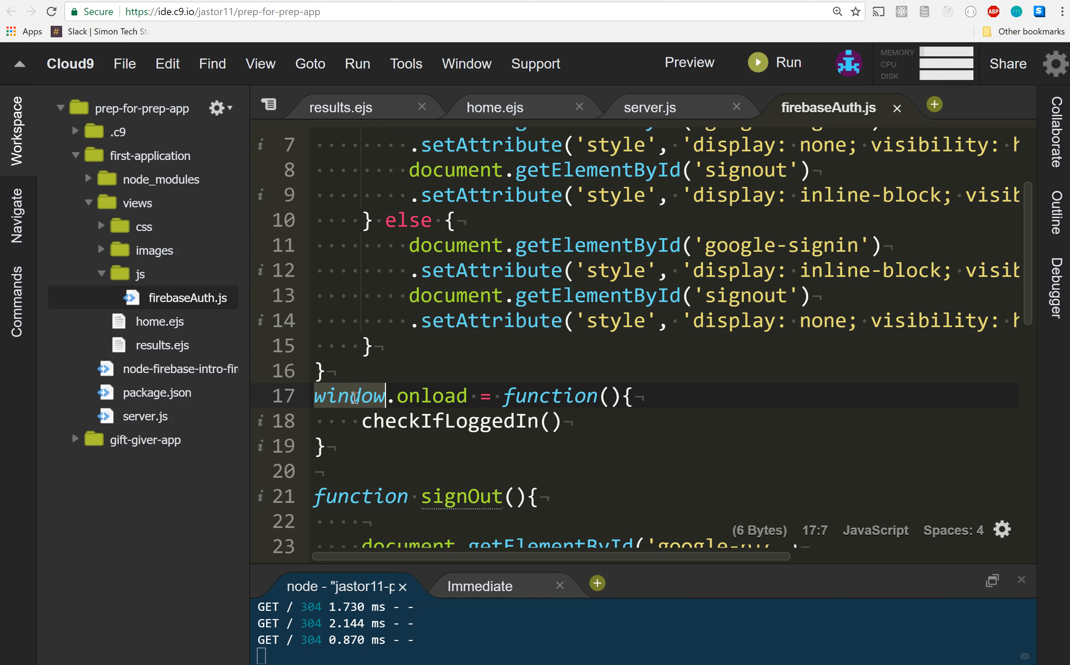
pyautogui.moveTo(605, 355)
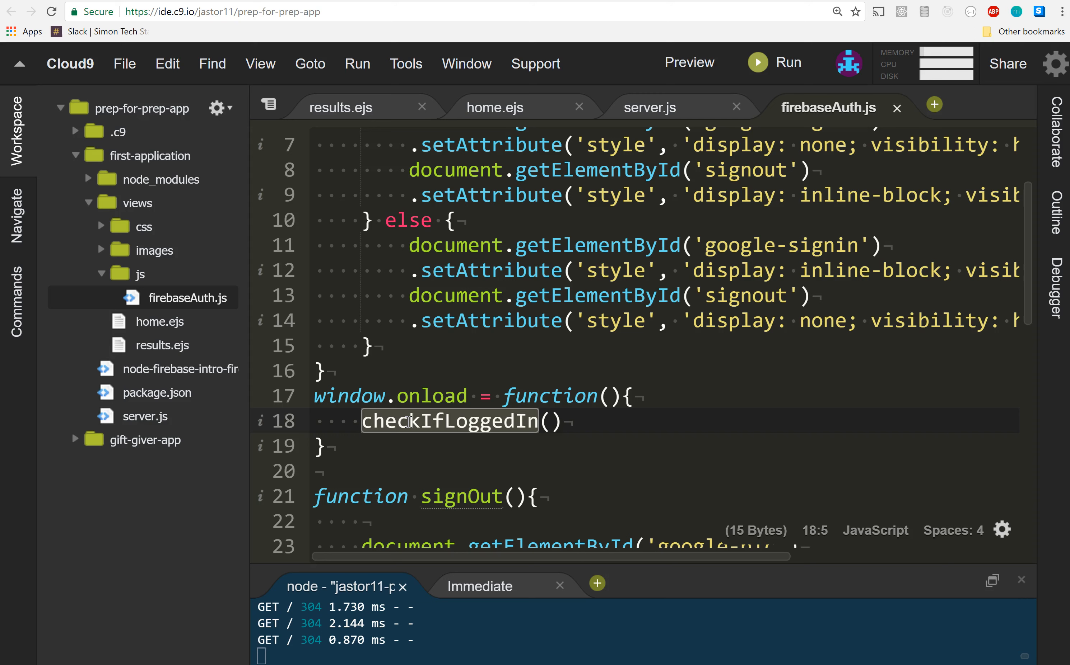
pyautogui.click(688, 62)
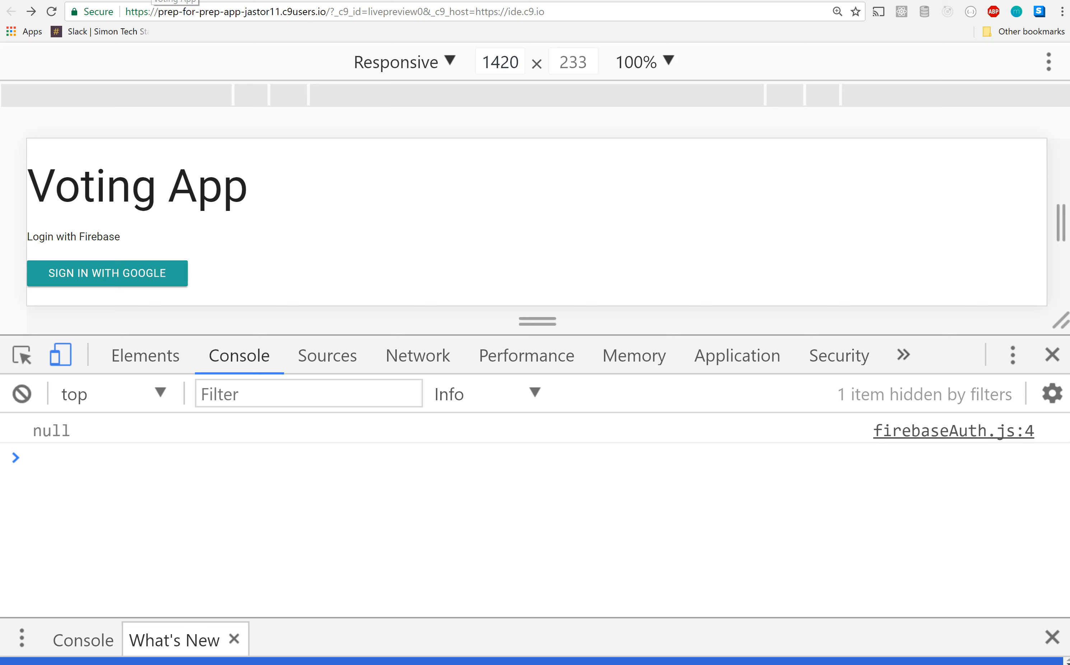
pyautogui.moveTo(51, 12)
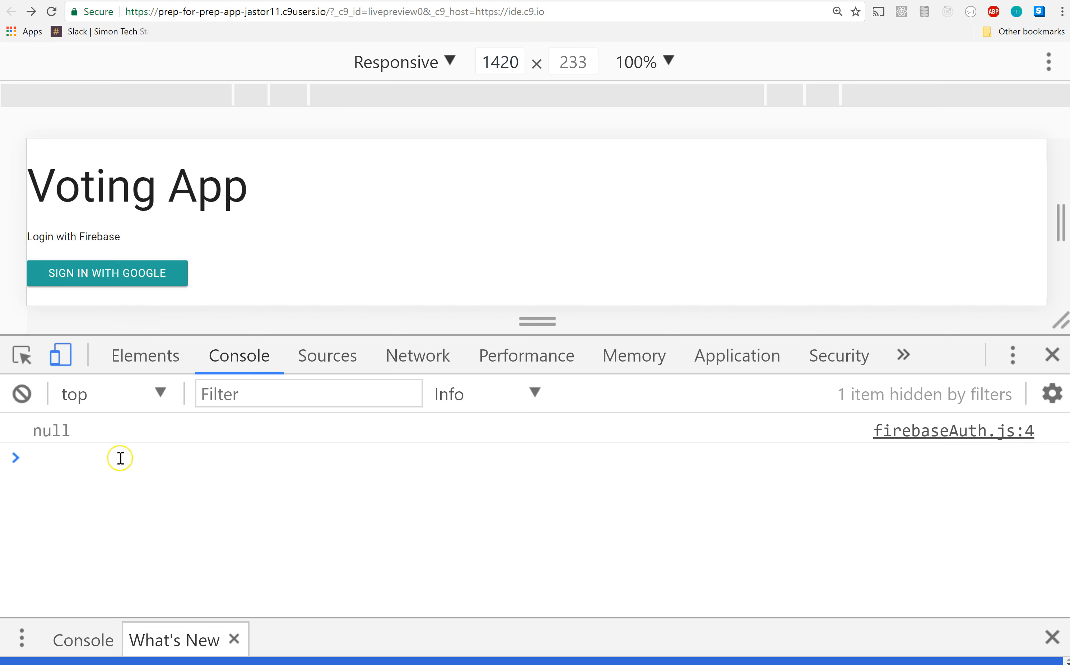
# - Query firebase.auth().currentUser in the console and expand the returned user object
pyautogui.write('firebase.auth().currentUser')
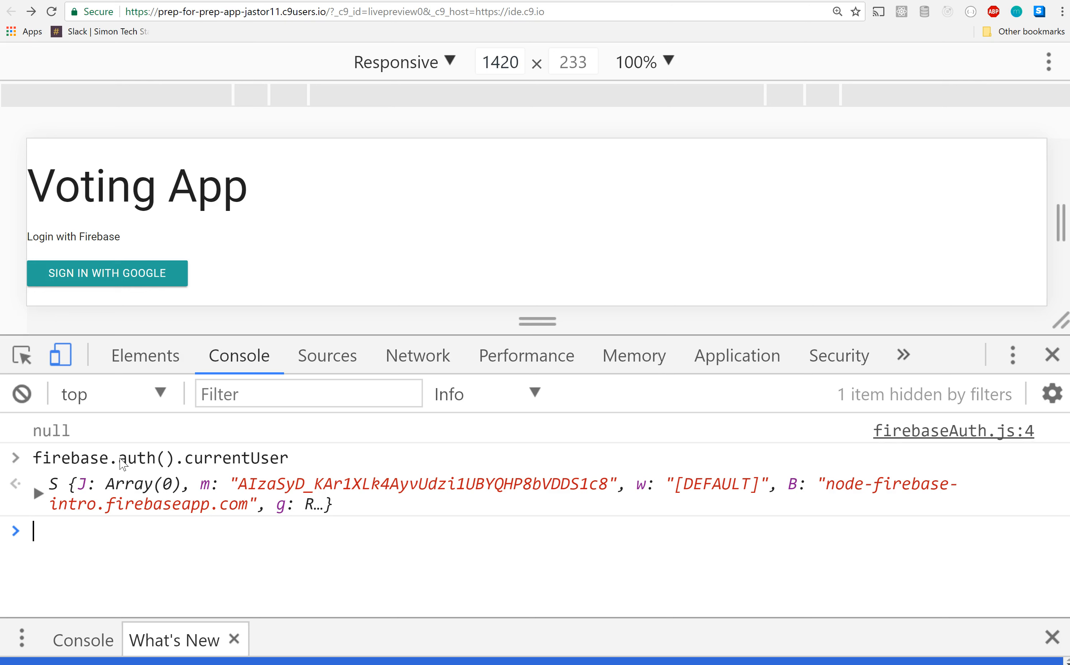
pyautogui.moveTo(64, 523)
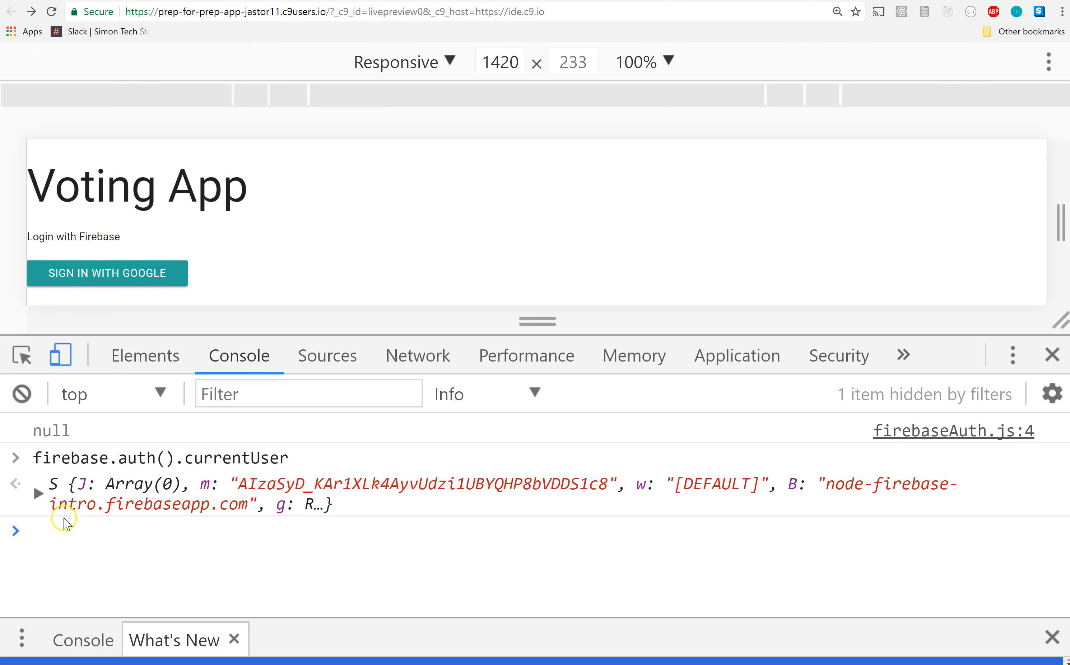
pyautogui.click(39, 485)
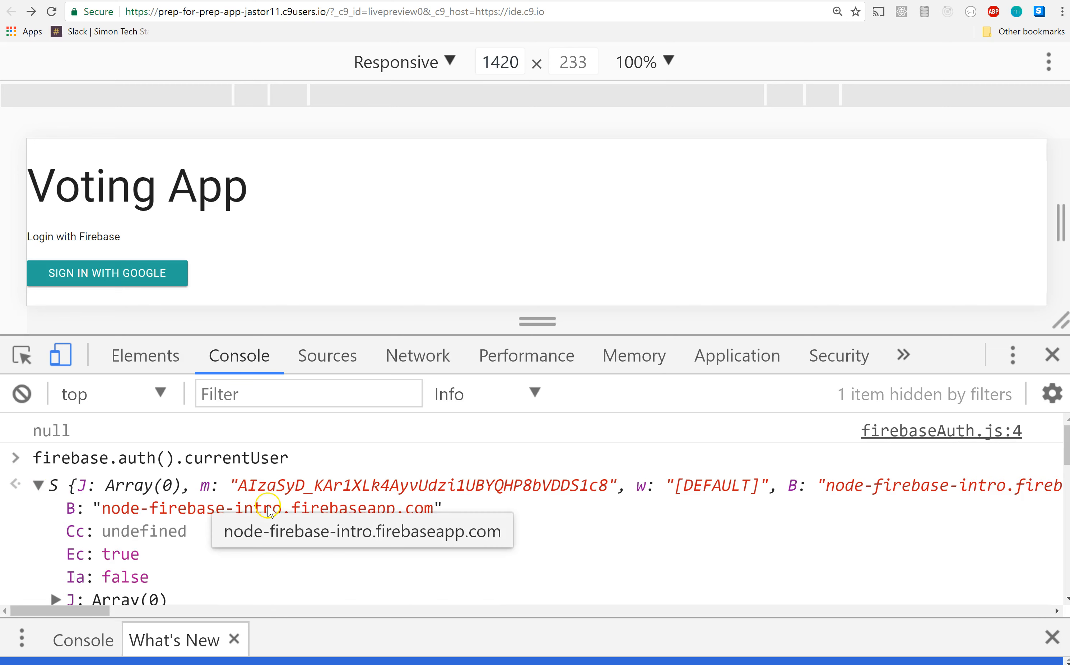
pyautogui.moveTo(391, 345)
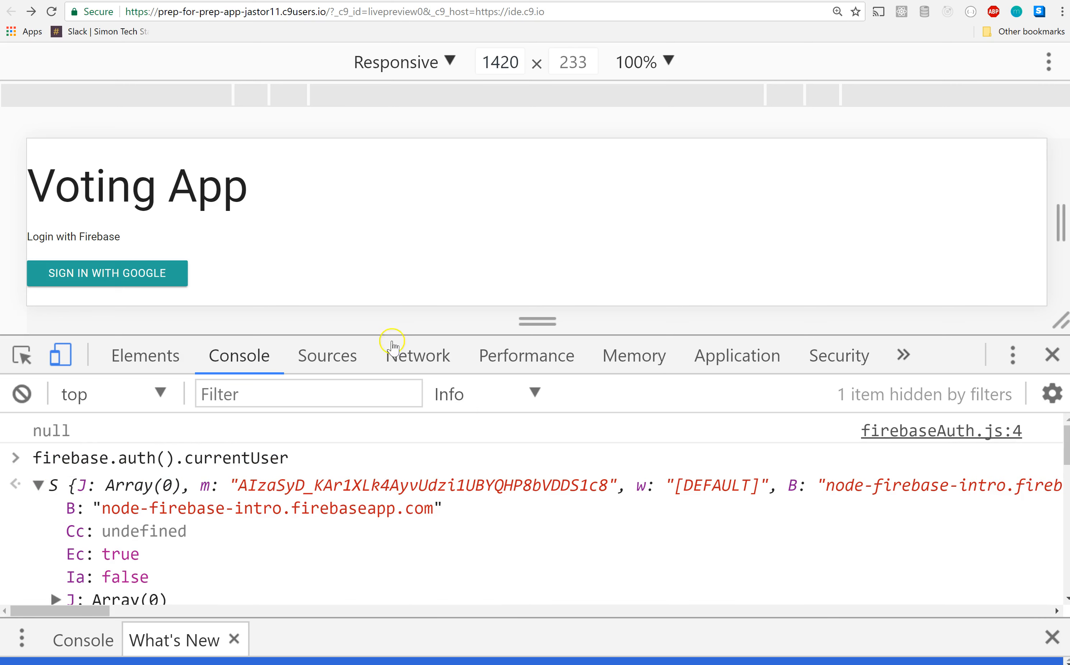
pyautogui.moveTo(392, 344)
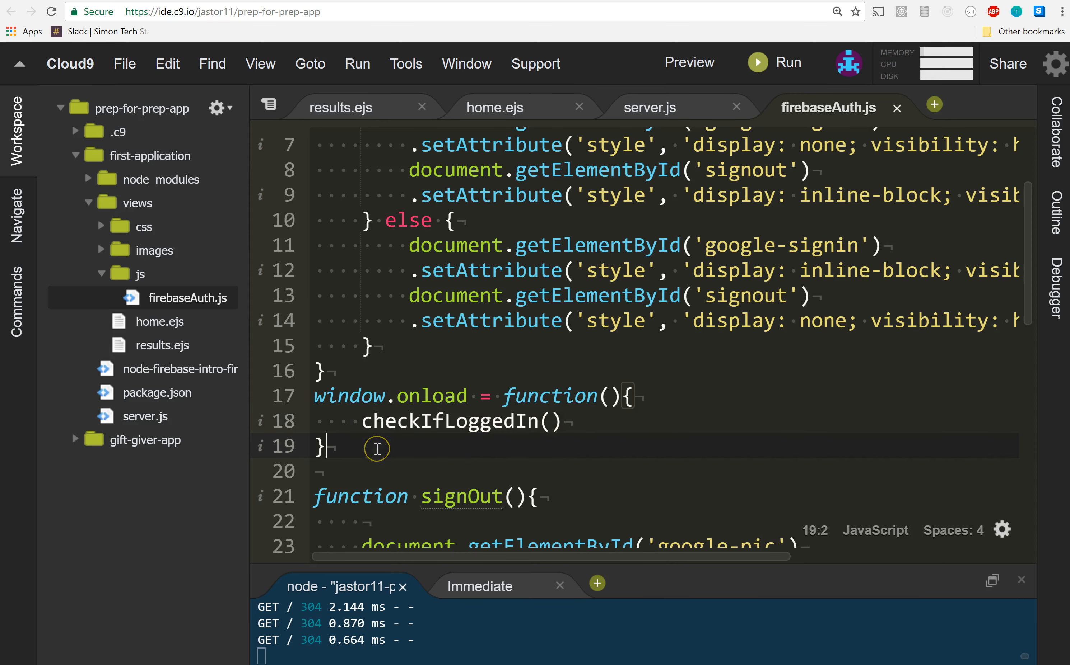
# - Add console.log(firebase.auth().currentUser) on line 20 below the onload block
pyautogui.write('firebase.auth().currentUser')
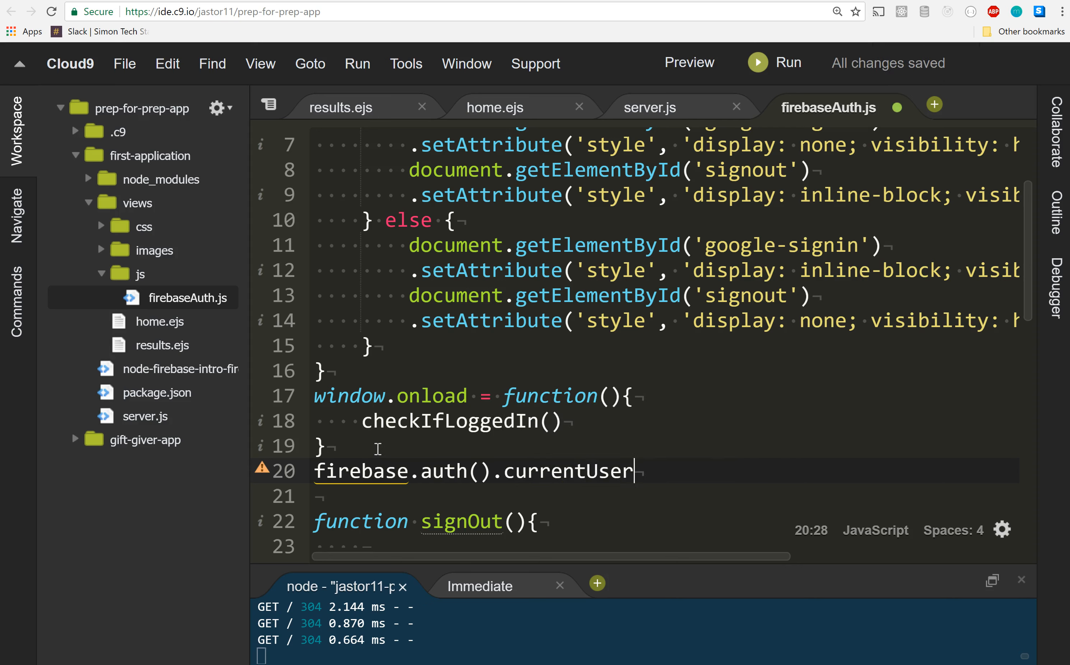
pyautogui.click(689, 62)
pyautogui.write('consol')
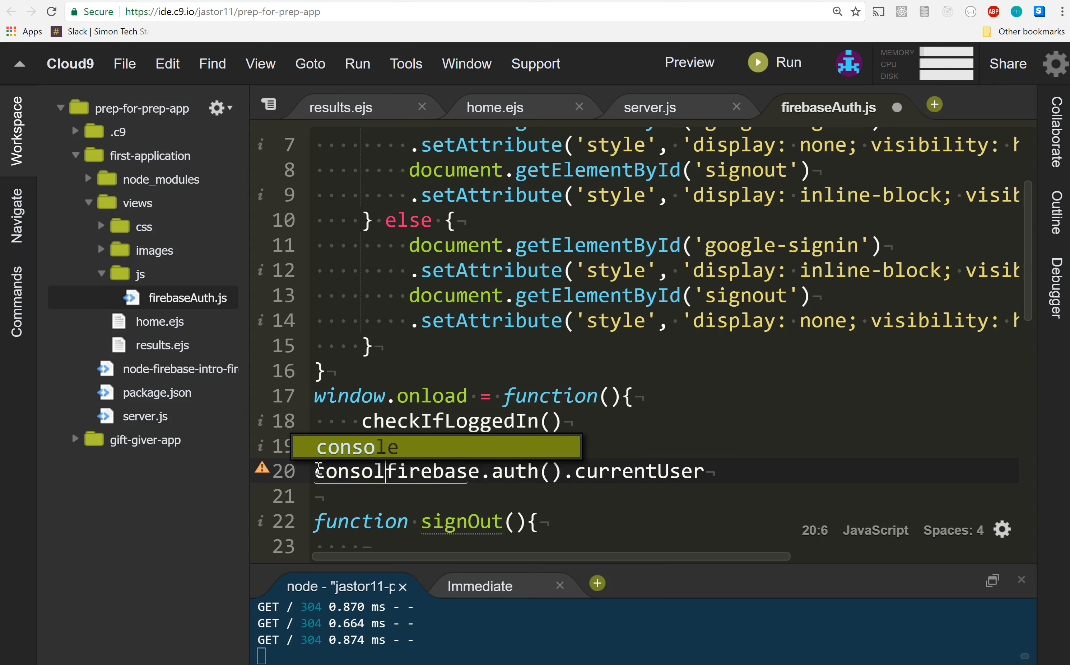
pyautogui.write('.log(')
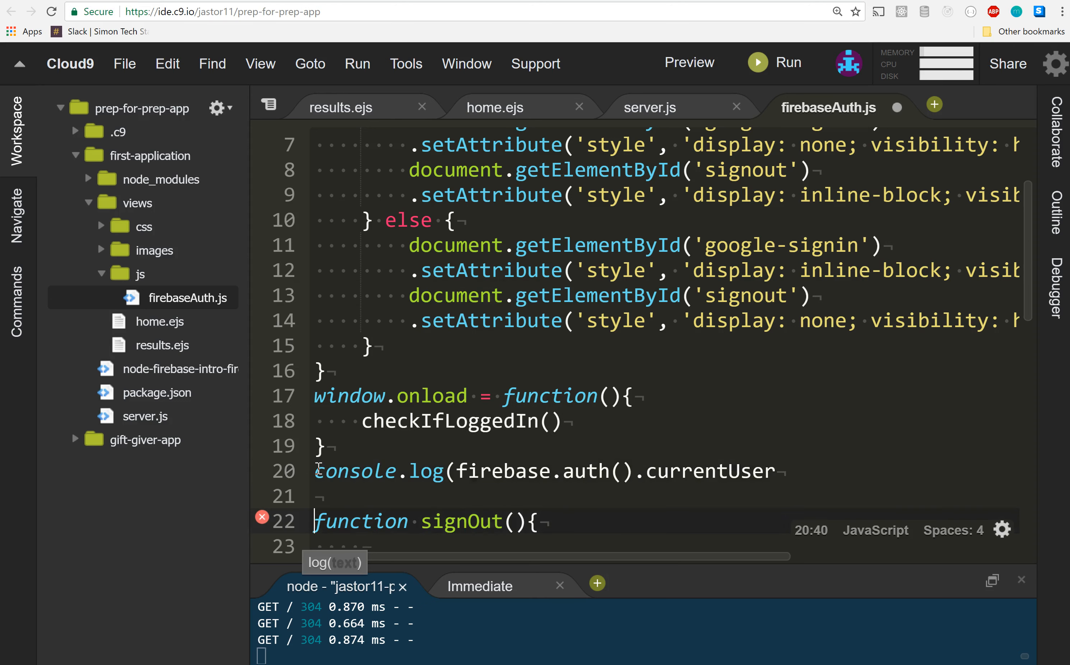
pyautogui.click(778, 471)
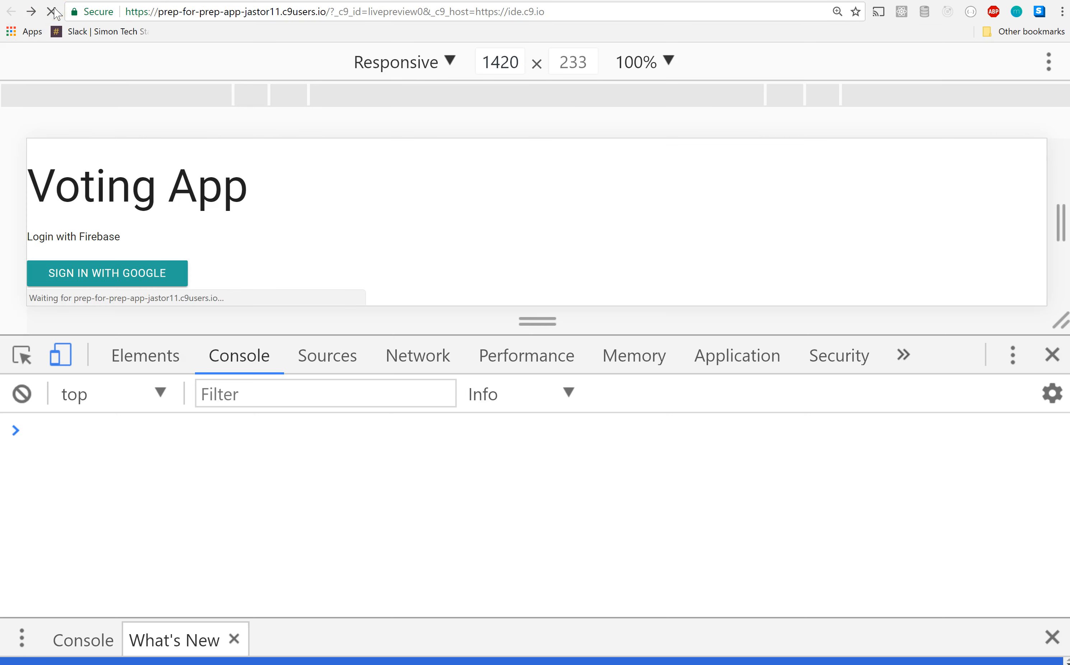
# - Reload the preview and query firebase.auth().currentUser in the console, which returns the user
pyautogui.click(52, 12)
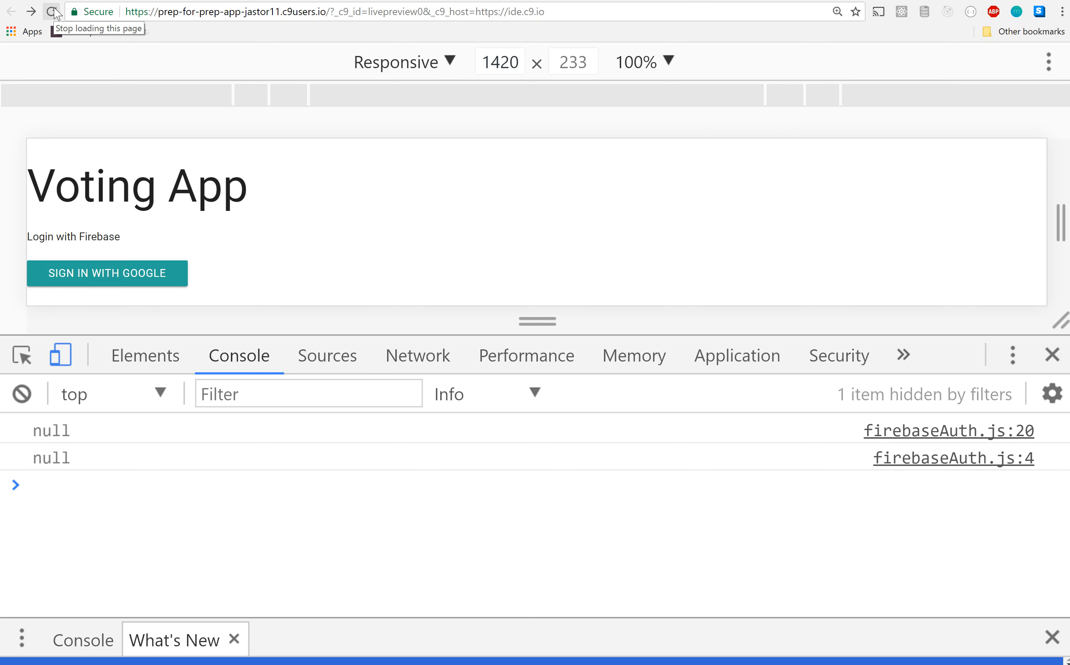
pyautogui.write('firebase.auth().currentUser')
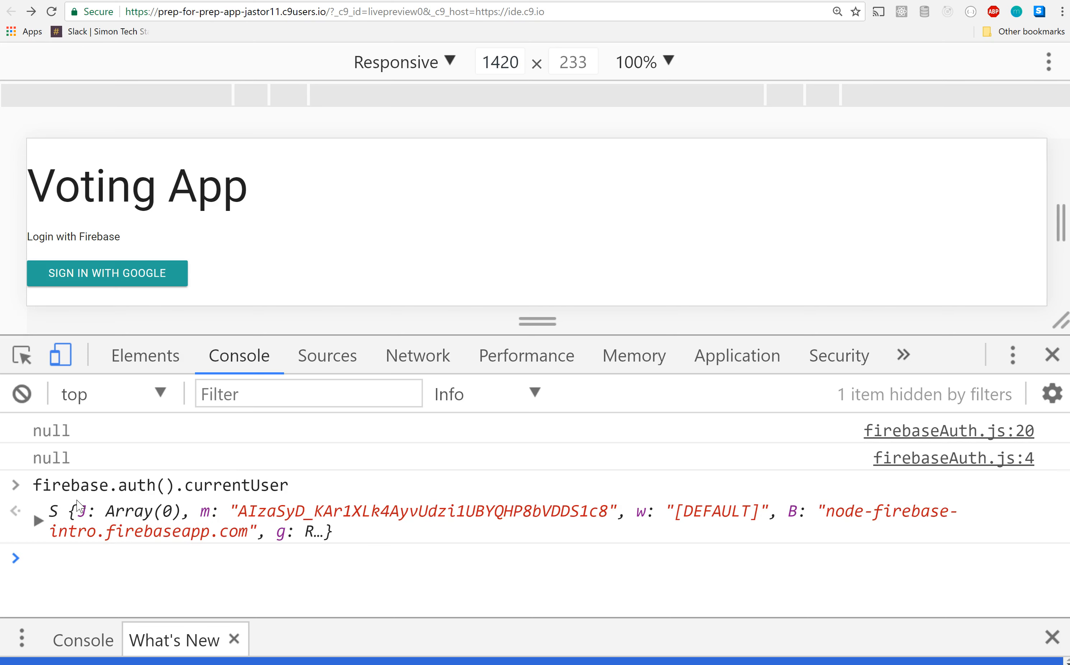
pyautogui.click(32, 559)
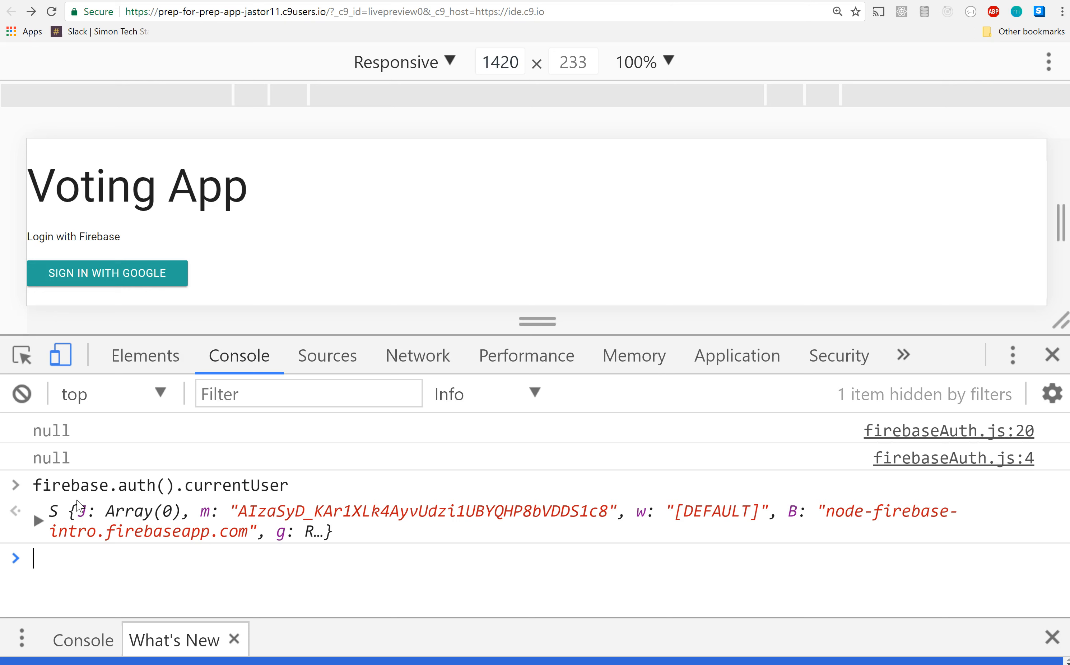